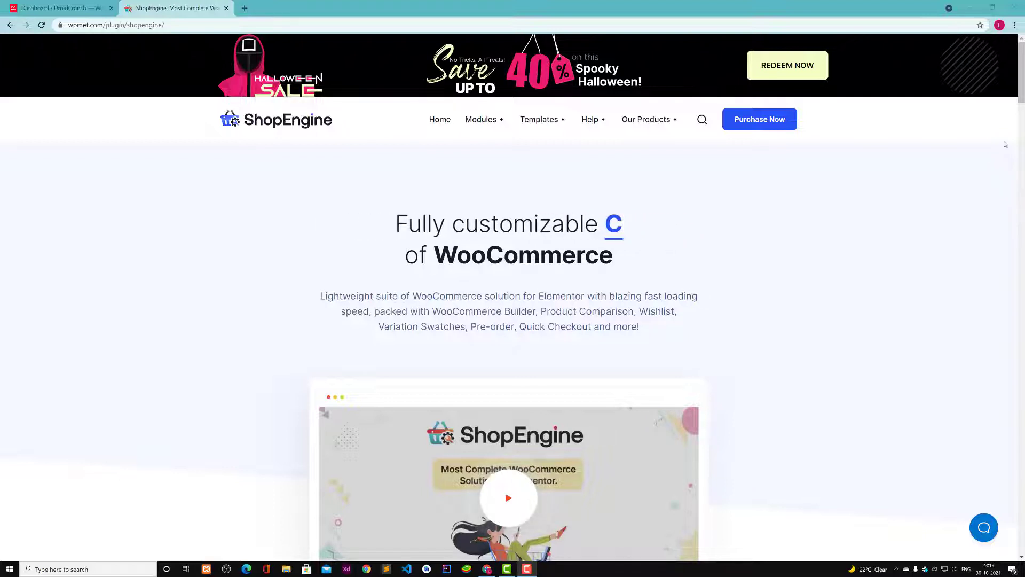
Scroll the ShopEngine plugin page past the hero video through the WooCommerce Builder list
scroll("down", 3)
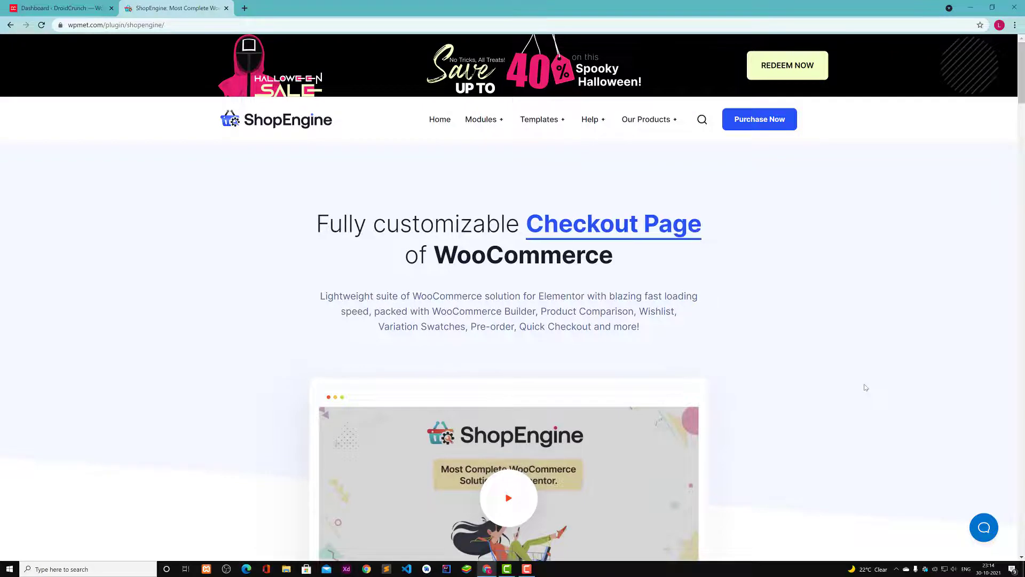
scroll("down", 3)
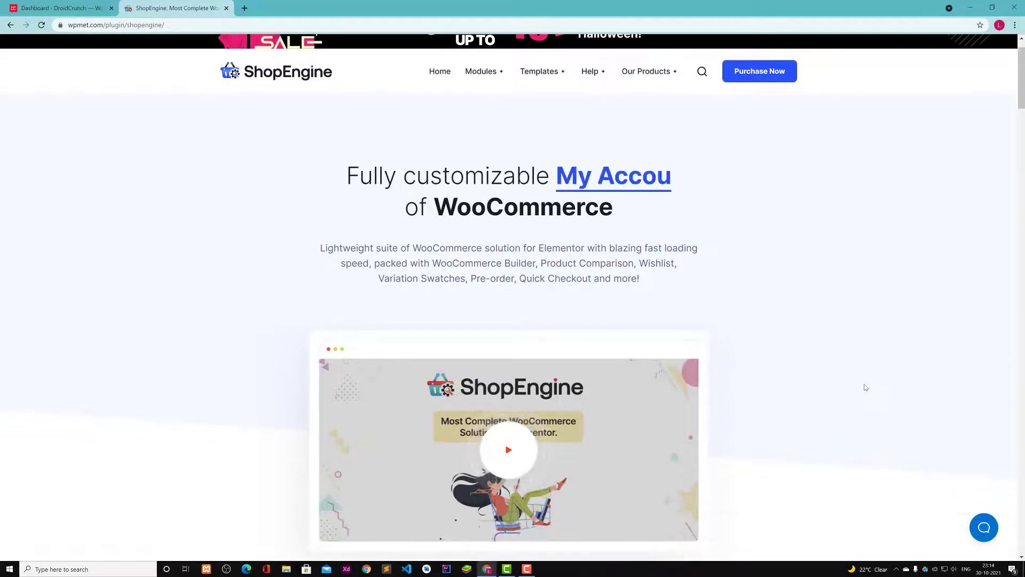
scroll("down", 3)
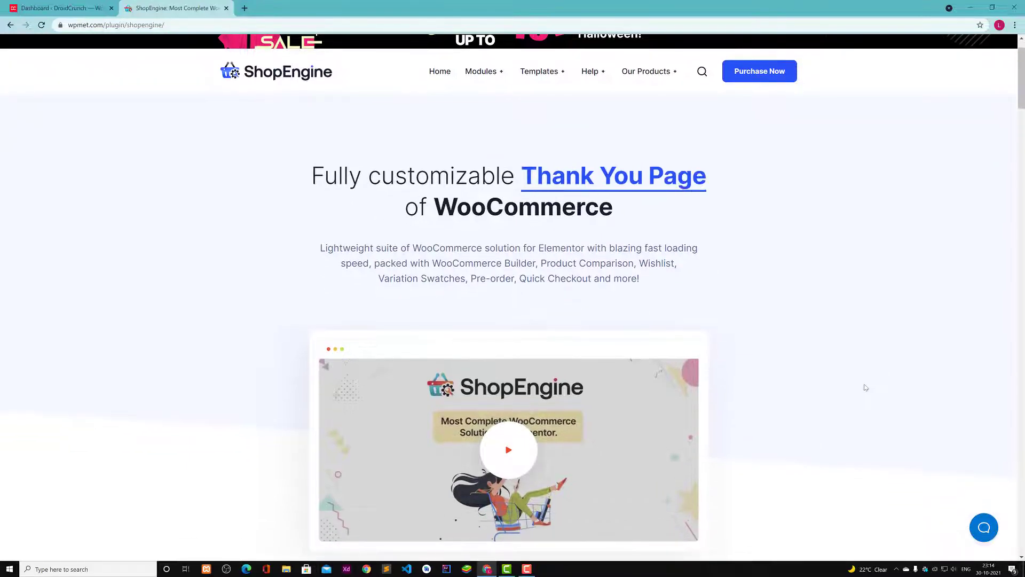
scroll("down", 3)
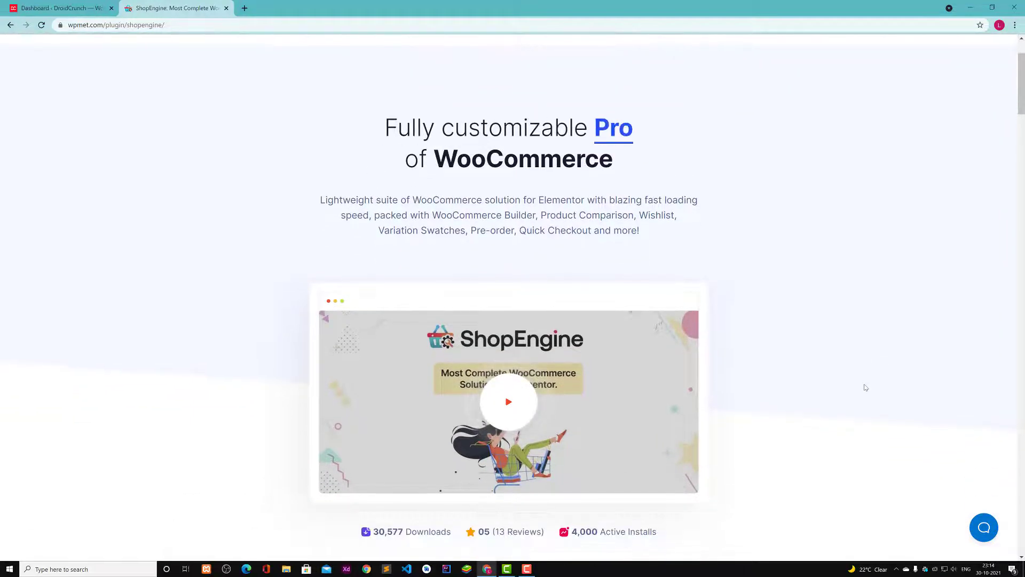
scroll("down", 3)
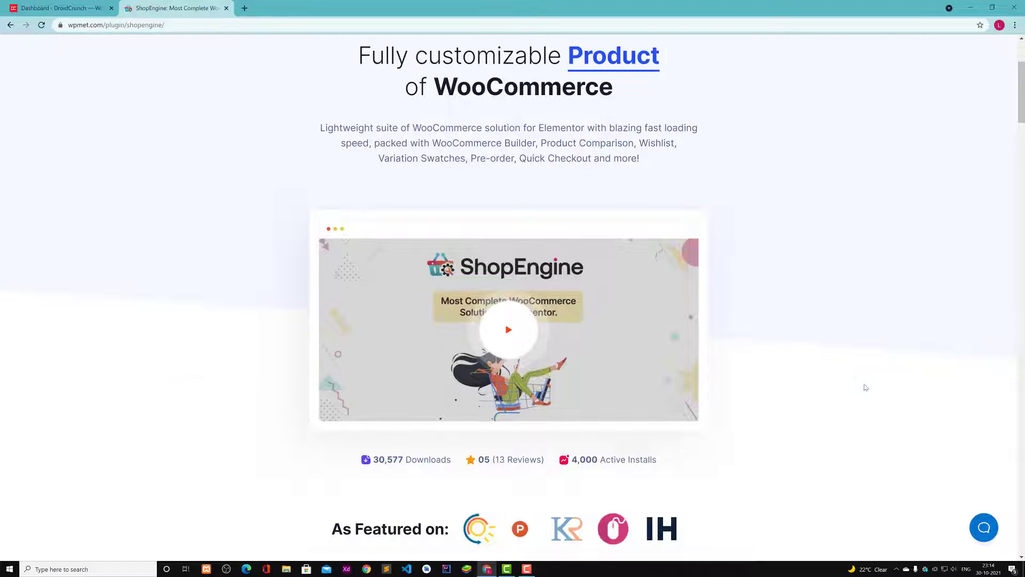
scroll("down", 3)
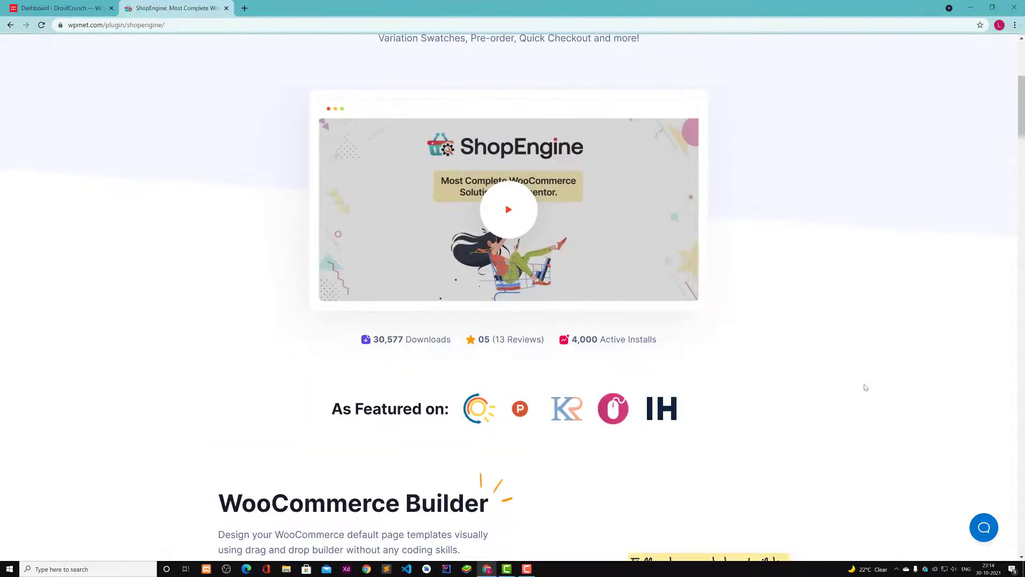
scroll("down", 3)
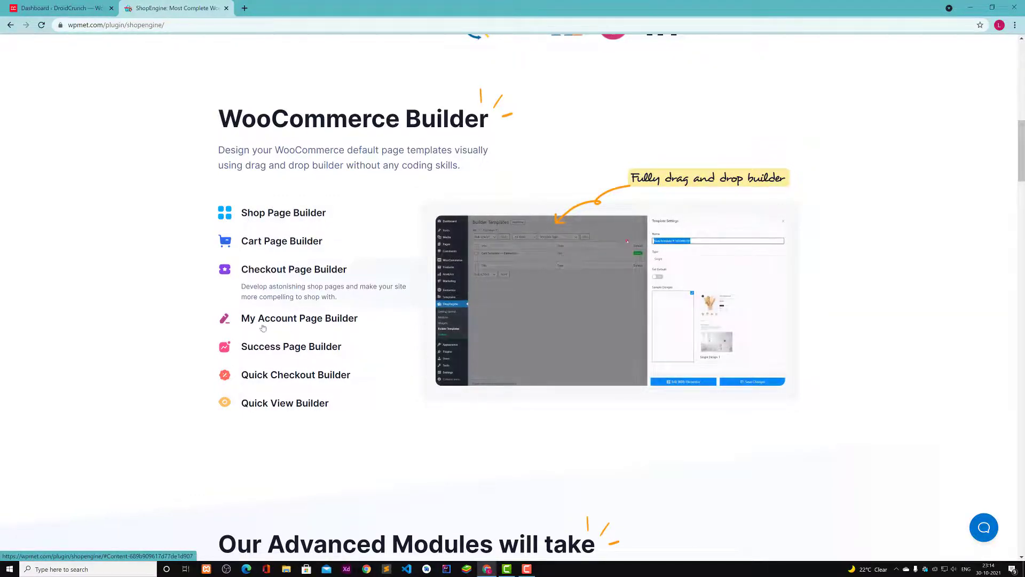
mouse_move(299, 318)
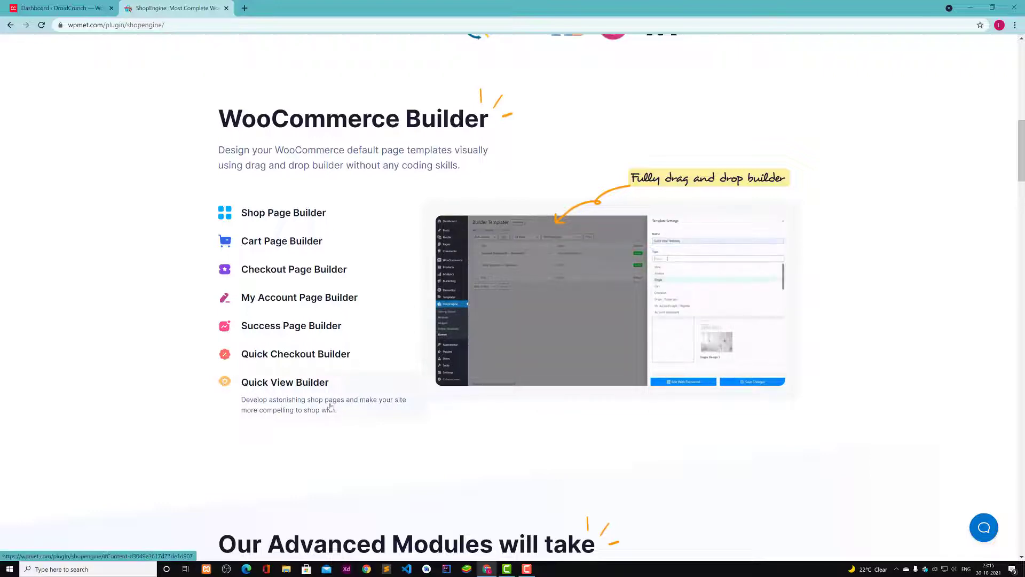
scroll("down", 3)
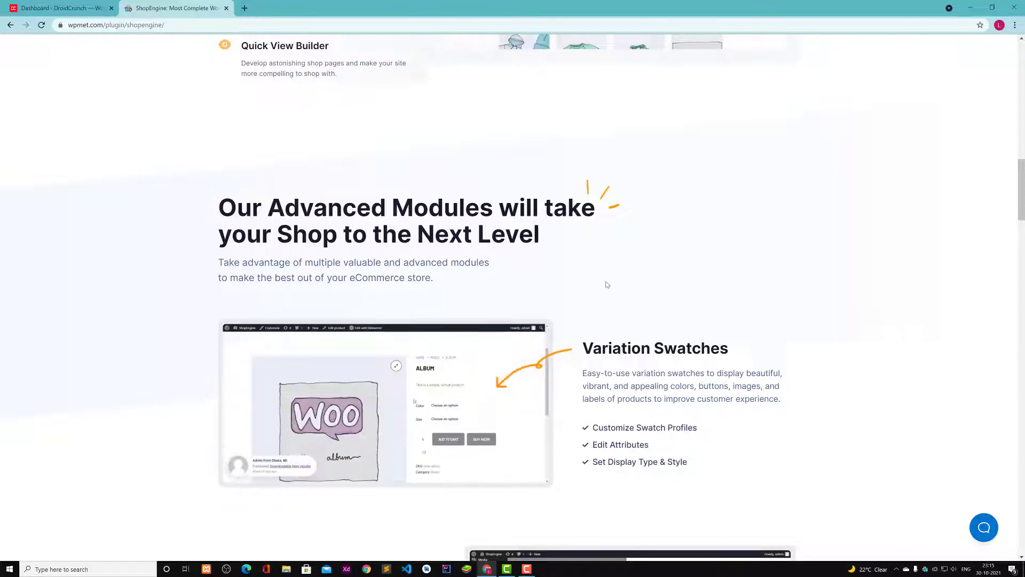
Read through the Variation Swatches and Partial Payment modules down to Product Pre-Order
scroll("down", 3)
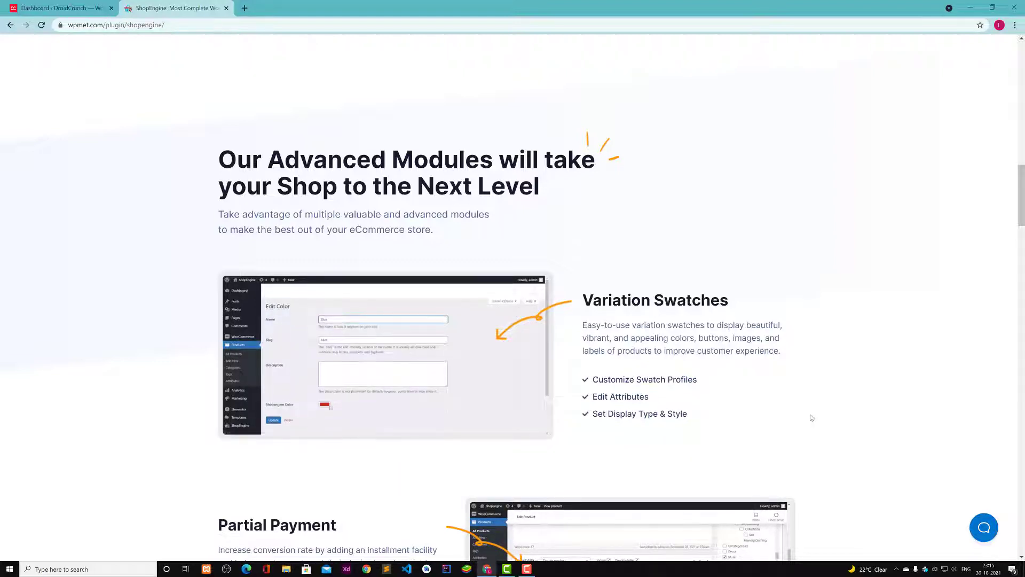
left_click(325, 405)
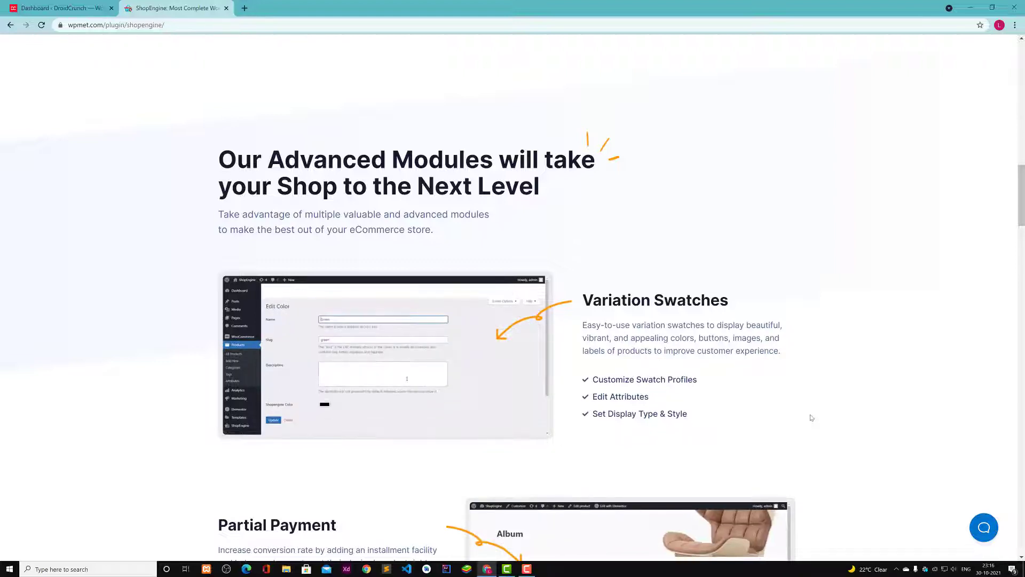
scroll("down", 3)
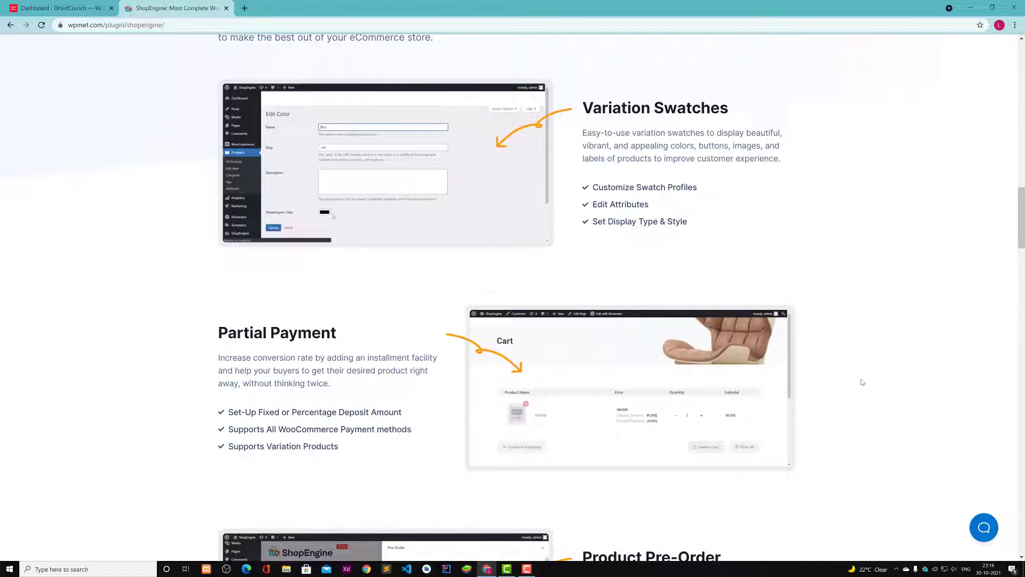
left_click(324, 212)
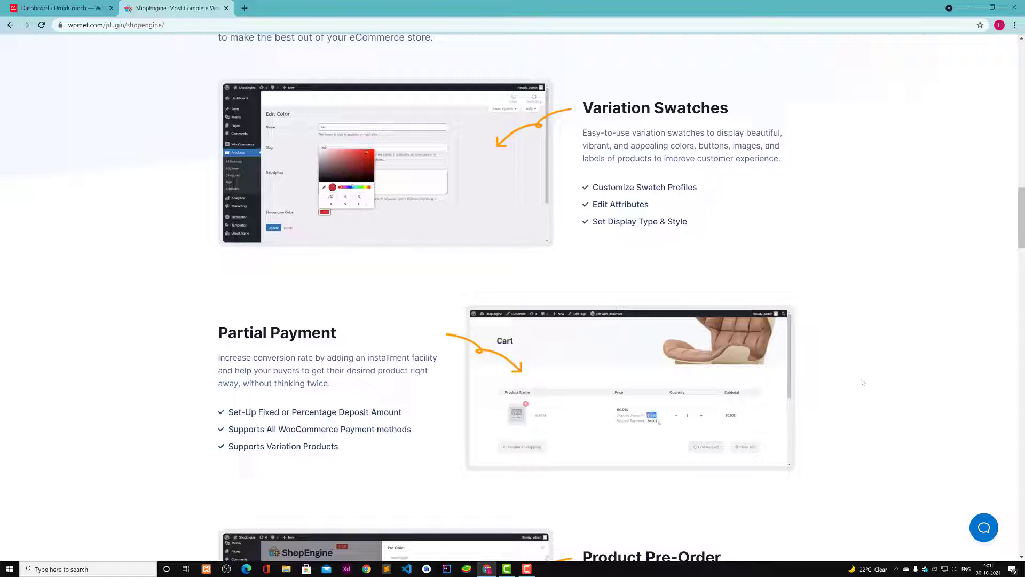
scroll("down", 3)
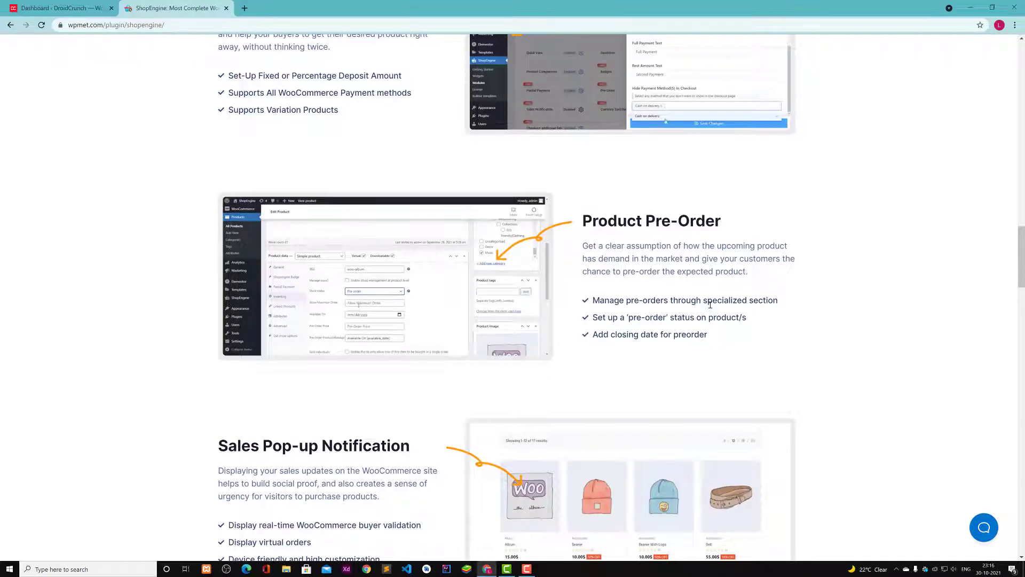
Read the Sales Pop-up Notification and Product Flash Sale modules, then scroll back up
scroll("down", 3)
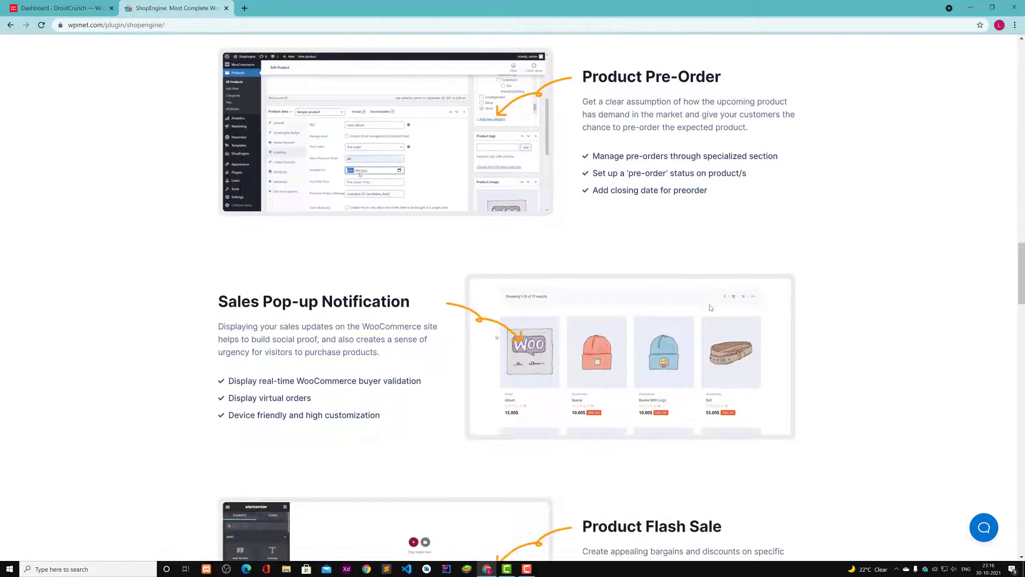
left_click(375, 169)
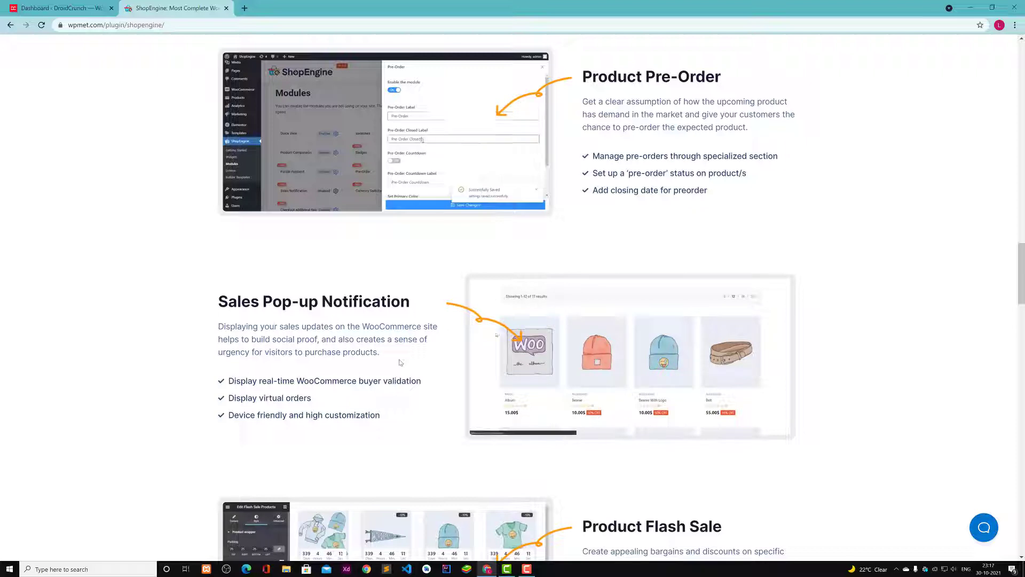
scroll("down", 3)
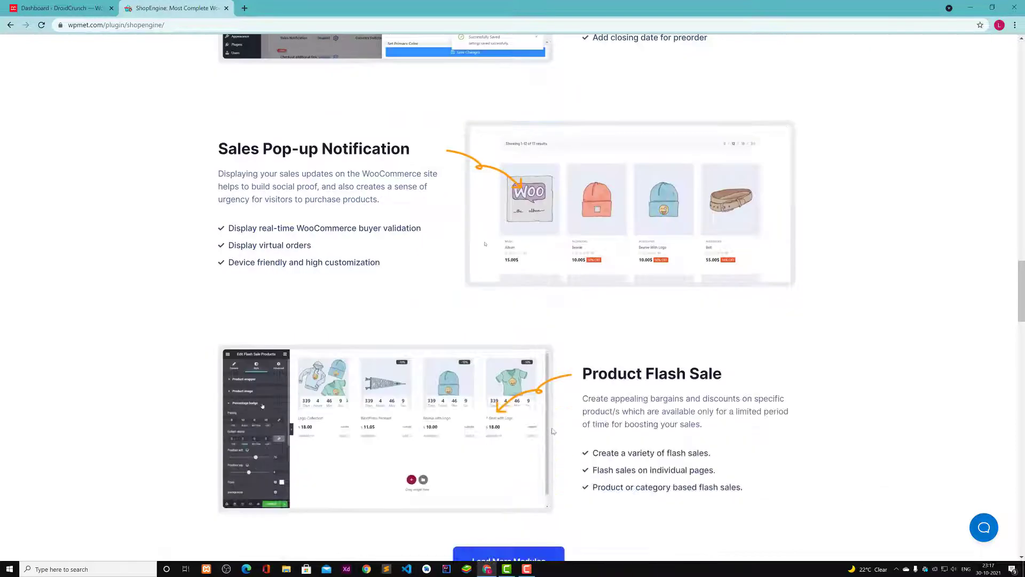
scroll("down", 3)
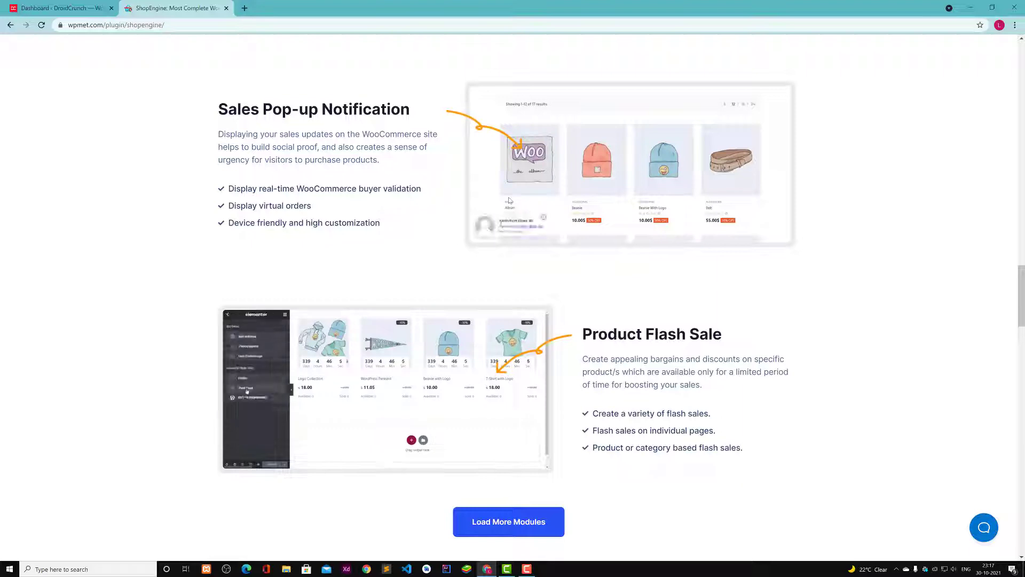
scroll("down", 3)
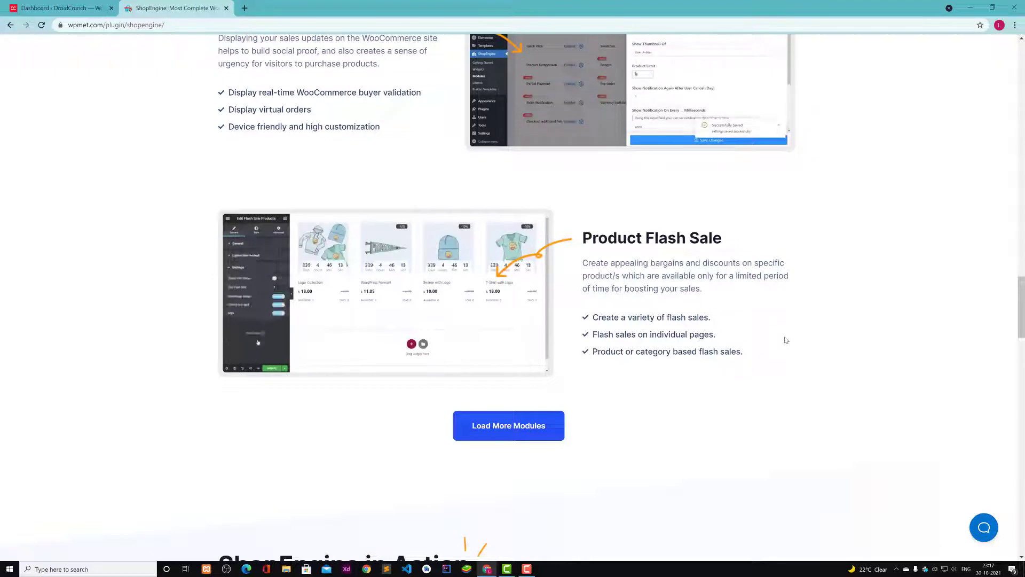
scroll("up", 3)
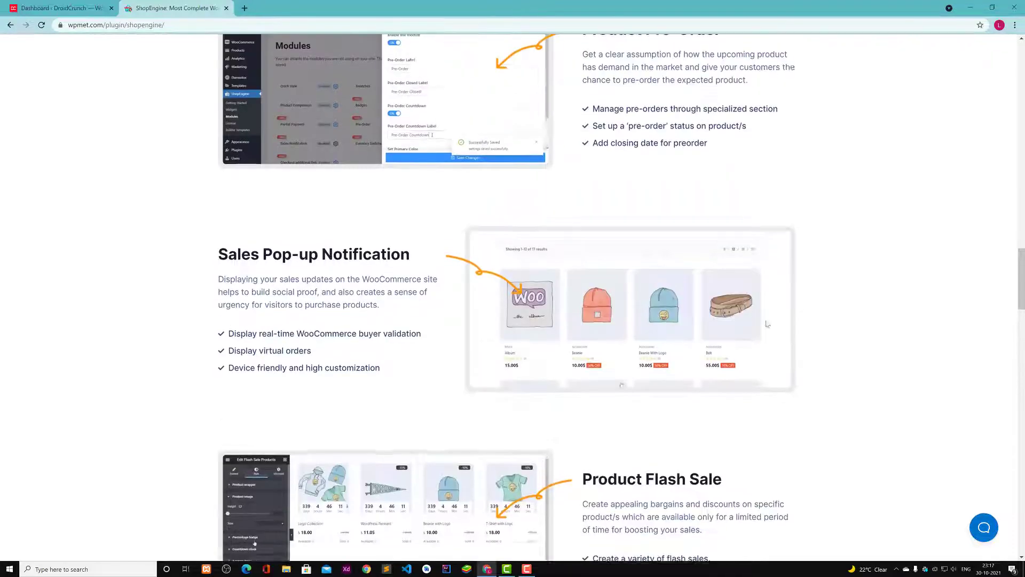
scroll("up", 3)
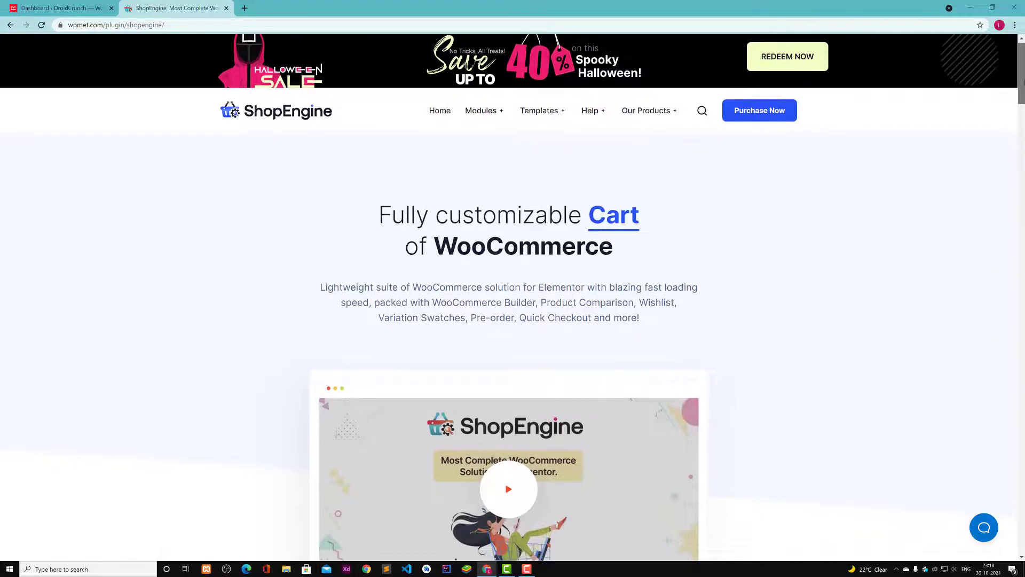
Scroll past the expert videos to the Ultimate Solution features and Trusted by Developers reviews
scroll("down", 3)
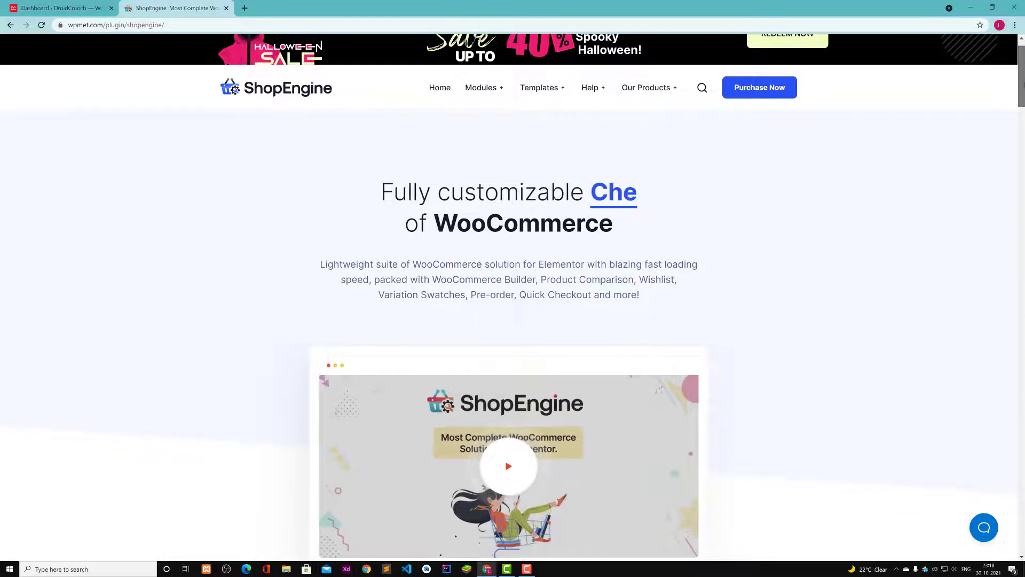
scroll("down", 3)
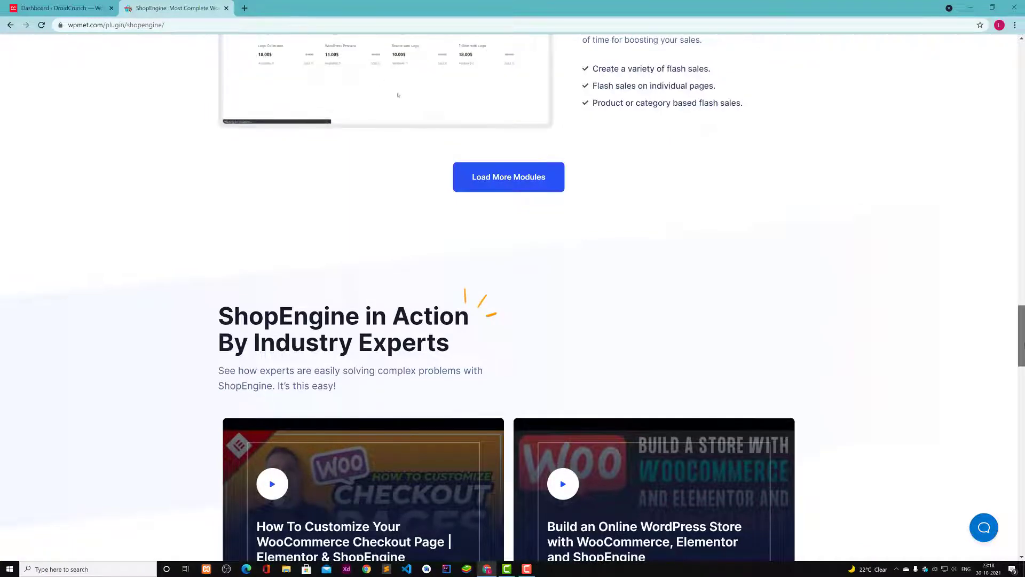
scroll("down", 3)
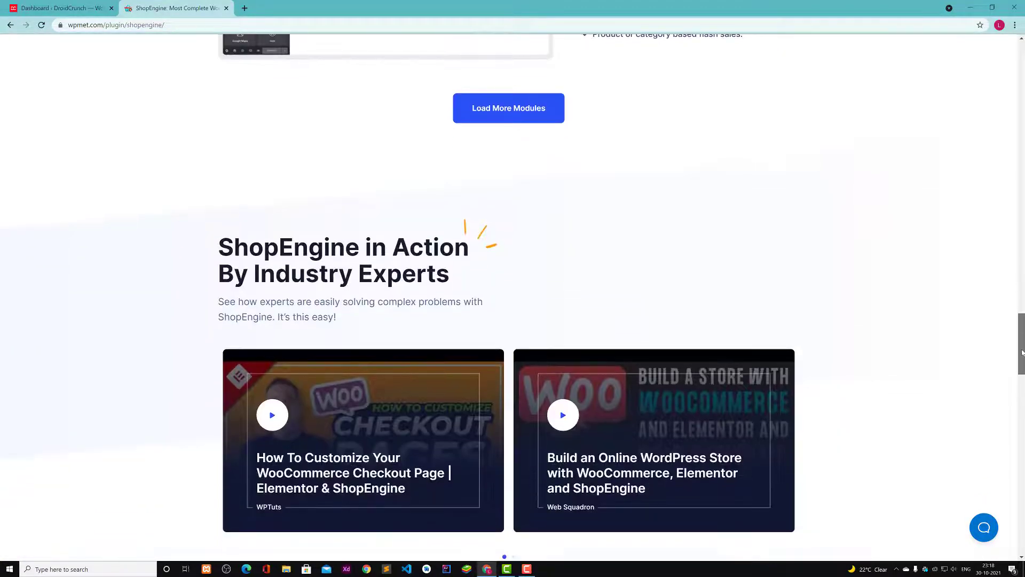
scroll("down", 3)
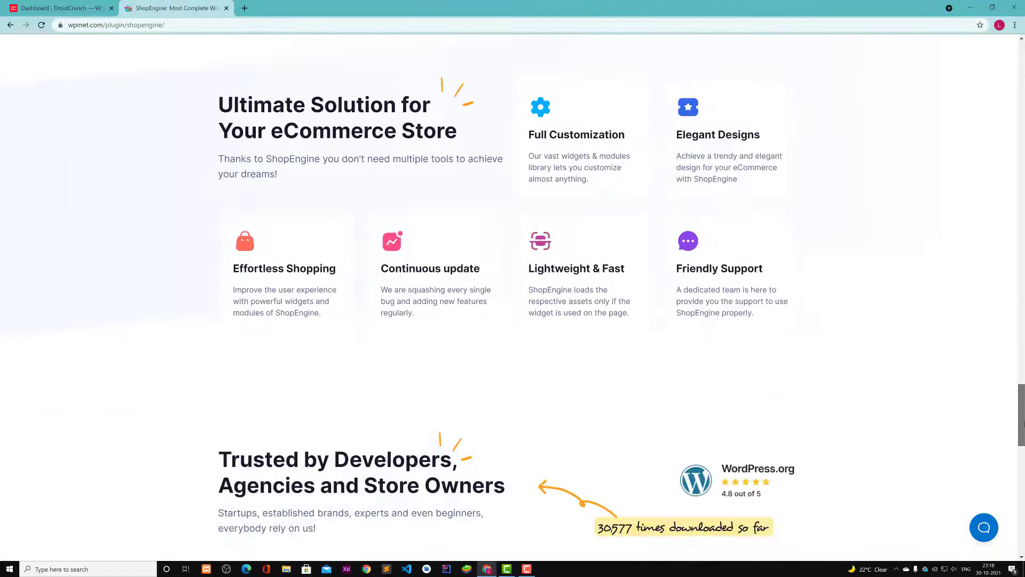
scroll("down", 3)
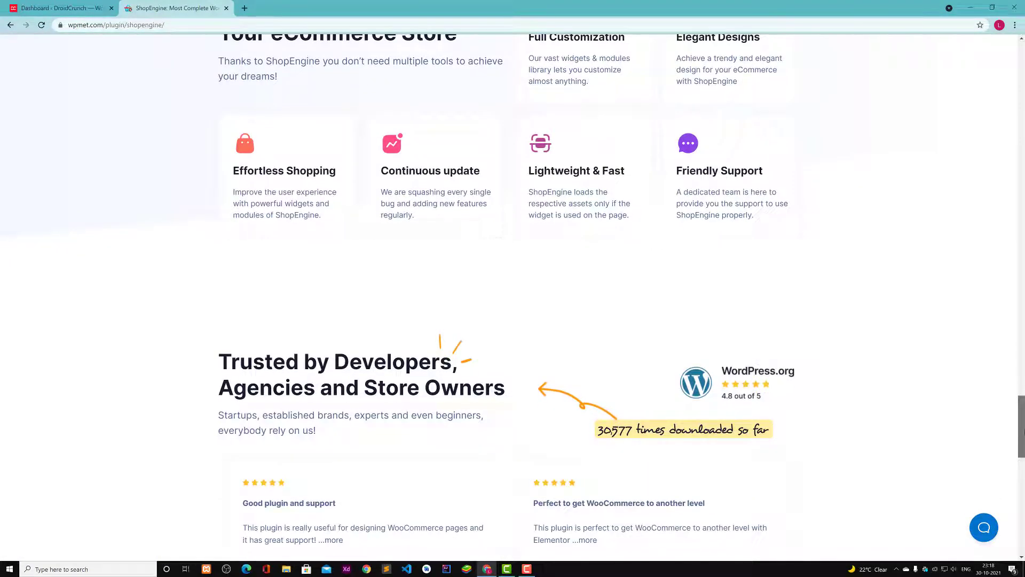
Switch to the WordPress dashboard tab and choose All Products from the sidebar
left_click(59, 8)
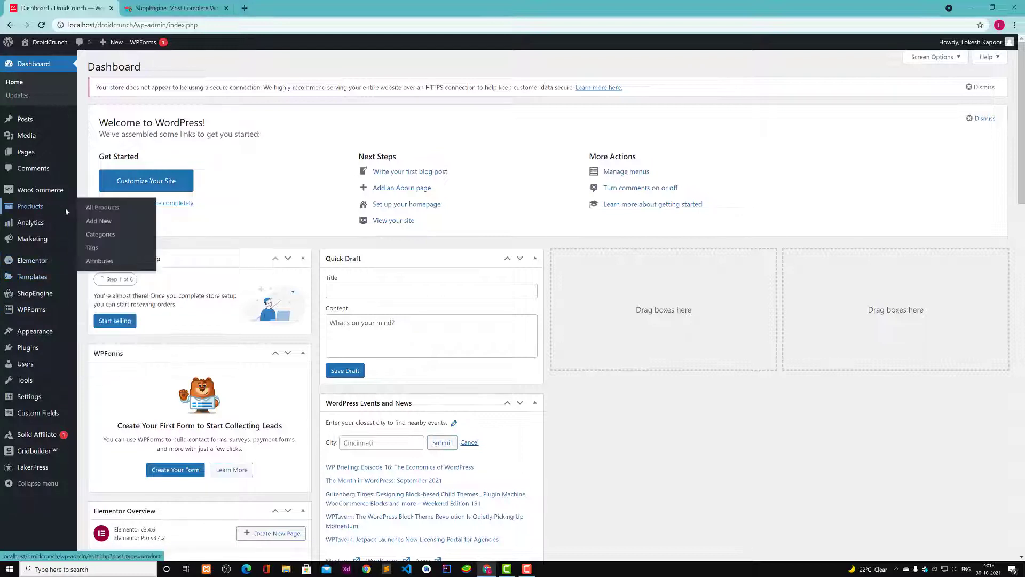
left_click(103, 207)
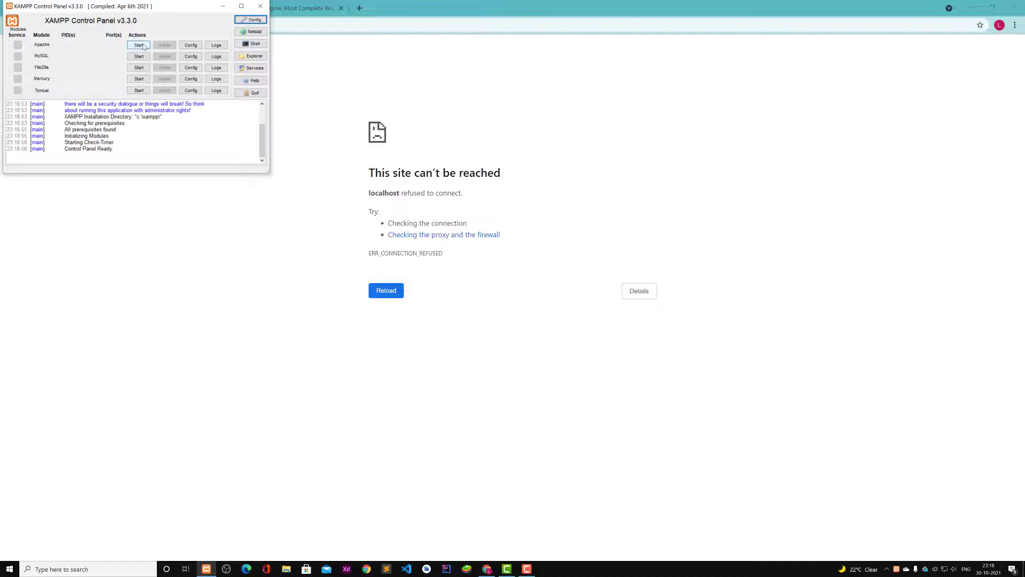
Start the Apache server in XAMPP Control Panel and return to the localhost tab
left_click(138, 45)
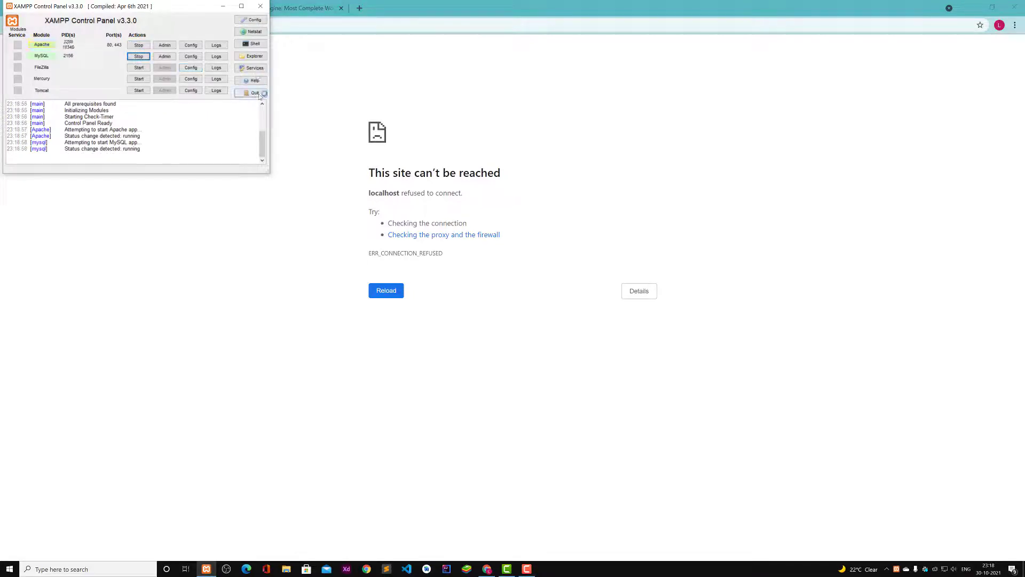
right_click(146, 8)
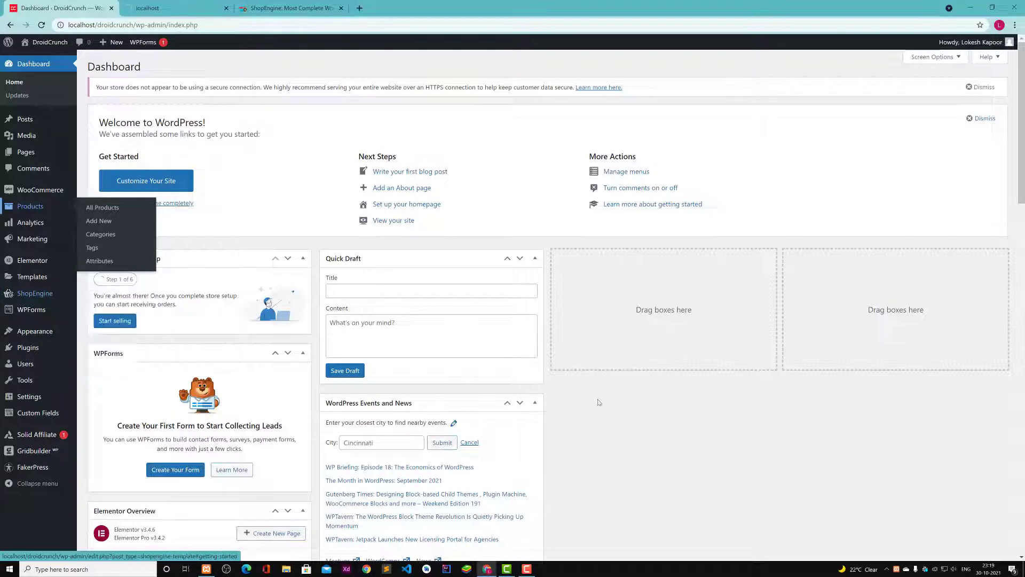
View ShopEngine's Lifetime pricing: Single $149, Unlimited $359, 5 Sites $174
left_click(288, 8)
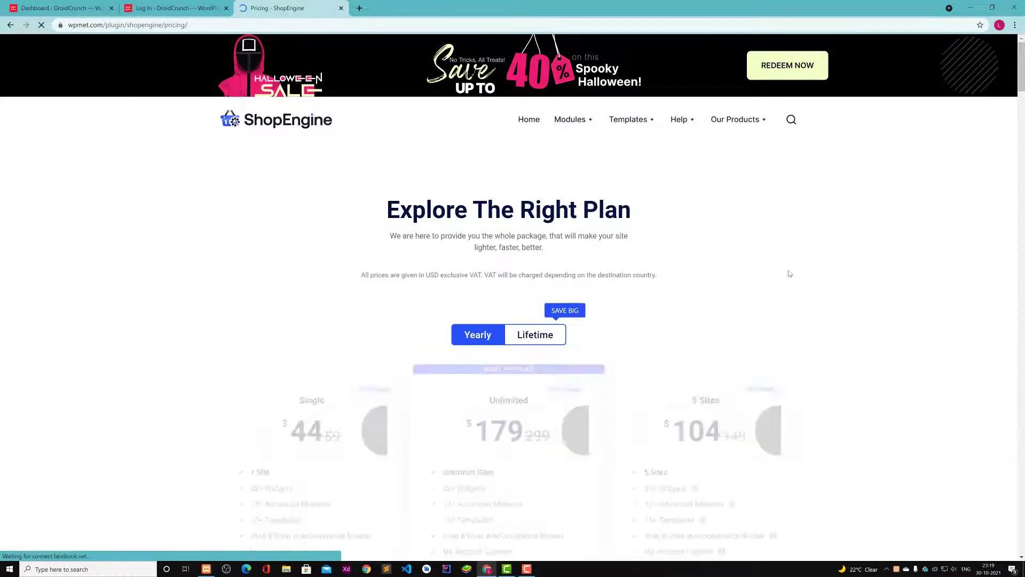
scroll("down", 3)
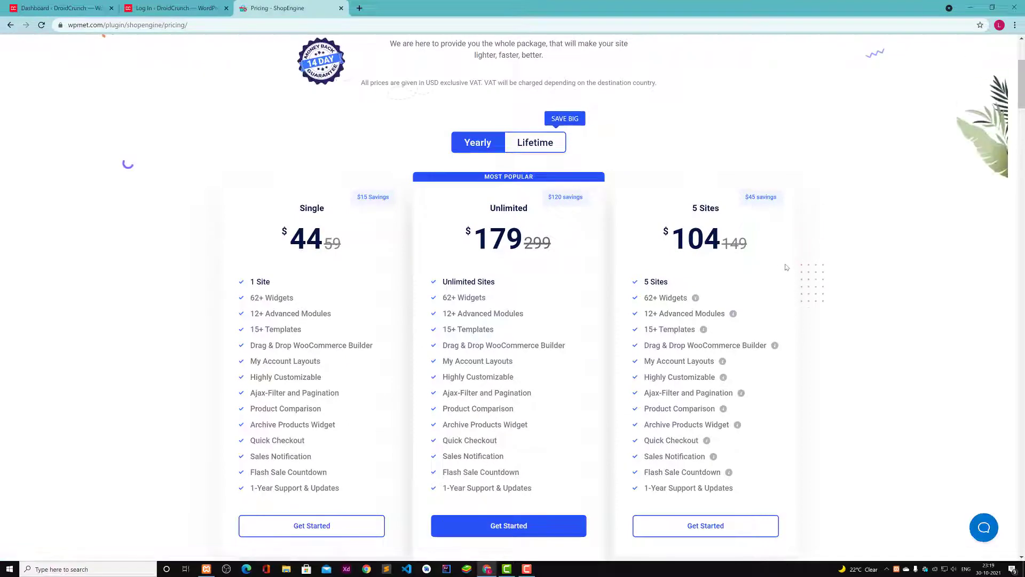
mouse_move(688, 262)
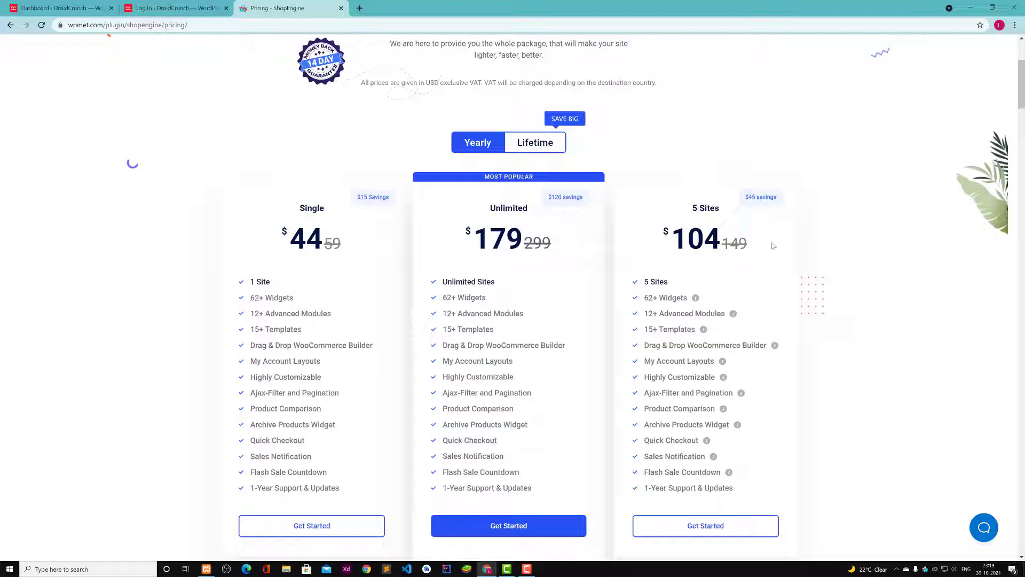
mouse_move(769, 203)
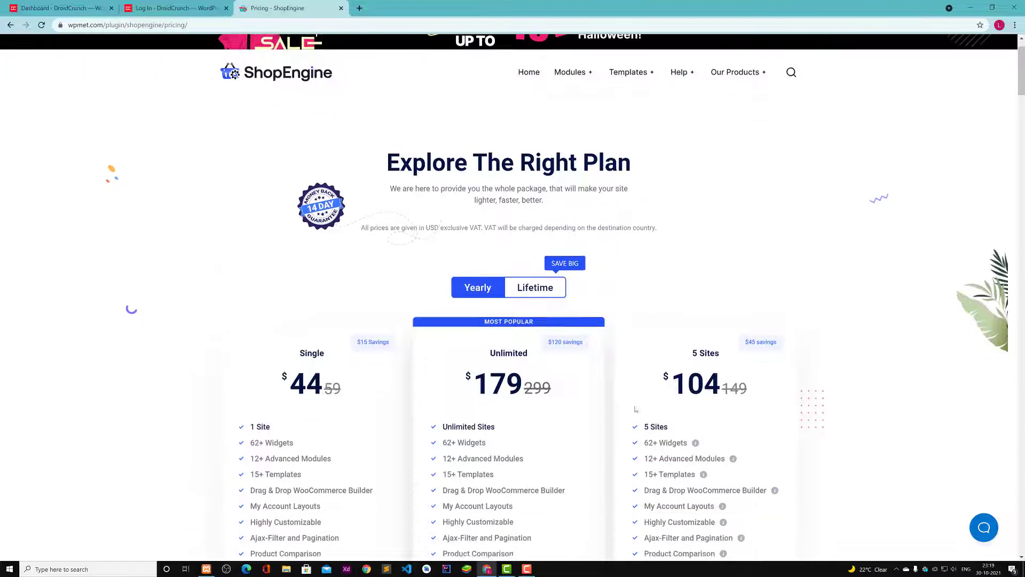
left_click(534, 287)
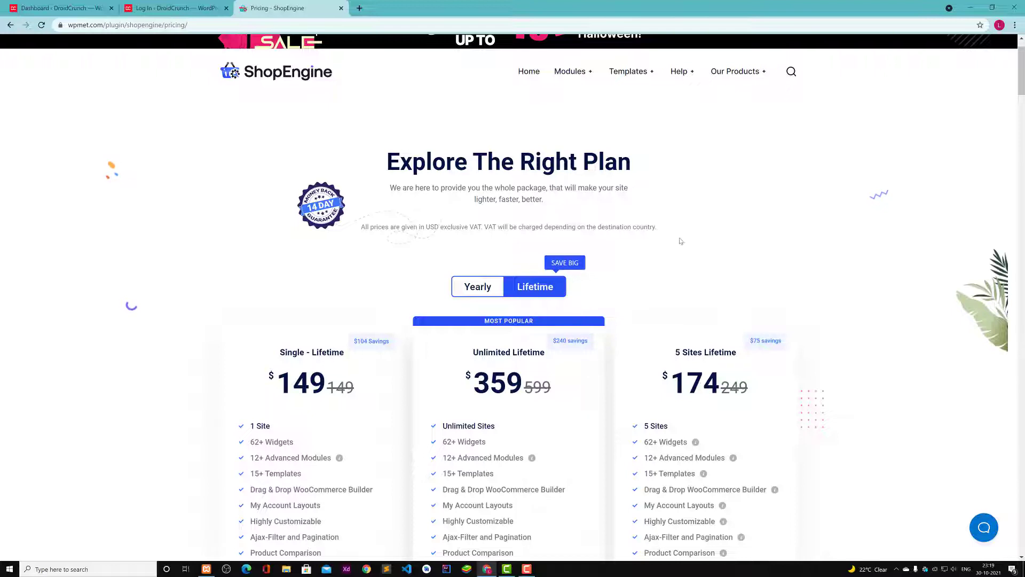
Log in to the localhost WordPress admin, glance at the Pricing tab, then return
left_click(174, 8)
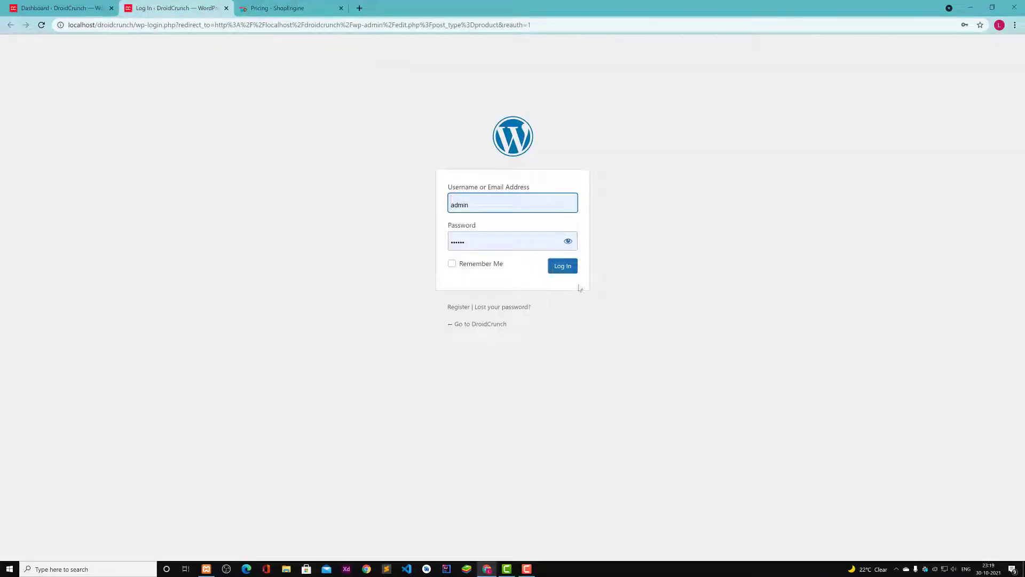
left_click(561, 265)
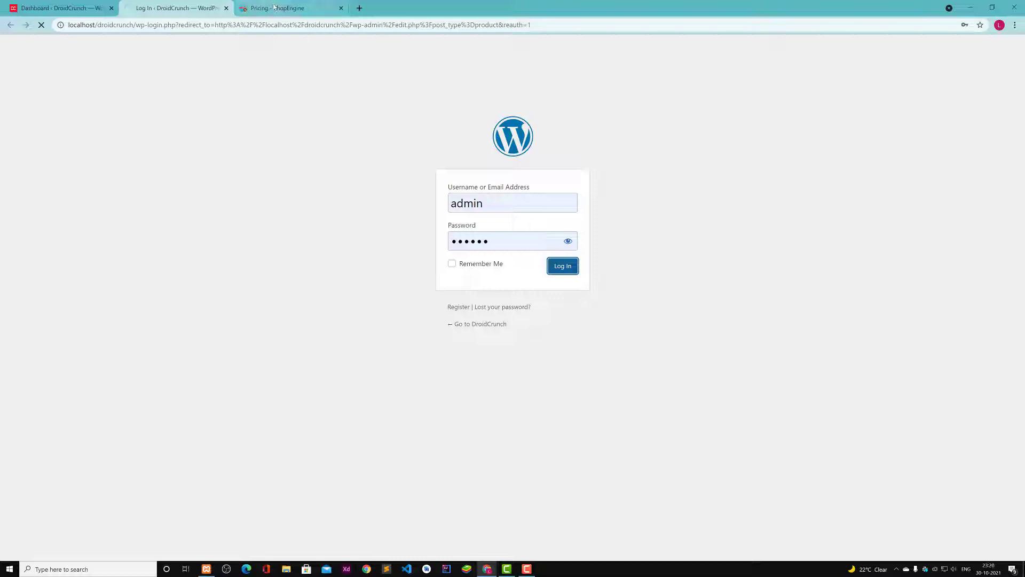
left_click(291, 8)
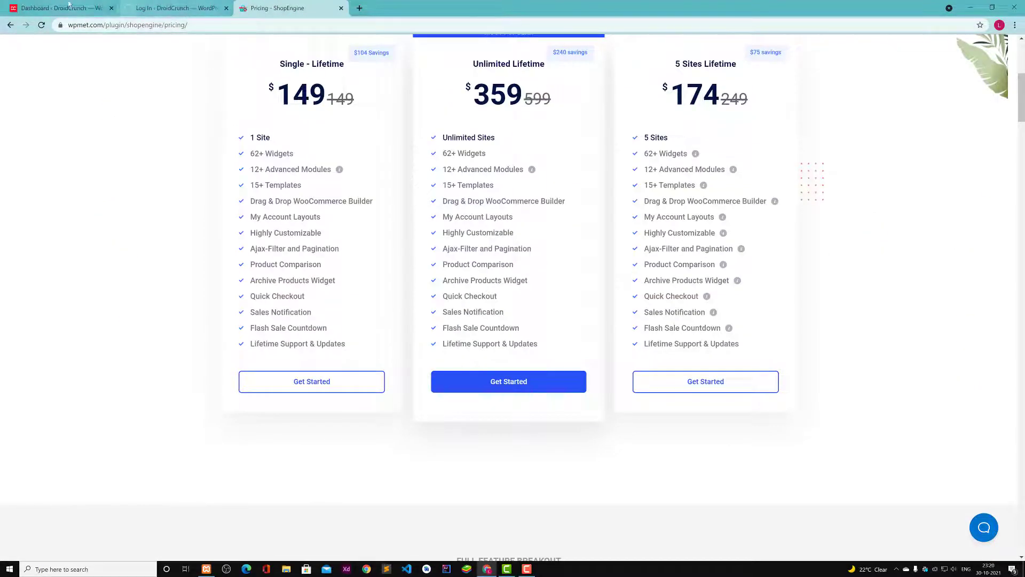
left_click(58, 8)
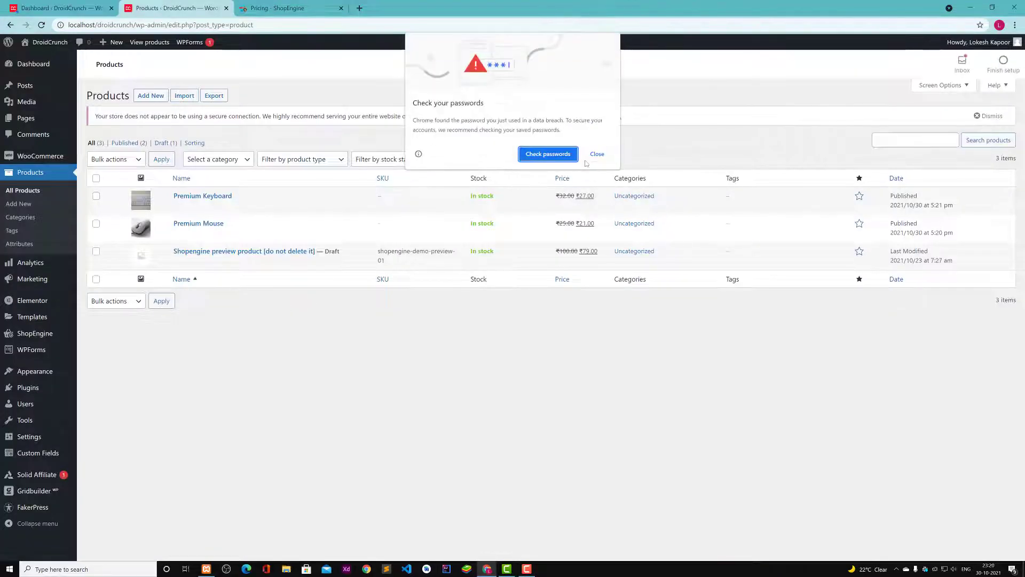
Dismiss Chrome's password breach warning and open the All Pages list
left_click(596, 154)
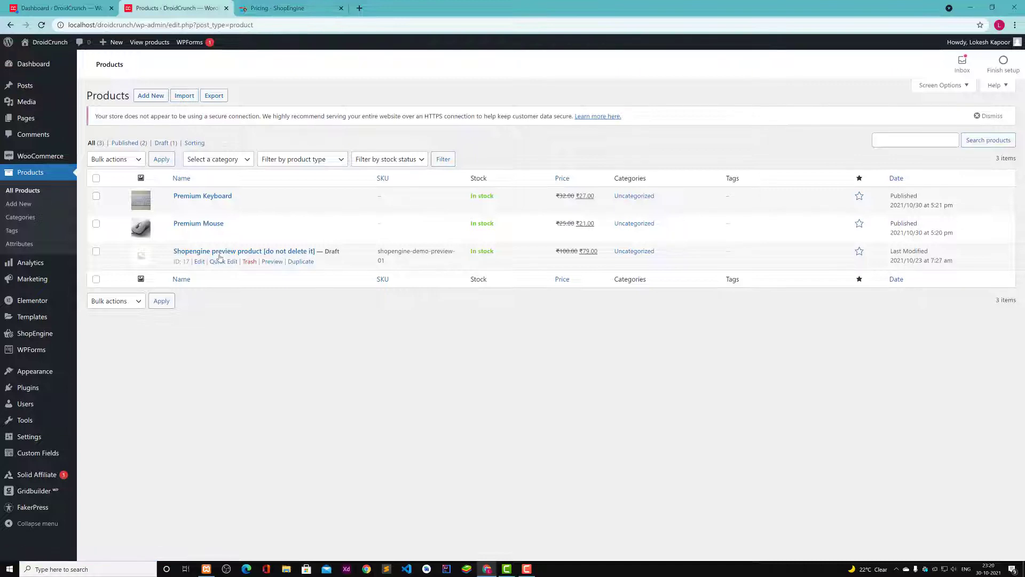
mouse_move(644, 336)
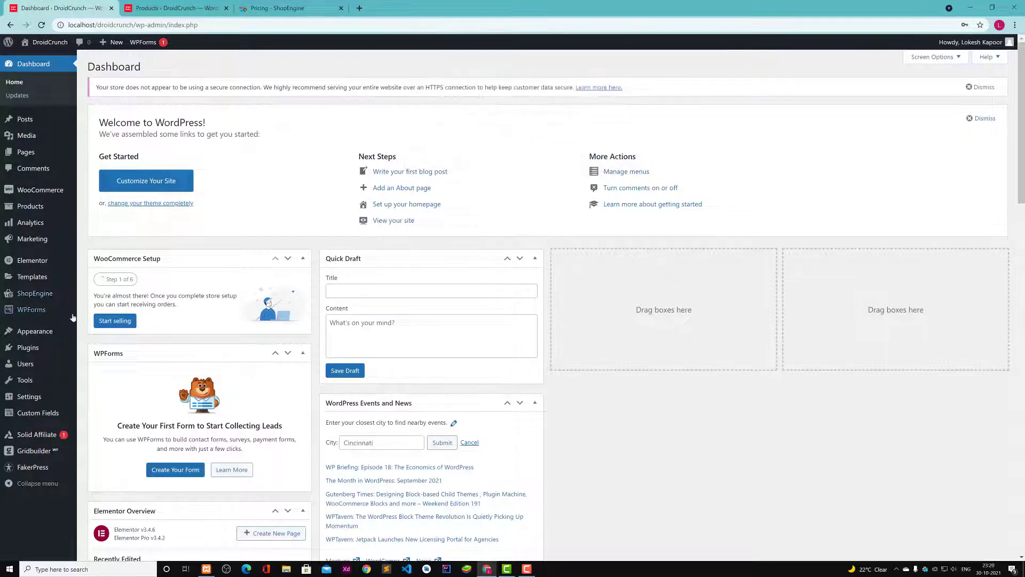
mouse_move(25, 151)
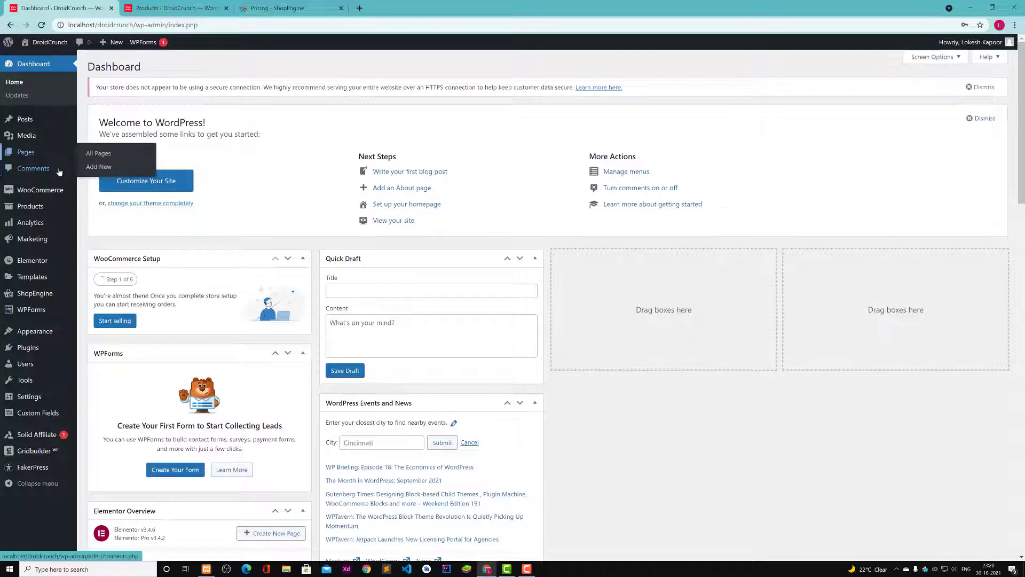
left_click(98, 153)
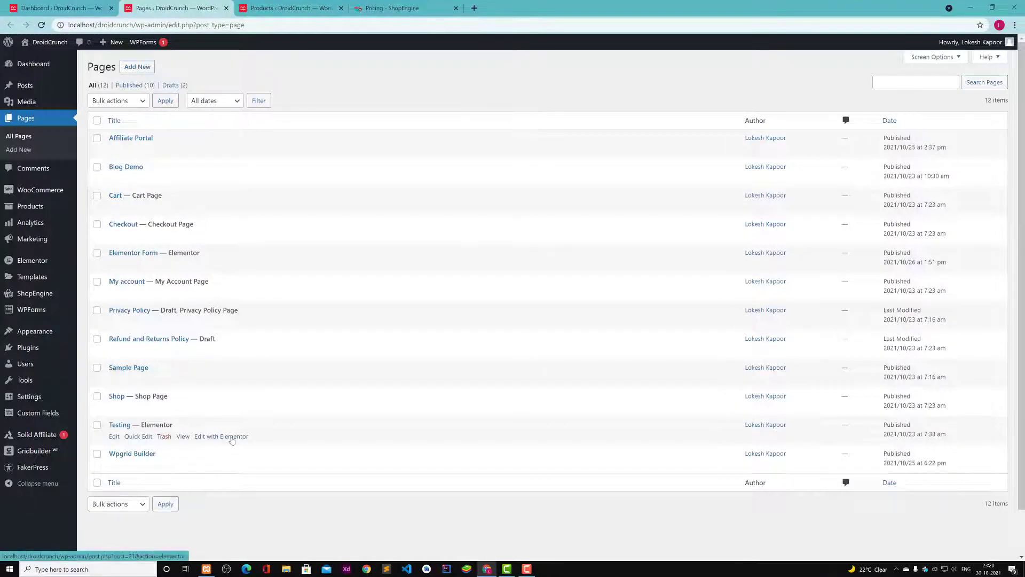
Add a new page, dismiss the editor welcome guide, and title it 'Product List'
left_click(221, 436)
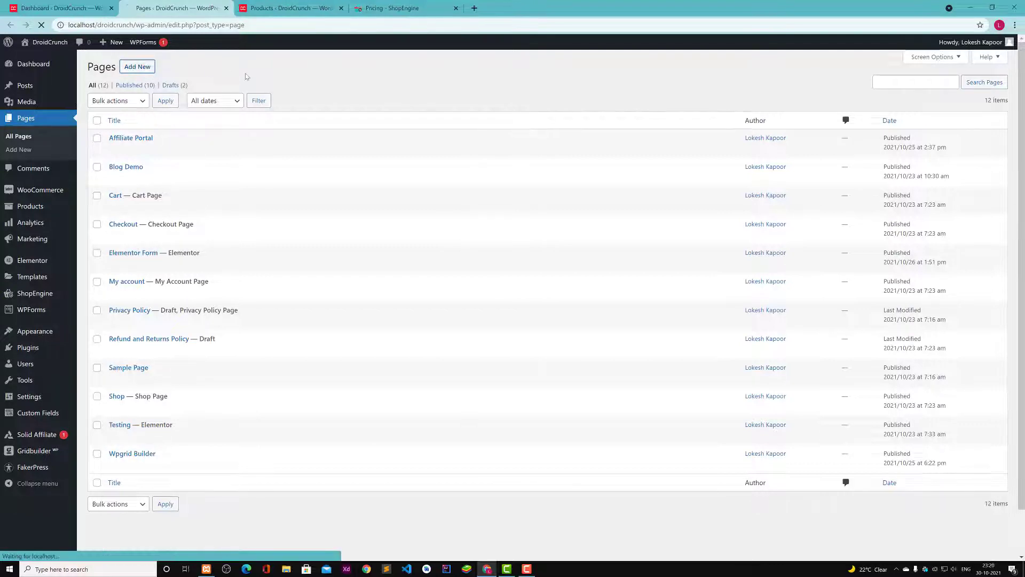
left_click(137, 66)
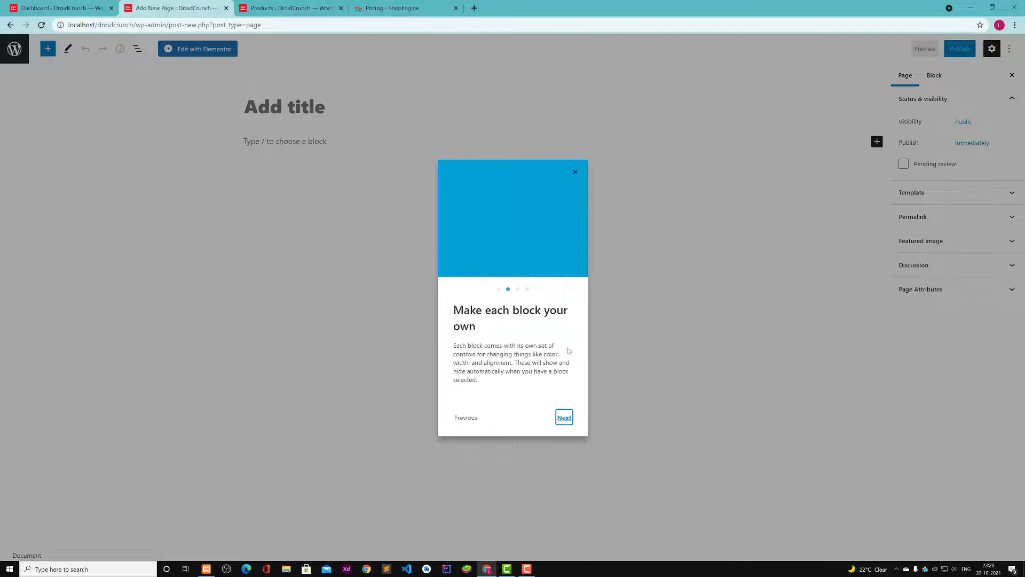
left_click(574, 171)
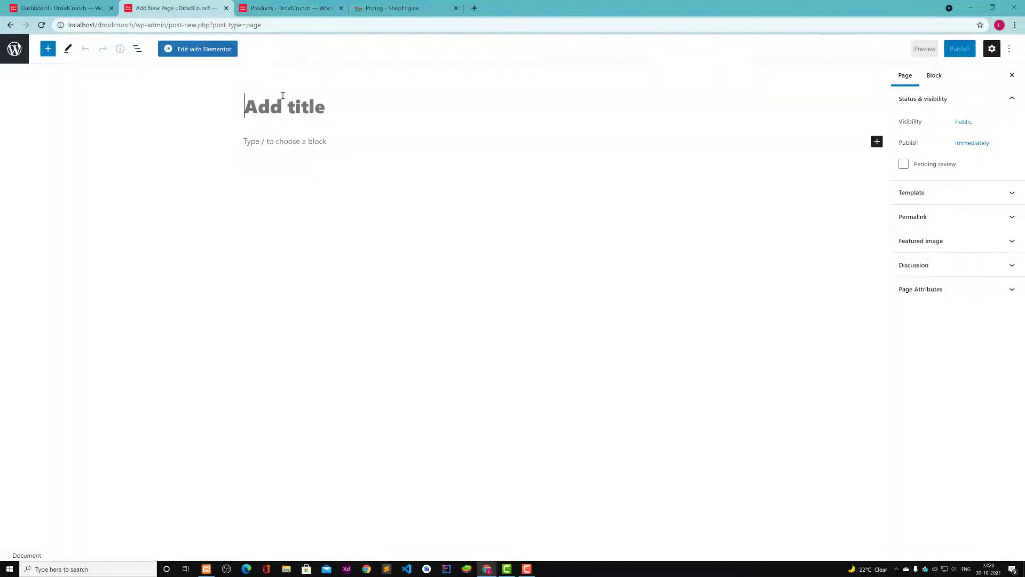
type("Product")
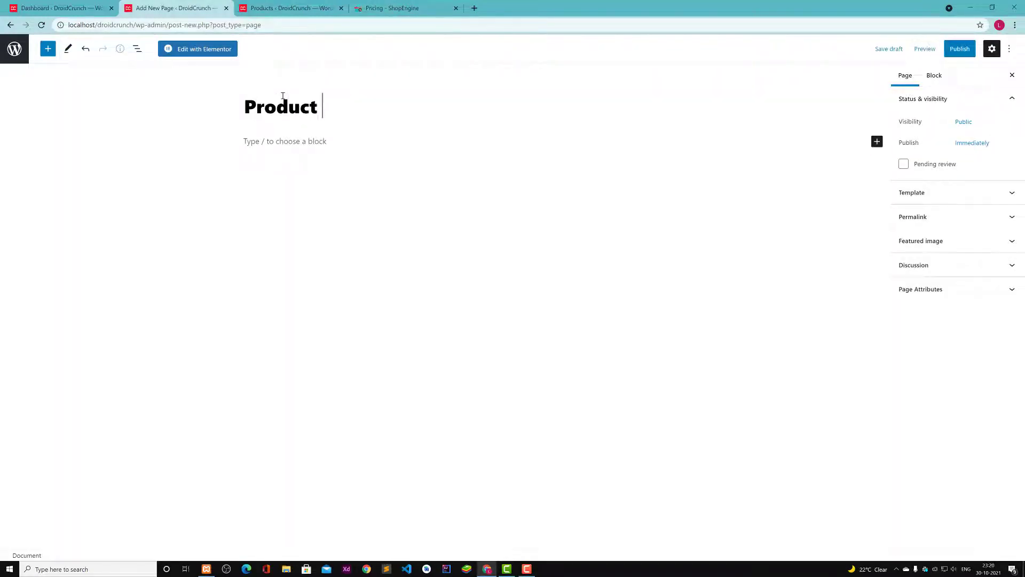
type("List")
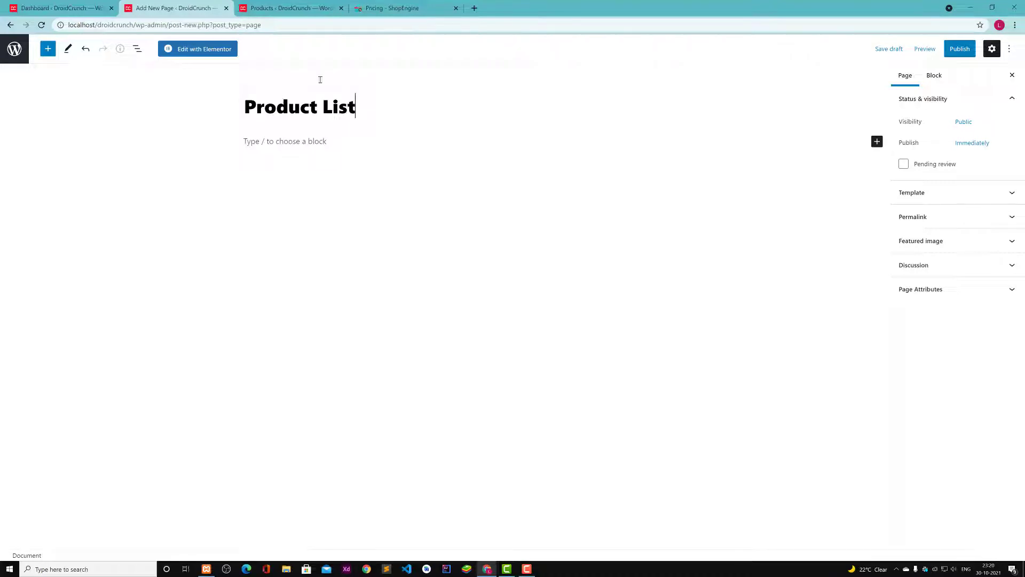
Publish the Product List page and return to the admin dashboard
left_click(959, 49)
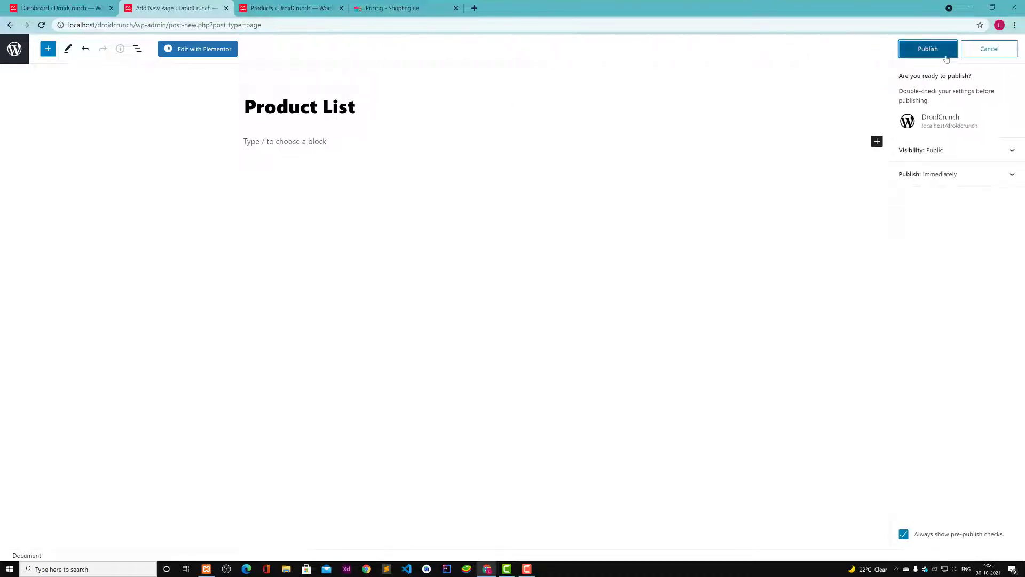
left_click(927, 48)
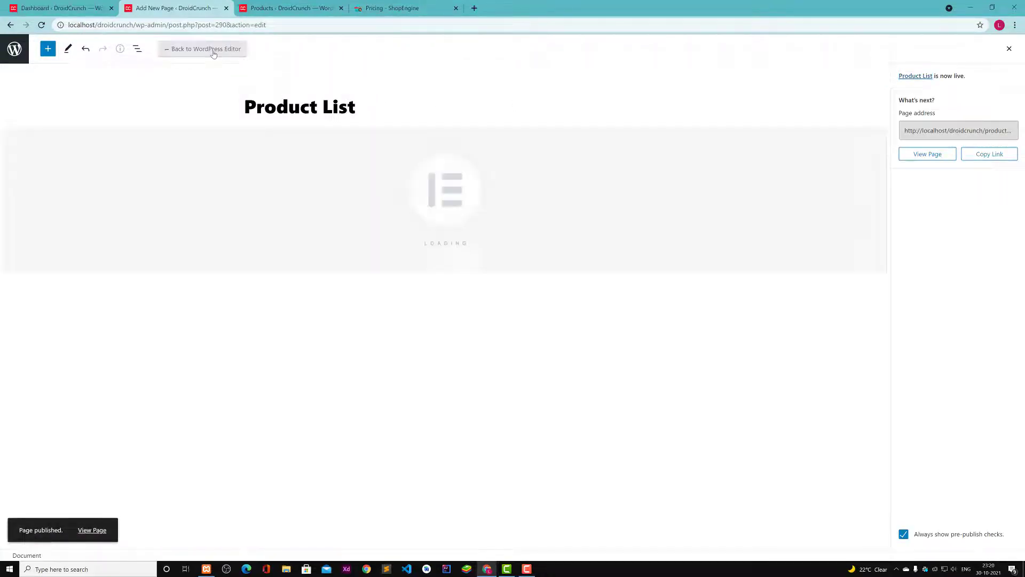
left_click(58, 8)
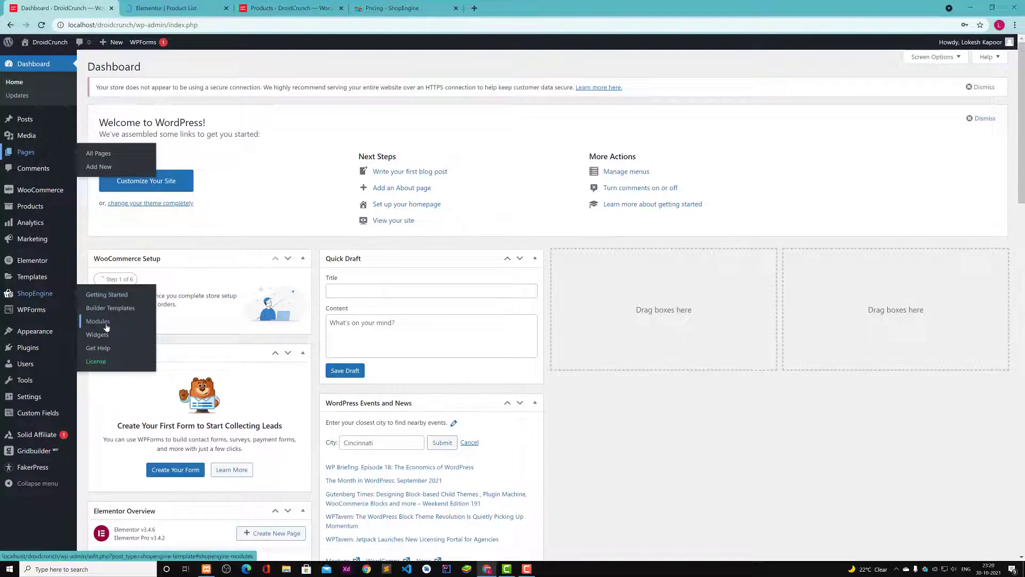
Turn on the Sales Notification module with User Avatar thumbnails and close its panel
left_click(98, 321)
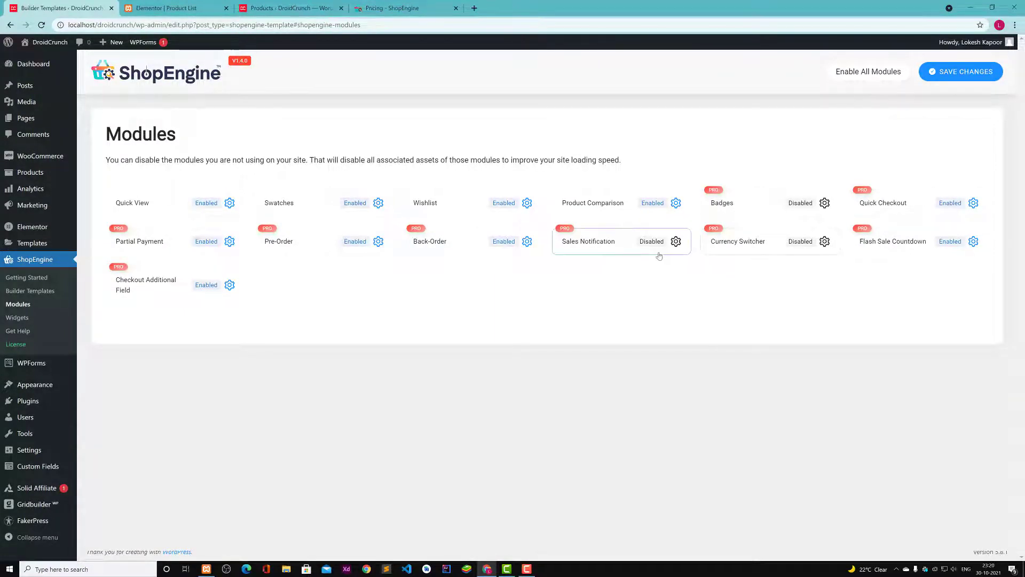
left_click(676, 241)
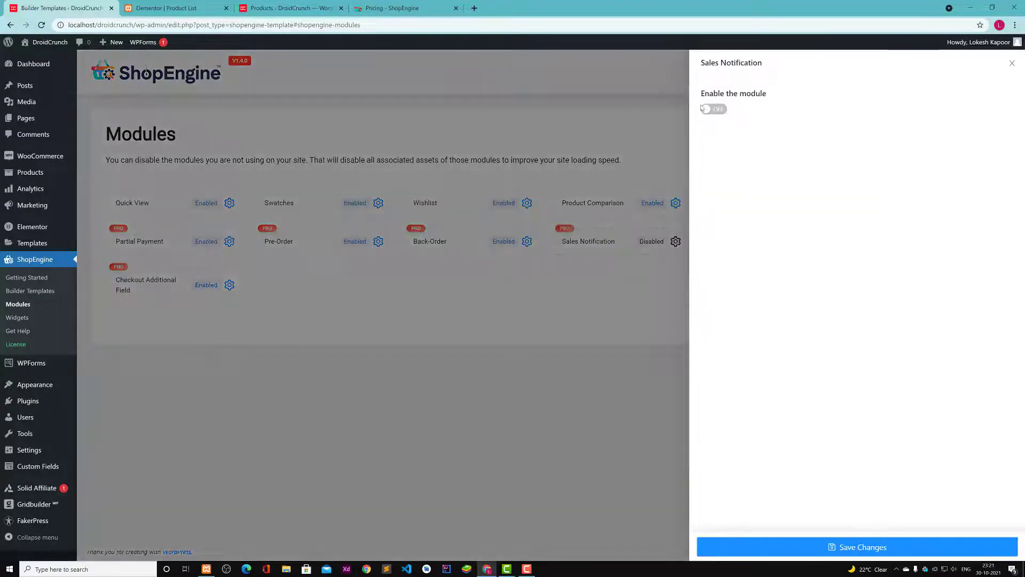
left_click(1011, 63)
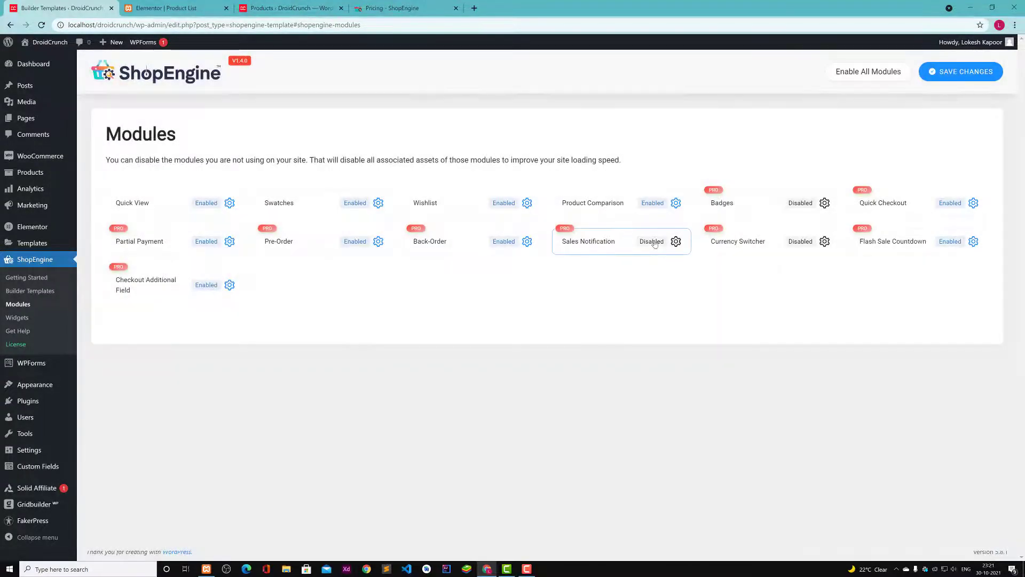
left_click(676, 241)
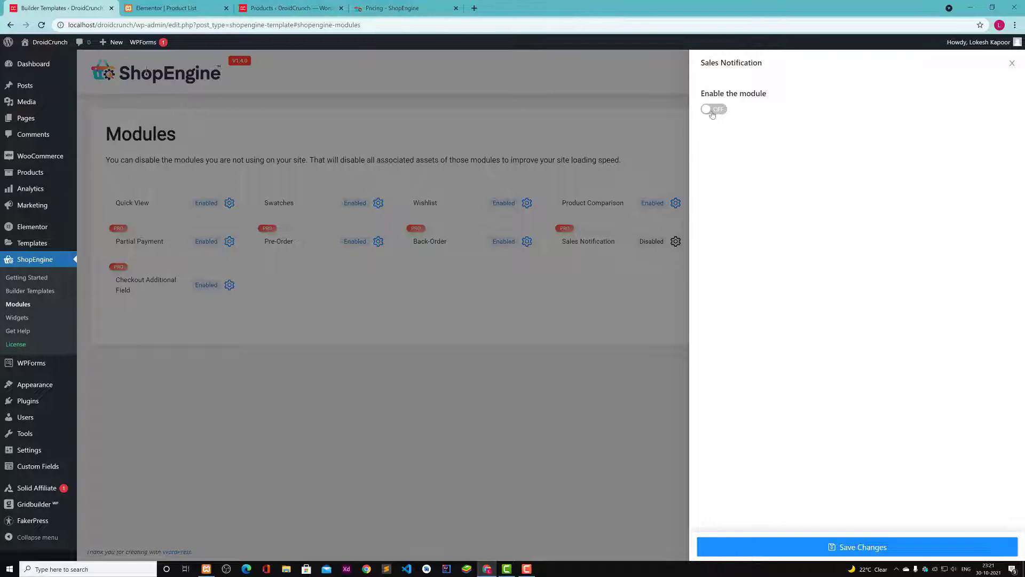
left_click(713, 109)
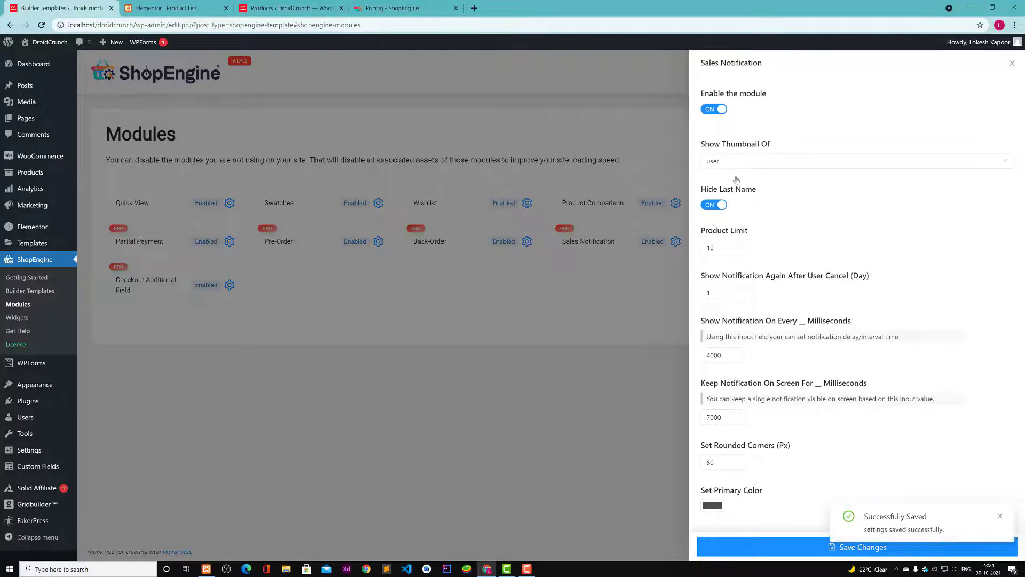
left_click(856, 161)
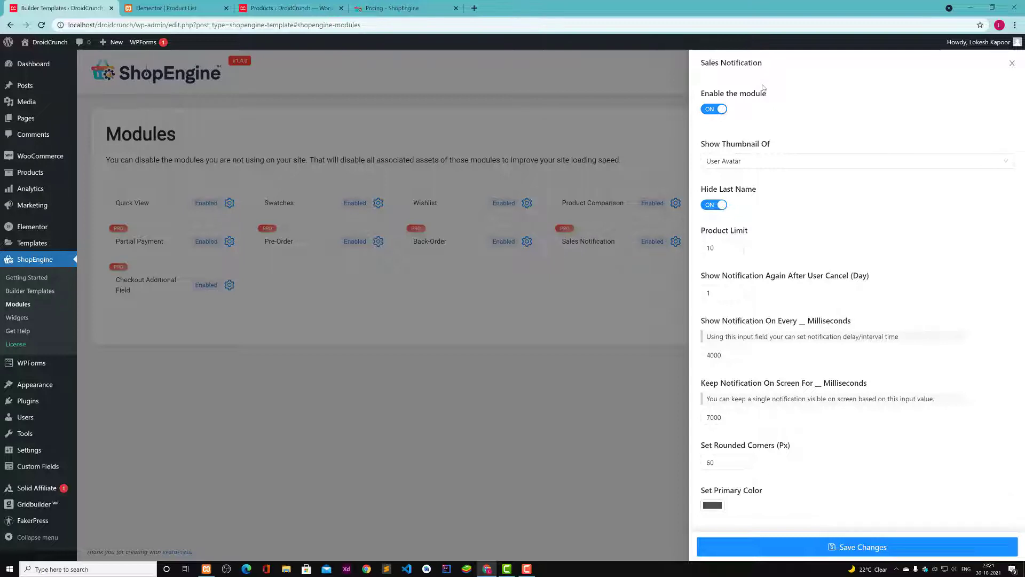
mouse_move(745, 175)
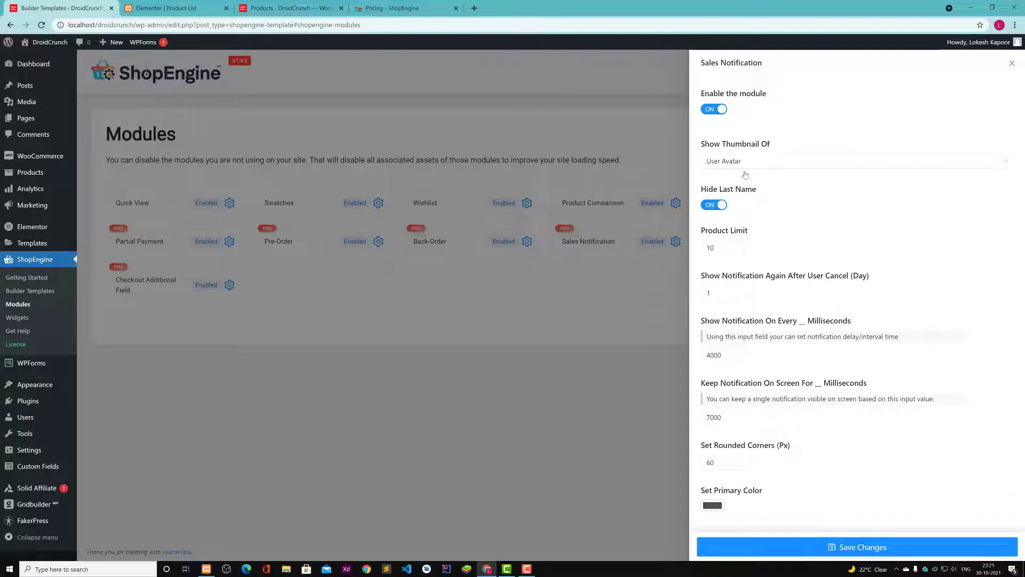
left_click(850, 161)
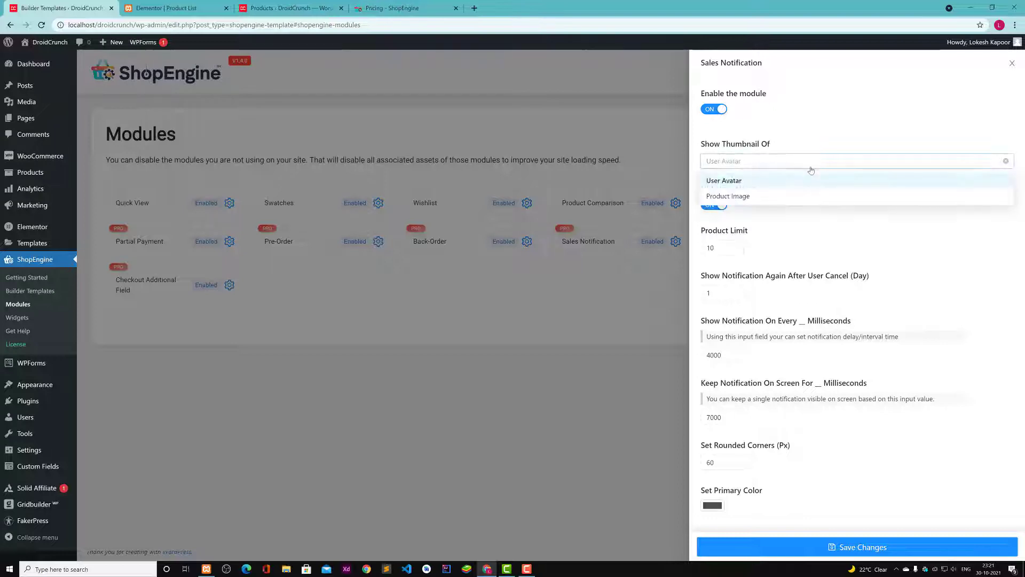
left_click(723, 181)
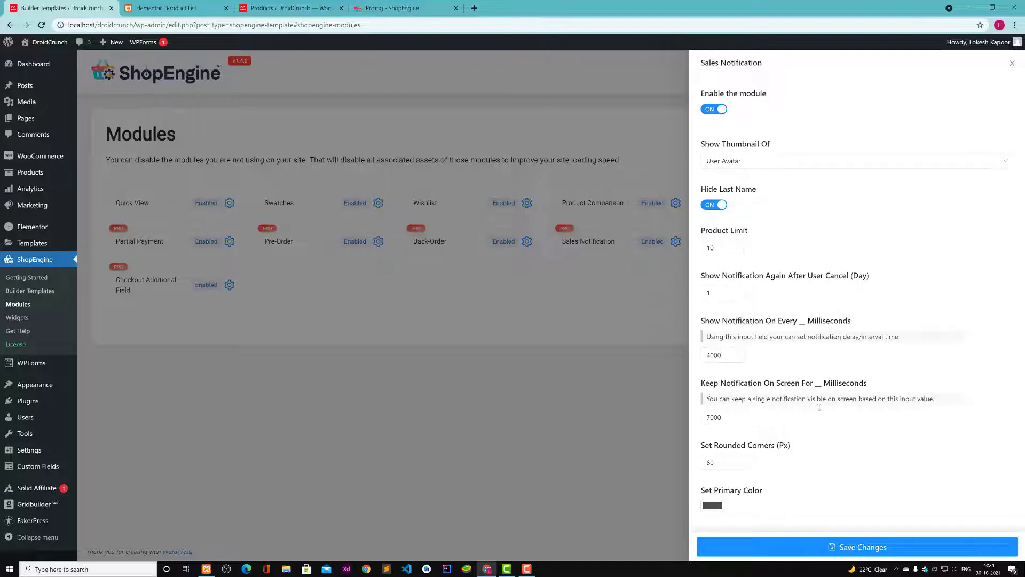
mouse_move(858, 454)
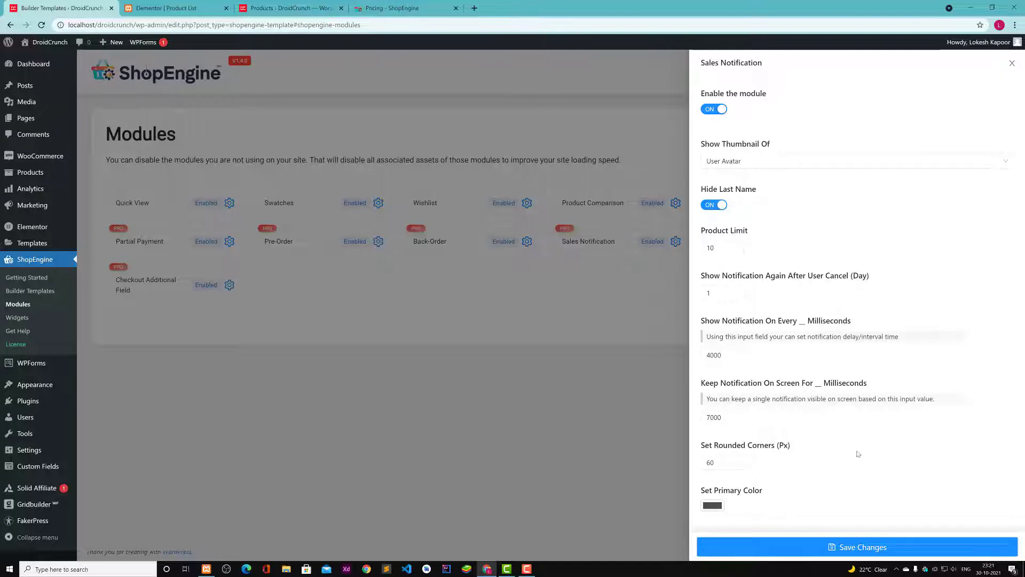
left_click(1011, 63)
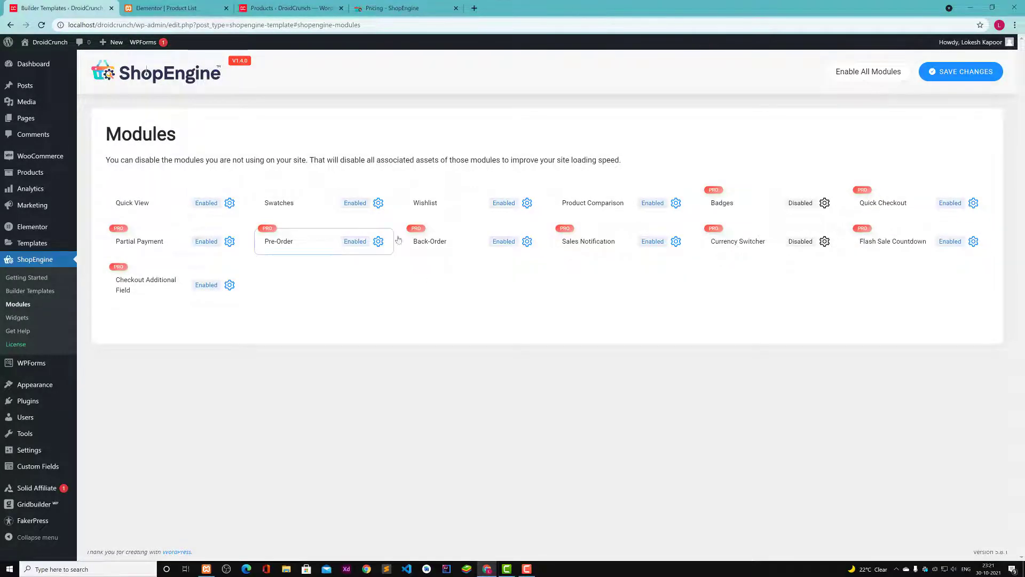
mouse_move(946, 221)
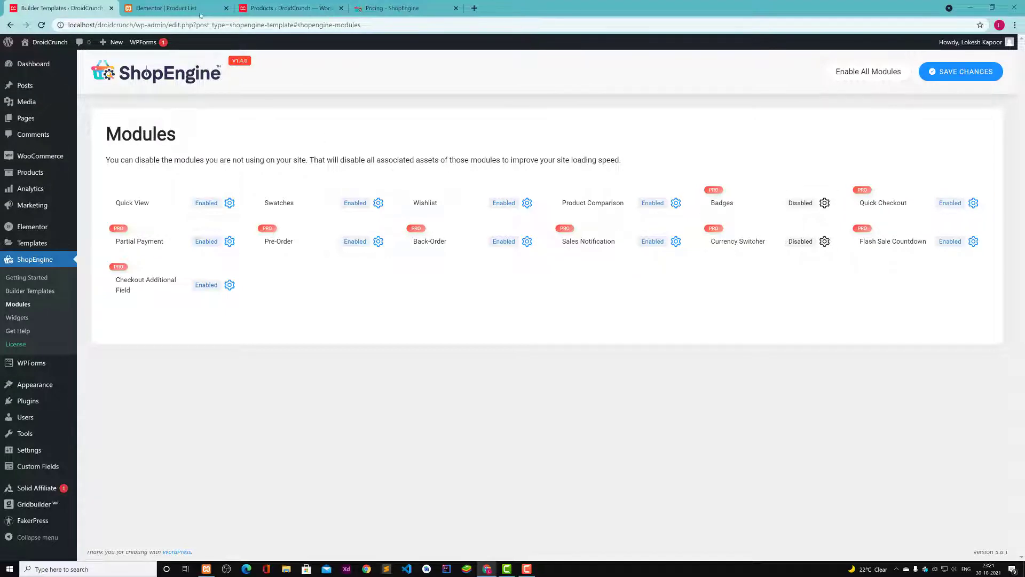
Return to the Product List page editor and search the widget panel for 'shop'
left_click(163, 8)
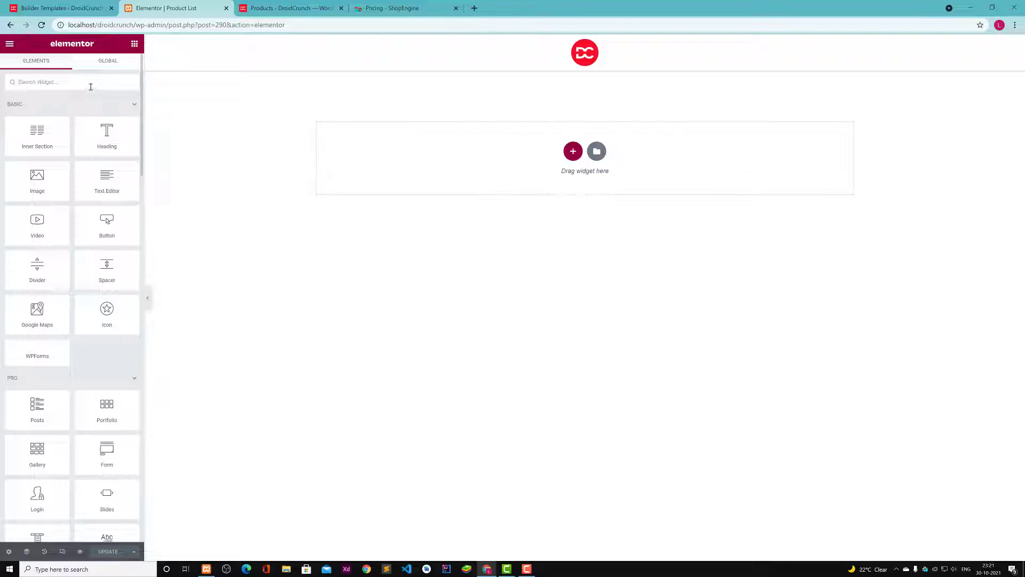
type("shop")
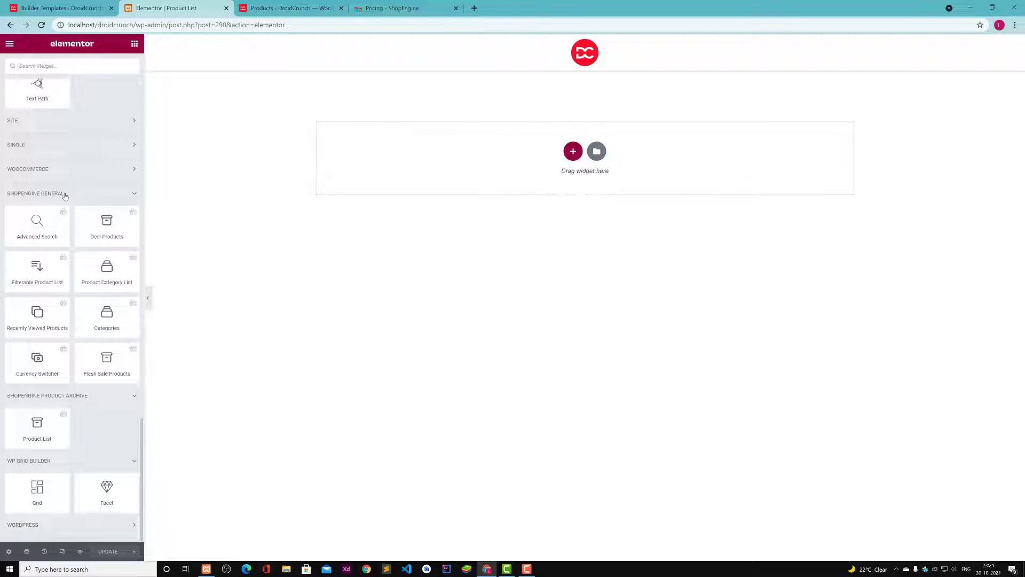
mouse_move(139, 248)
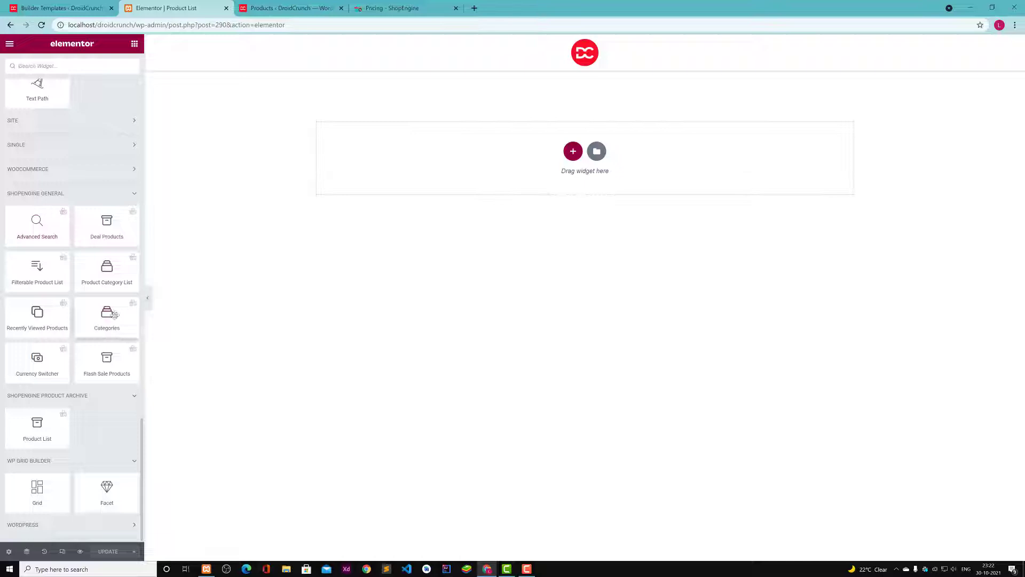
mouse_move(107, 317)
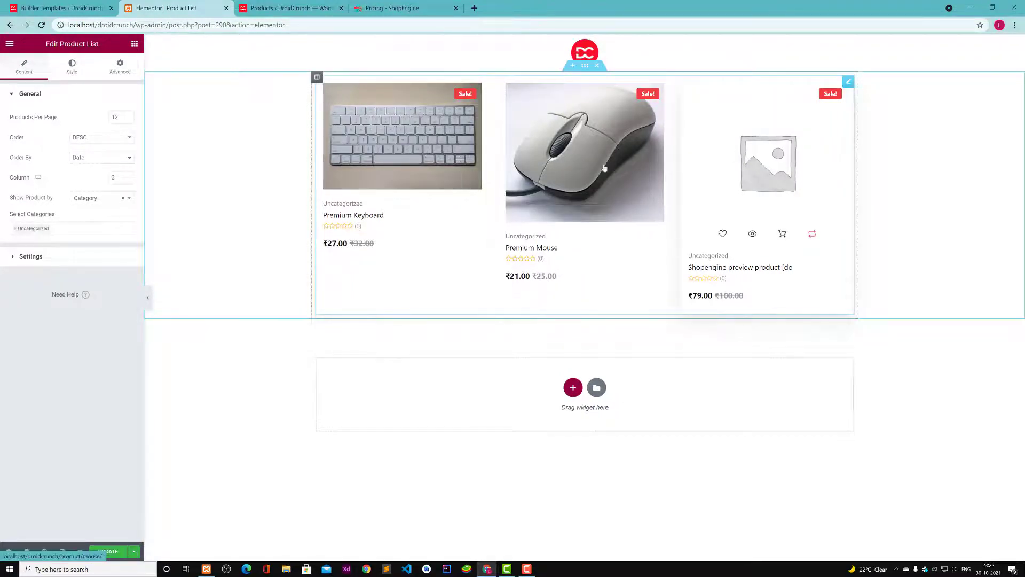
Glance at the store's products, then toggle Show Tag off and back on in Product List
left_click(291, 8)
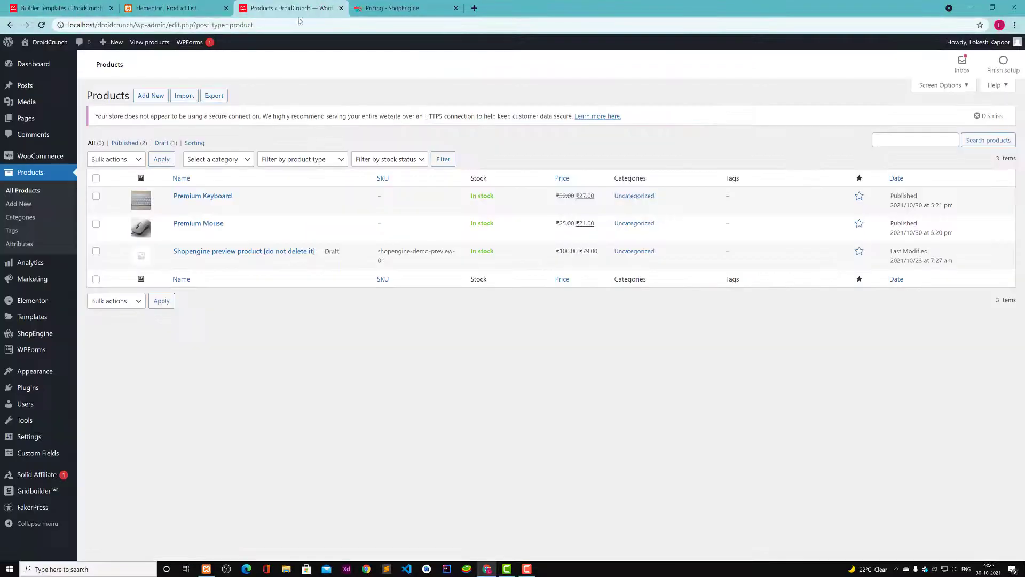
left_click(170, 9)
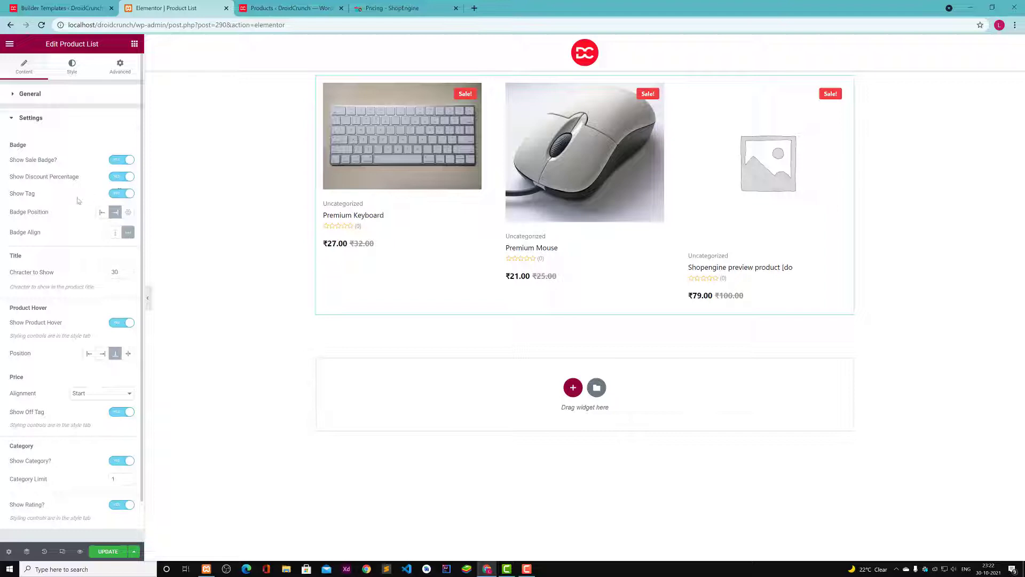
left_click(121, 192)
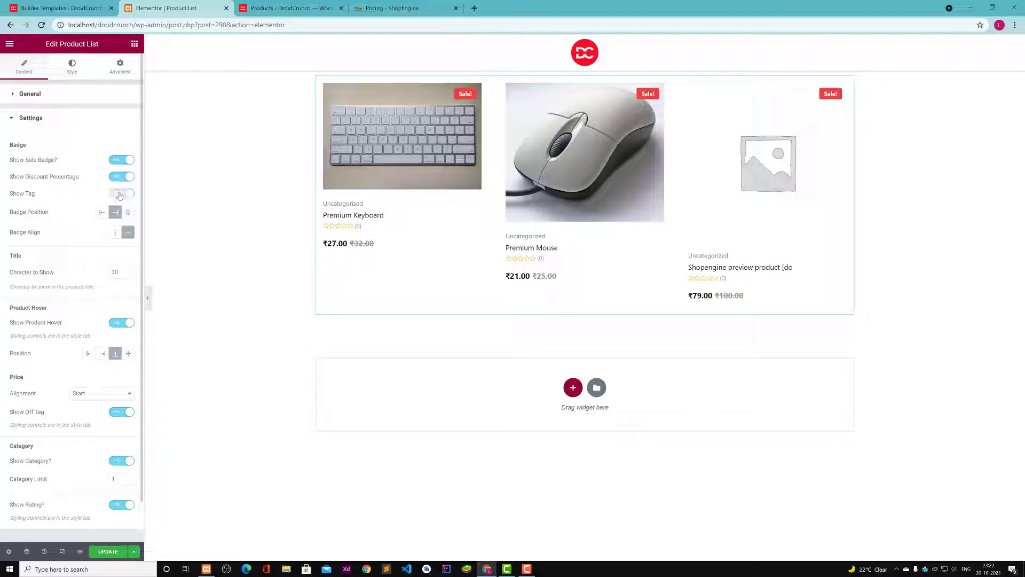
left_click(122, 193)
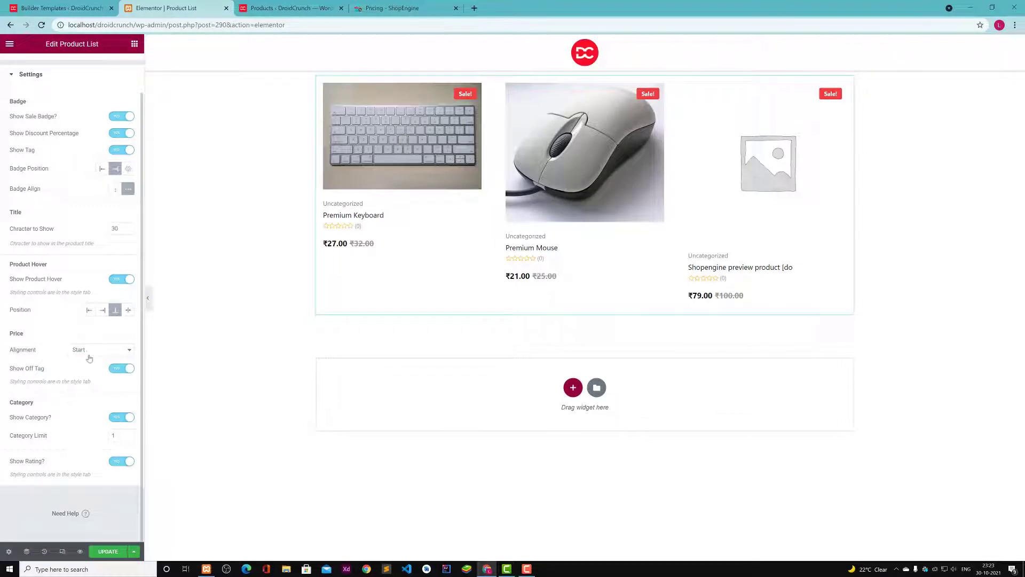
Try center then start price alignment, and set Badge Position to Top Left
left_click(102, 349)
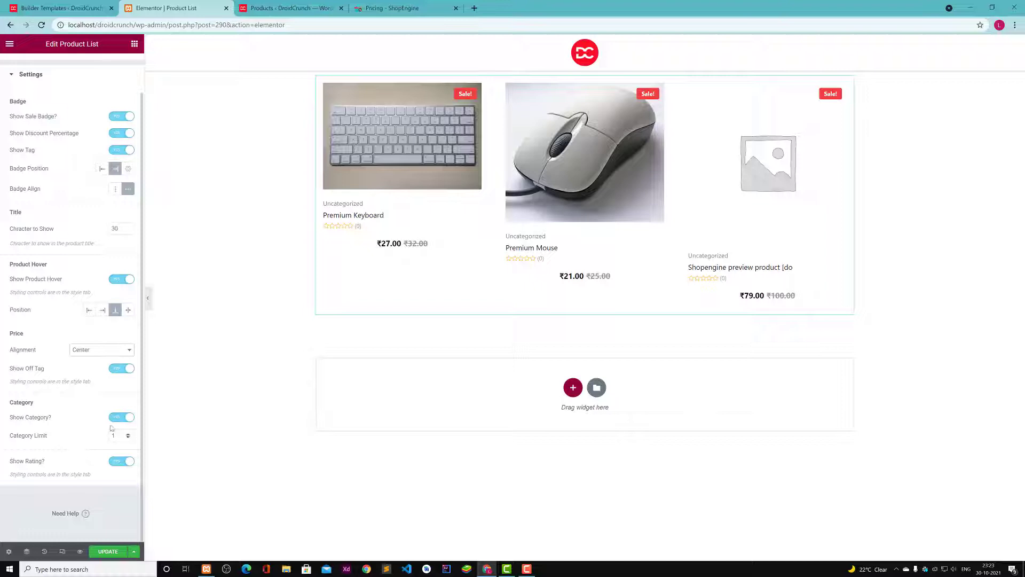
left_click(100, 349)
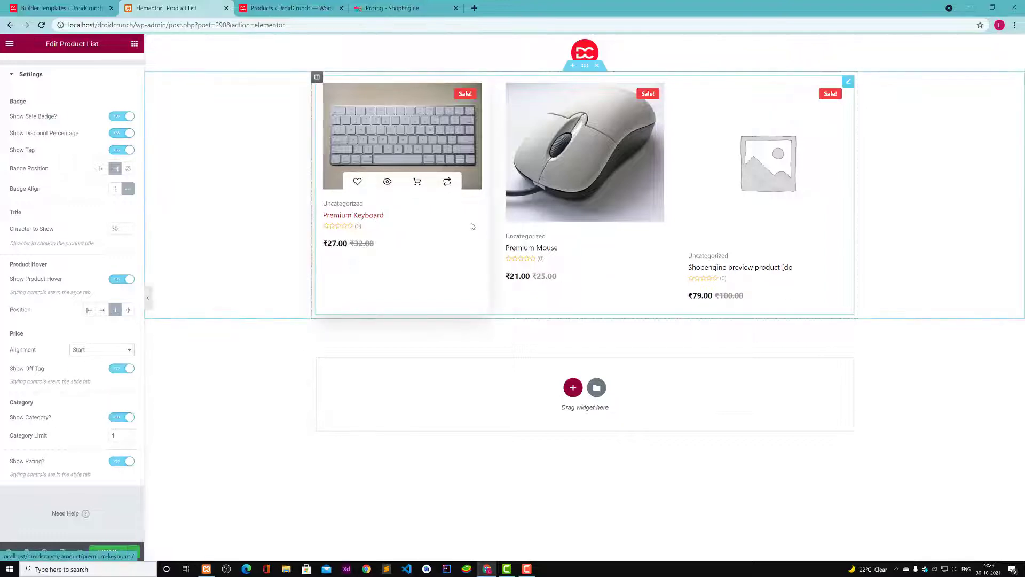
mouse_move(596, 174)
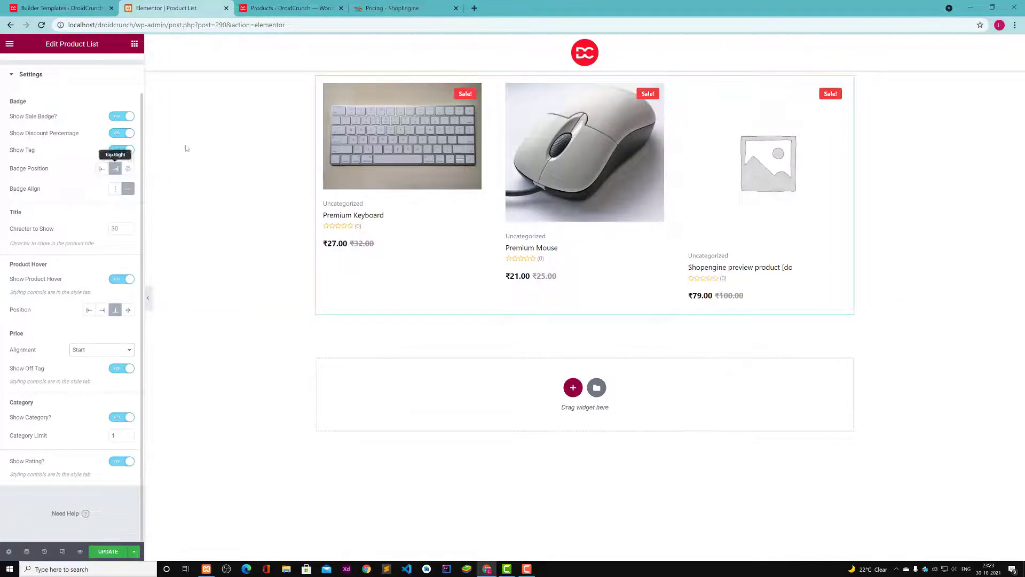
left_click(102, 168)
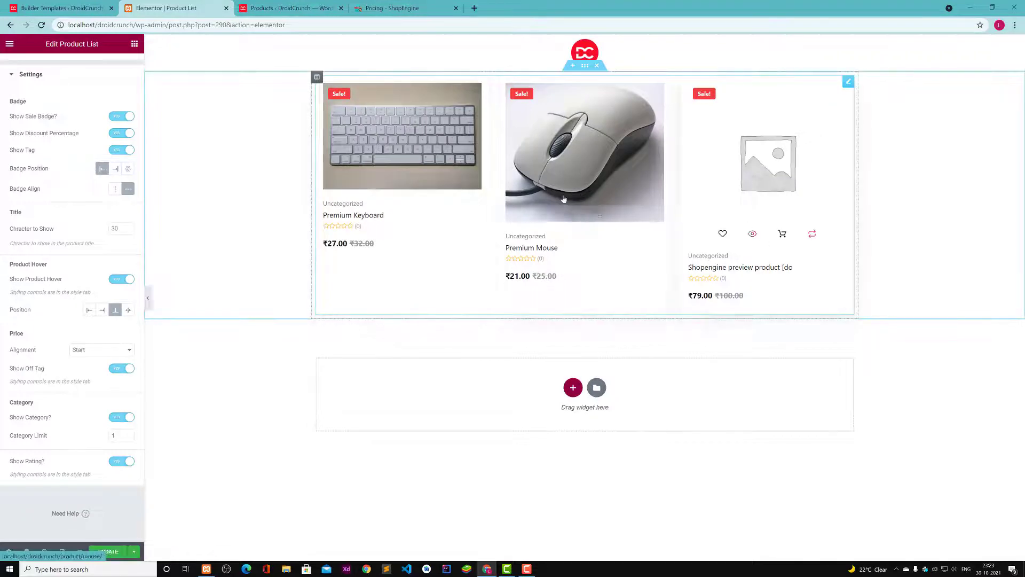
mouse_move(396, 190)
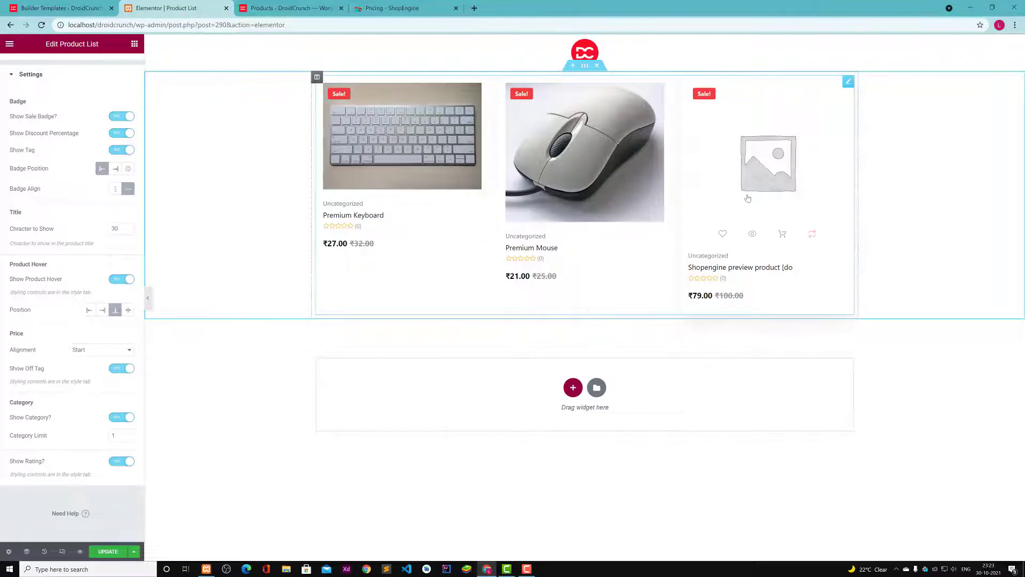
mouse_move(431, 211)
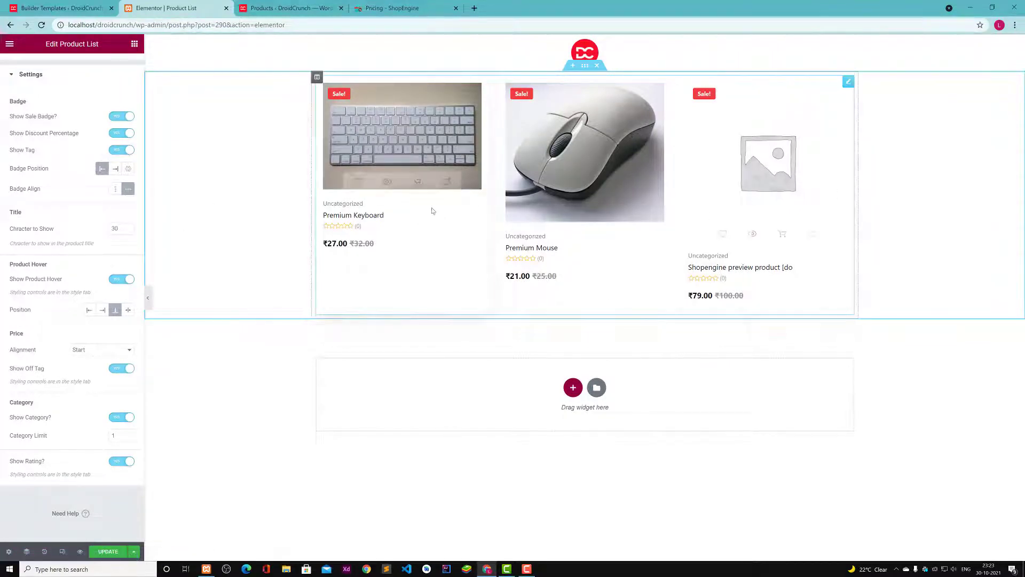
mouse_move(512, 130)
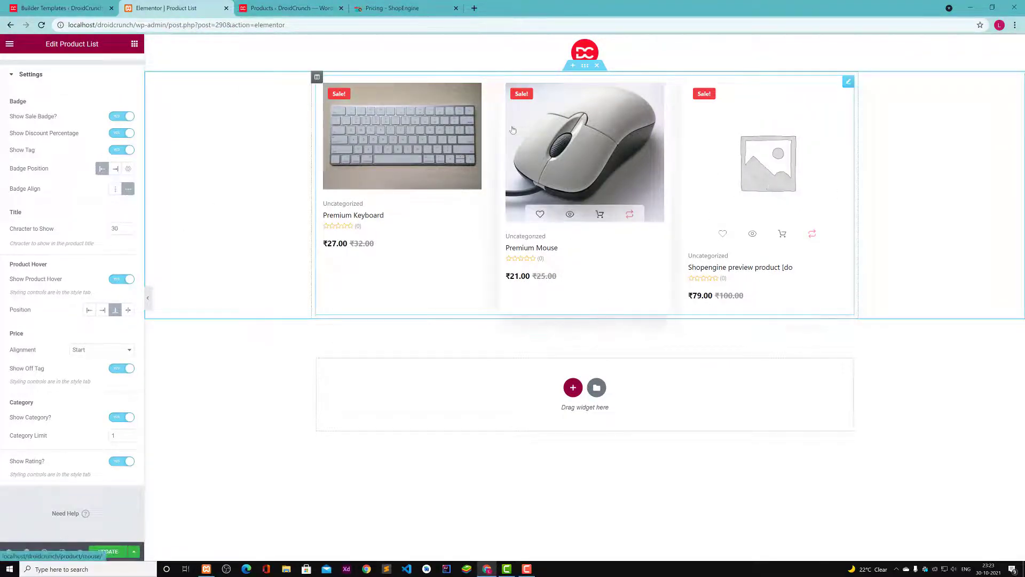
left_click(474, 8)
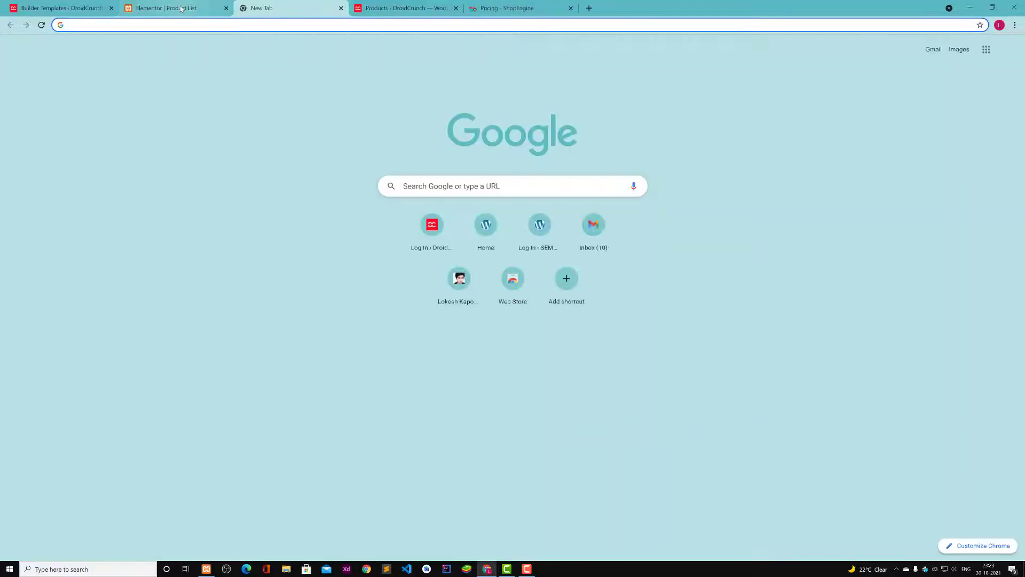
Go to dynamic.ooo in a browser tab and search the site for 'prod'
left_click(167, 8)
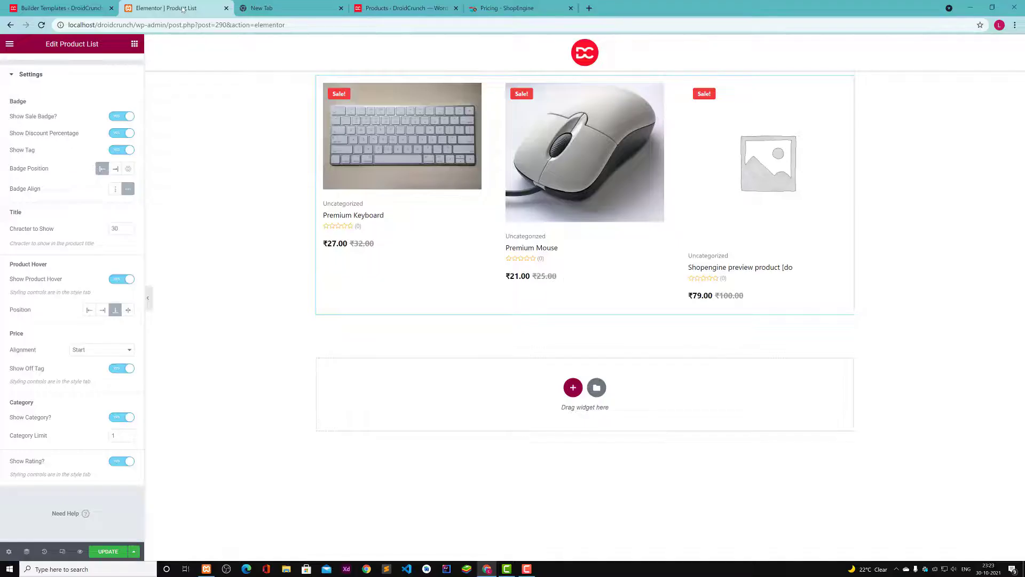
left_click(291, 8)
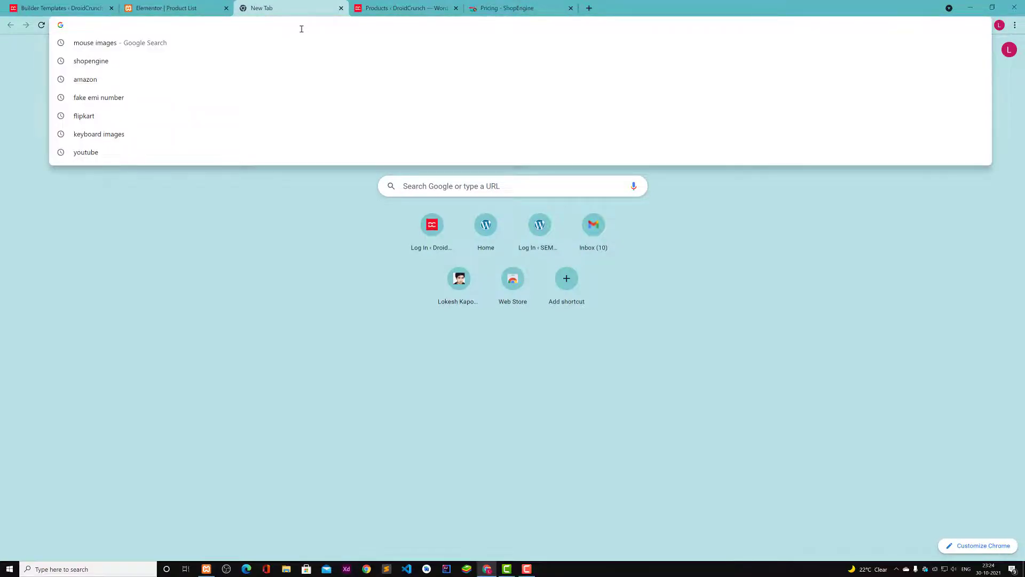
type("dynamic.ooo")
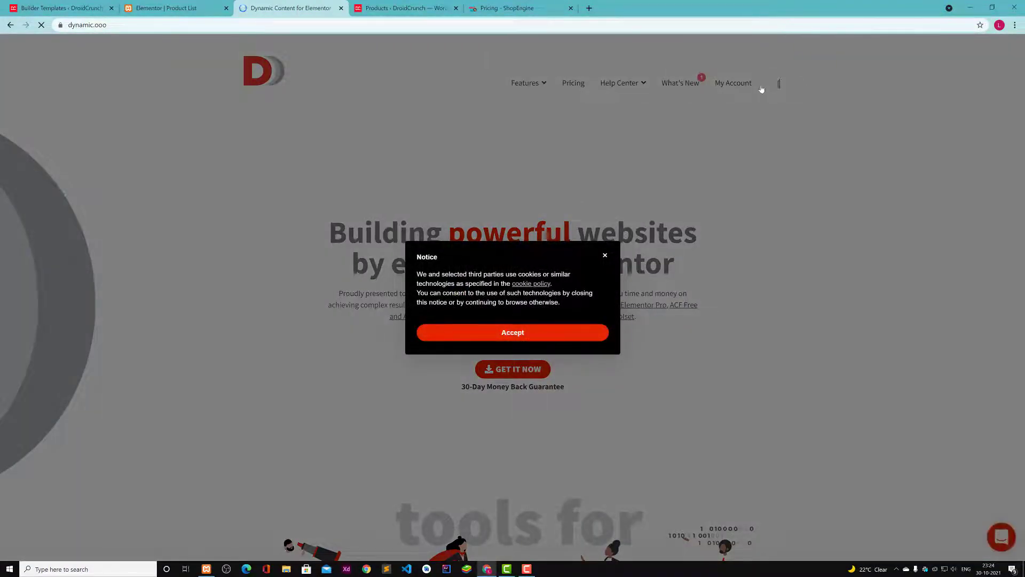
type("prod")
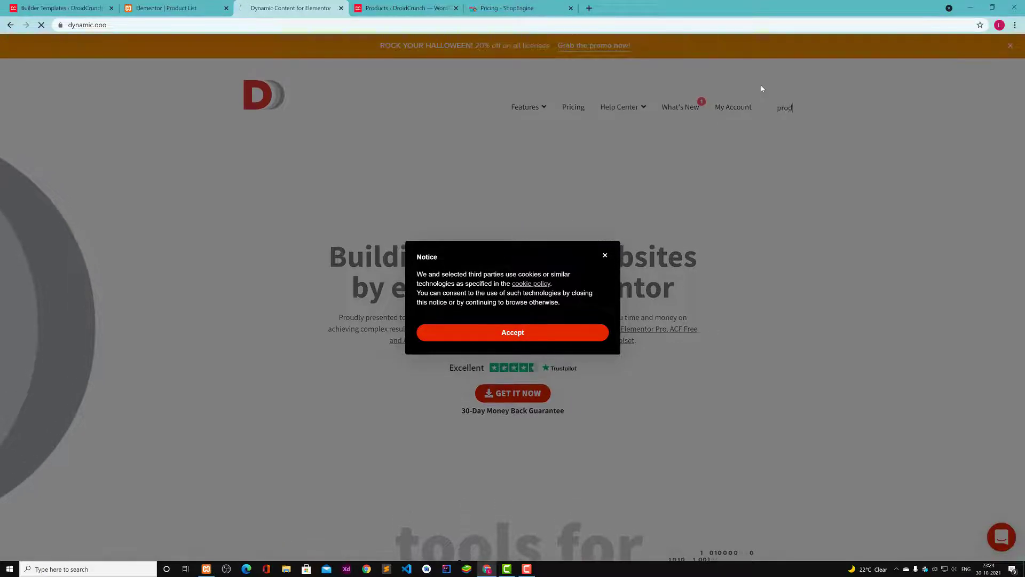
left_click(512, 332)
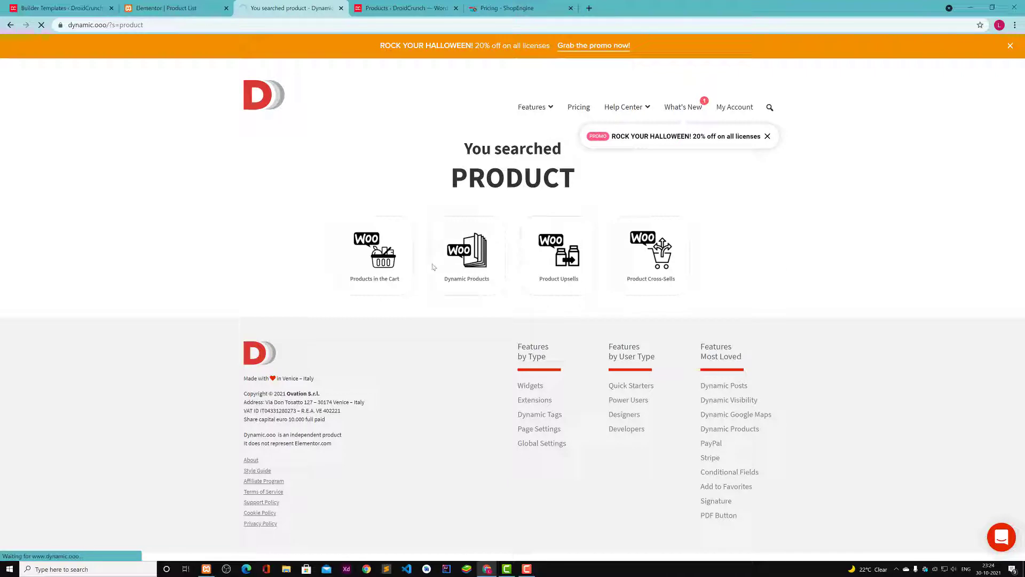
Open the Dynamic Products result and flip through its screenshot gallery
left_click(466, 256)
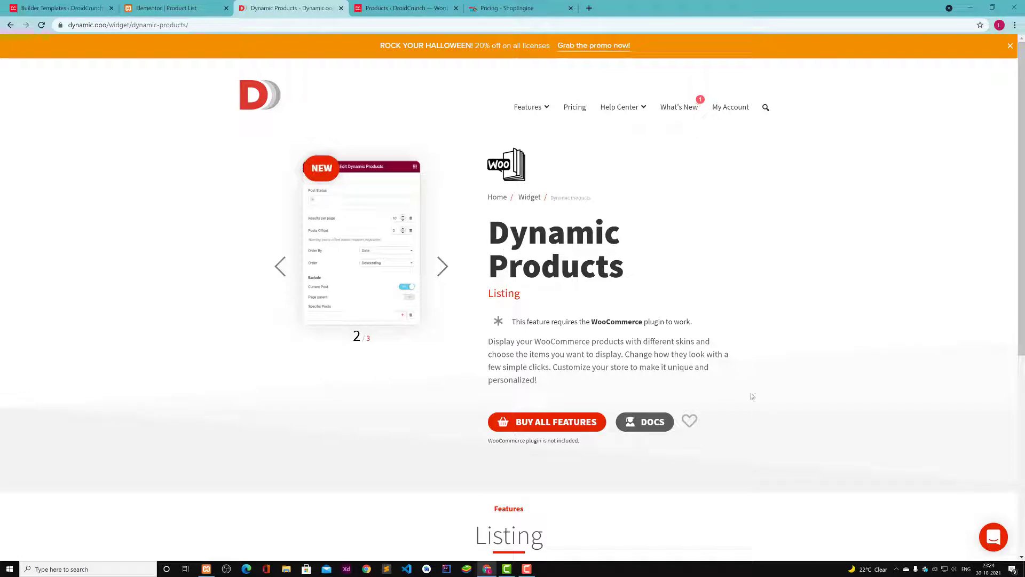
left_click(443, 266)
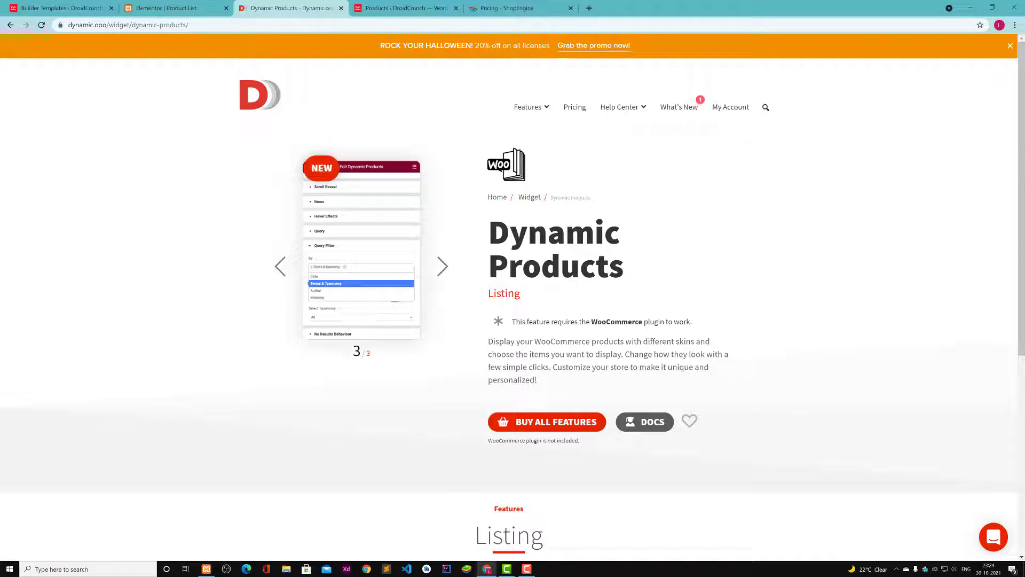
mouse_move(411, 234)
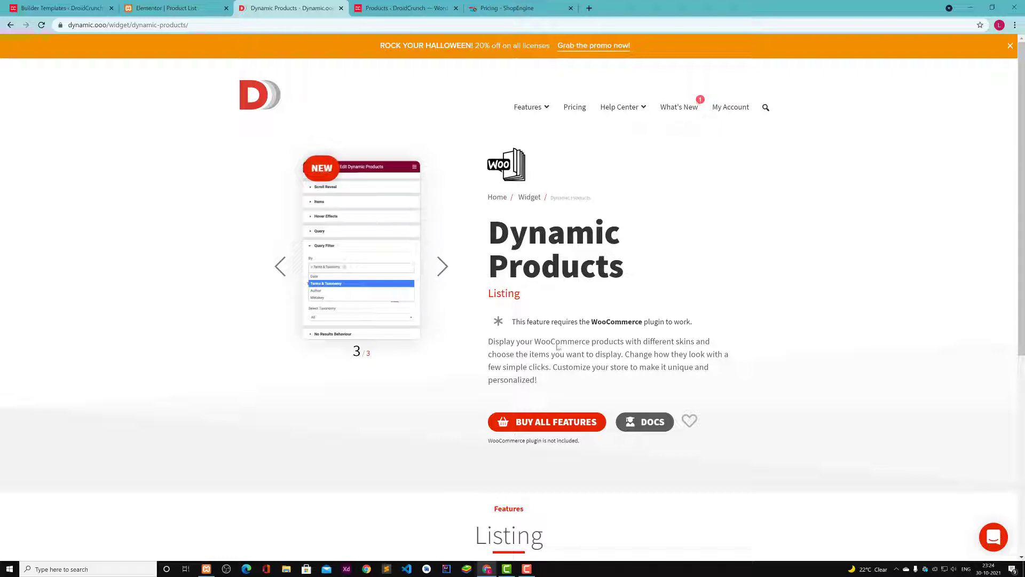
scroll("down", 3)
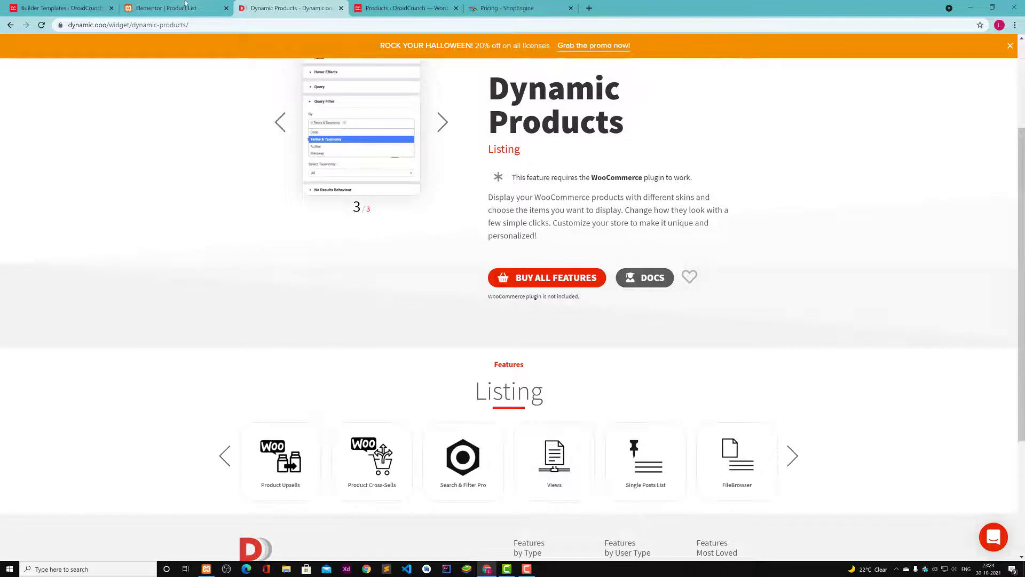
Switch between browser tabs and open ShopEngine's Builder Templates list
left_click(173, 8)
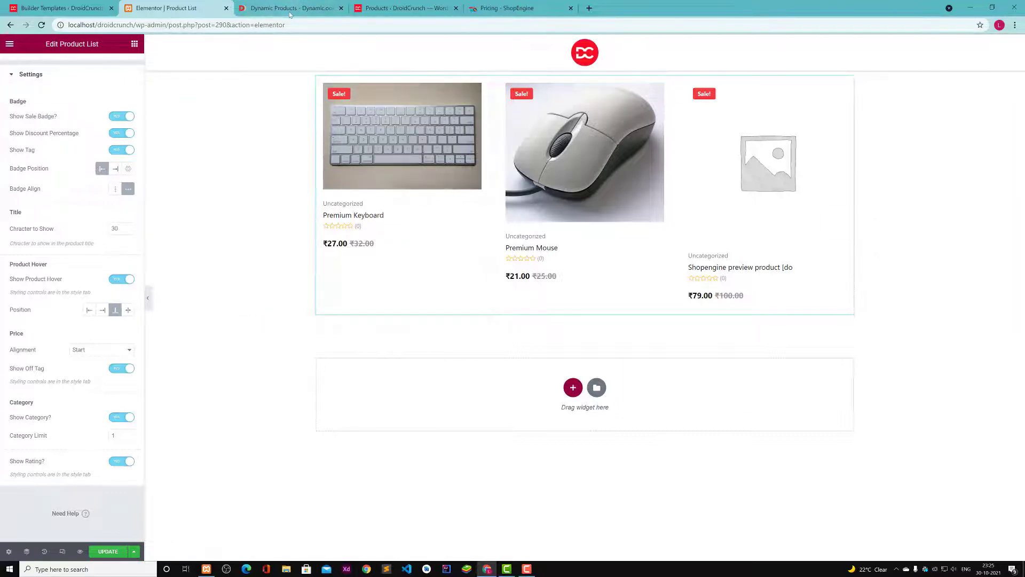
left_click(288, 8)
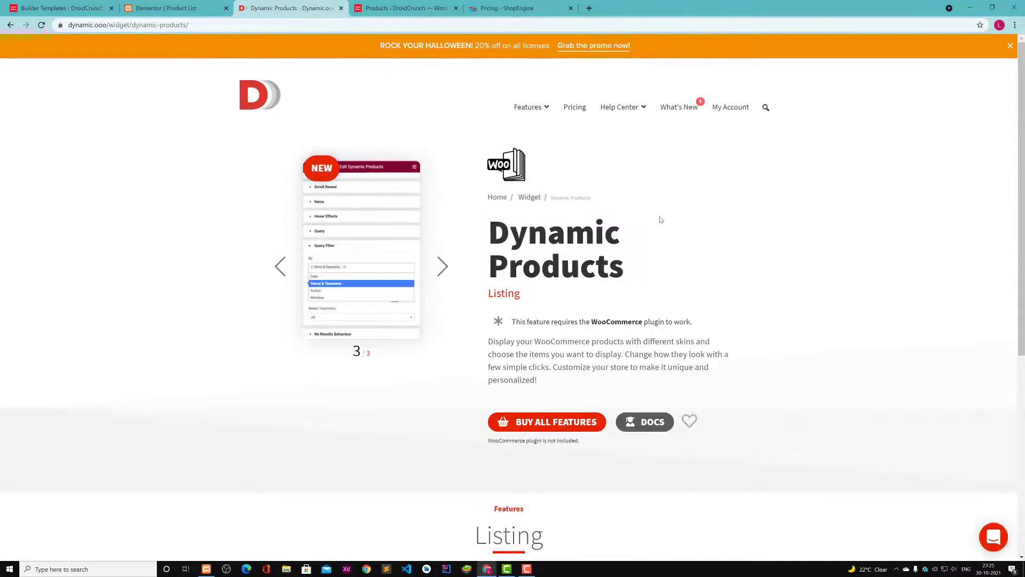
left_click(163, 8)
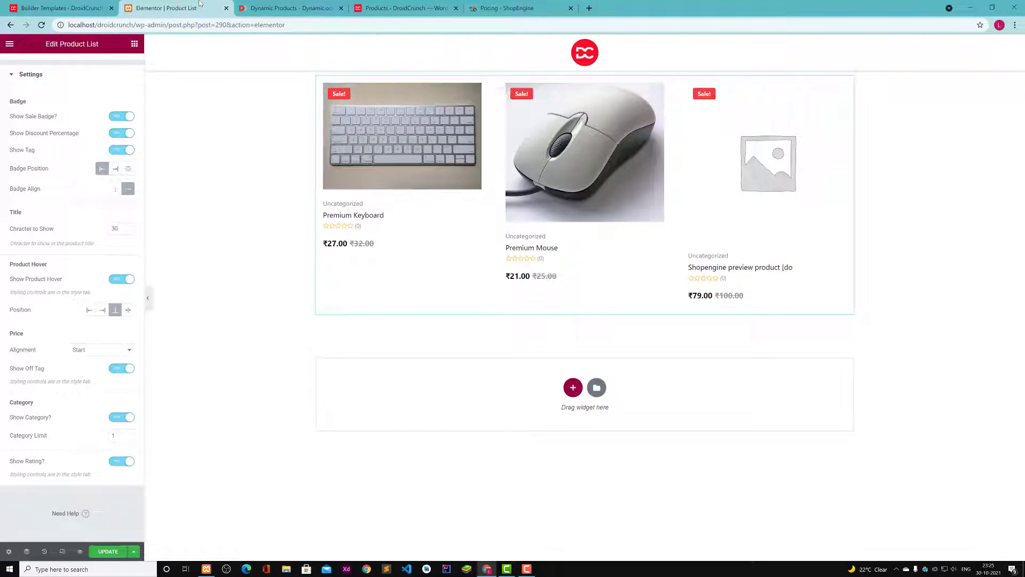
left_click(59, 8)
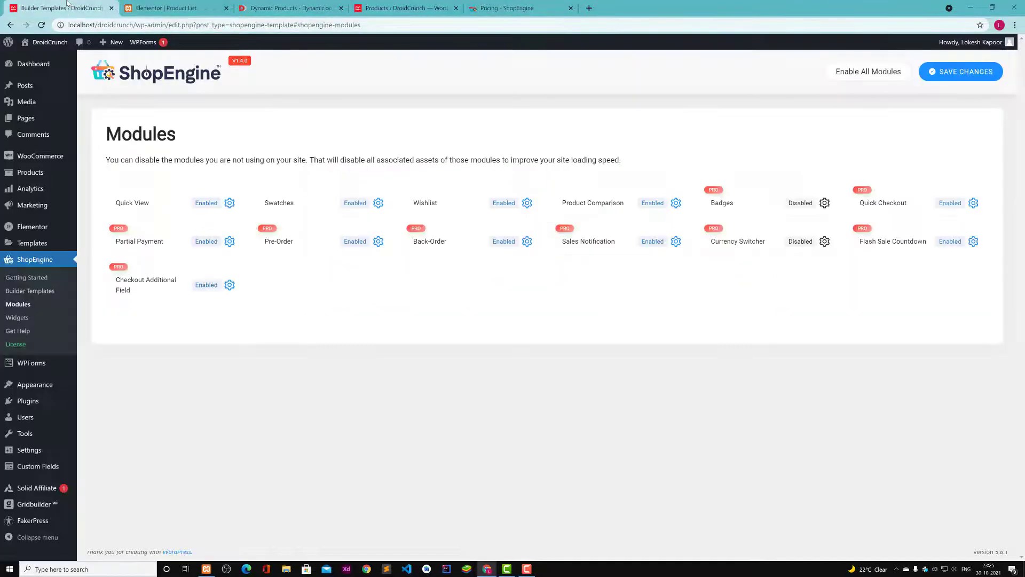
left_click(30, 291)
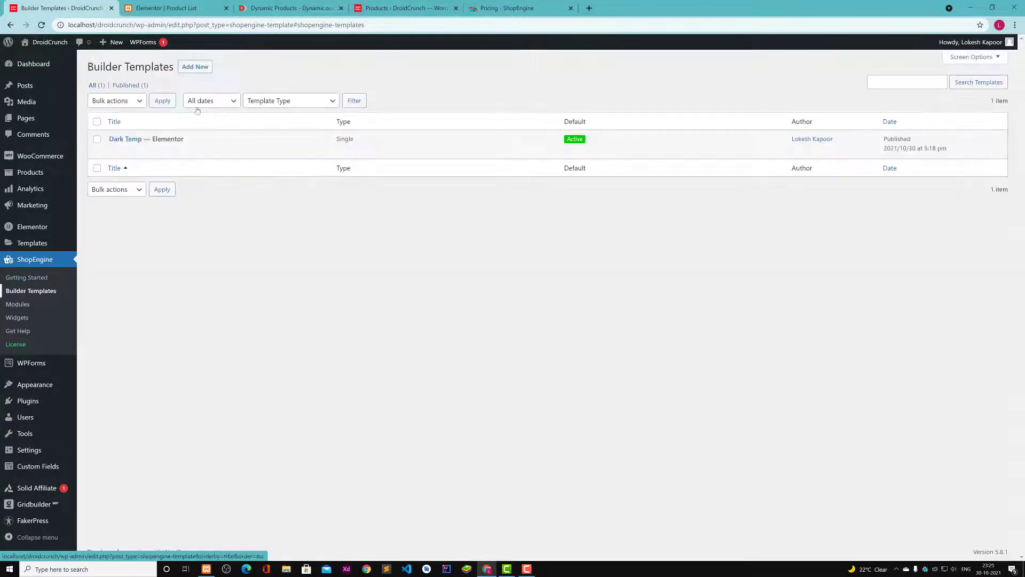
Add a new builder template and open a Single design's live demo
left_click(195, 66)
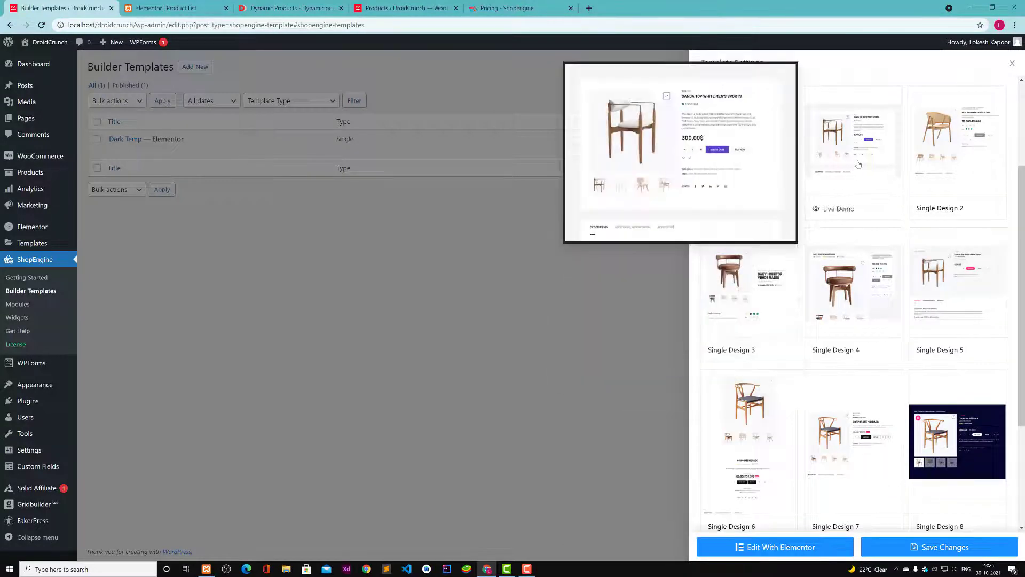
left_click(852, 141)
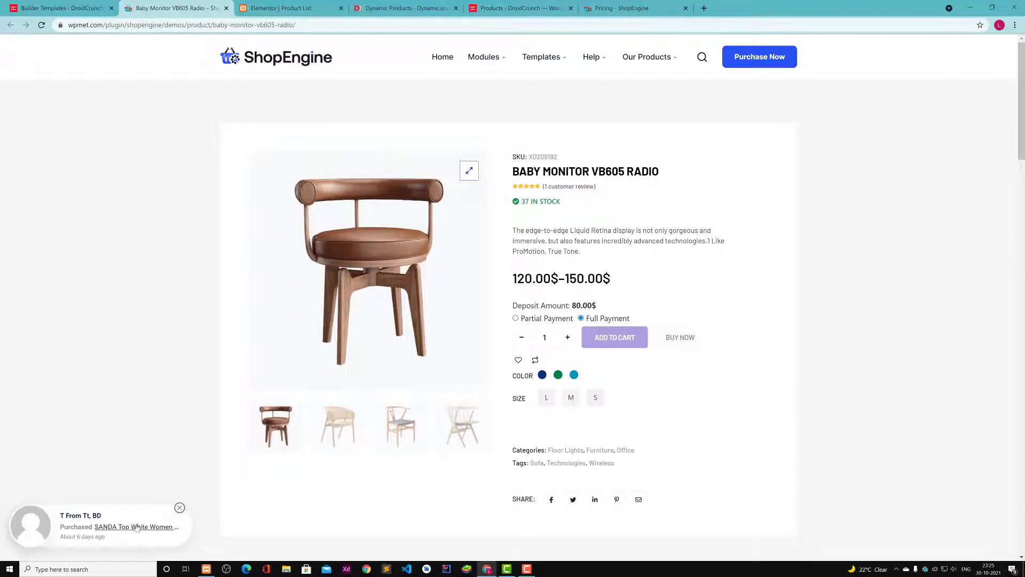
Read the Baby Monitor demo page and reviews, then return to the template settings
left_click(180, 508)
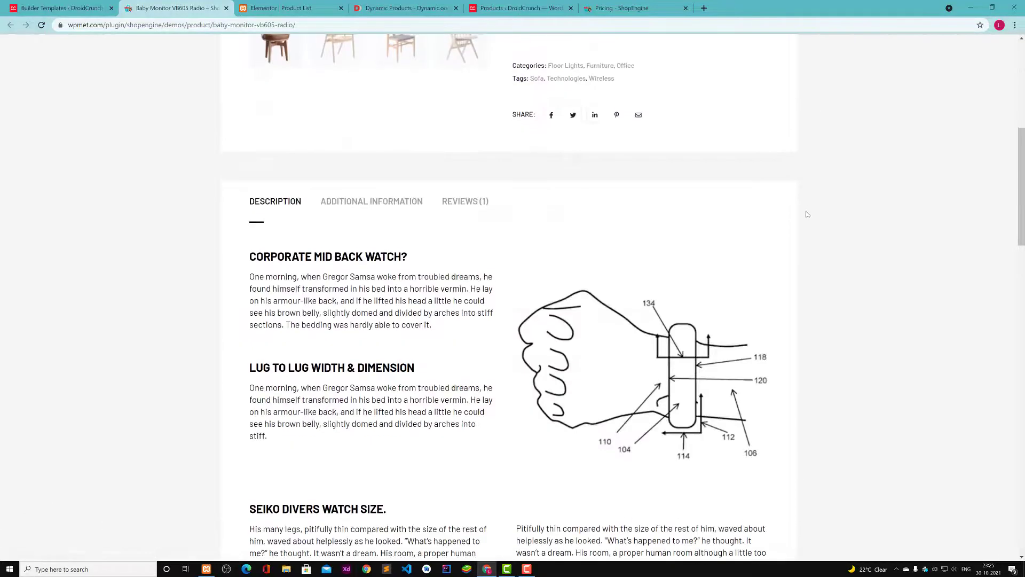
scroll("down", 3)
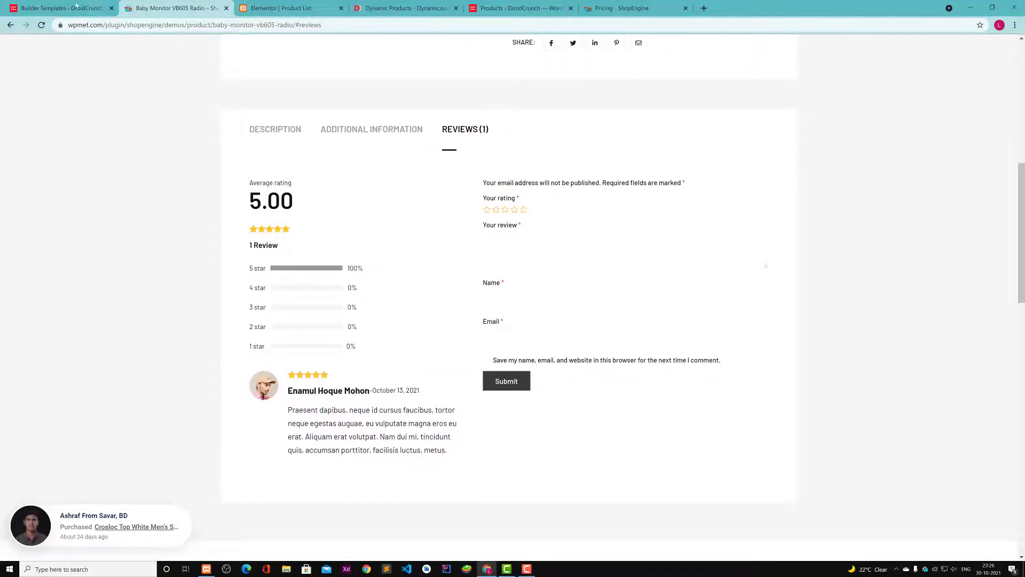
left_click(59, 8)
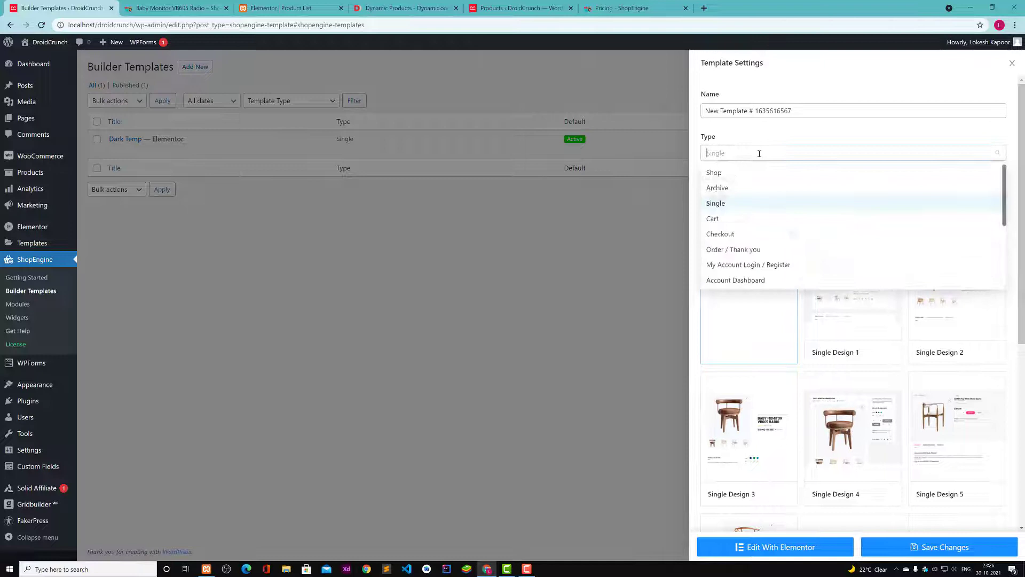
Preview Cart Design 1, then switch template type to Checkout and Order / Thank you
left_click(712, 219)
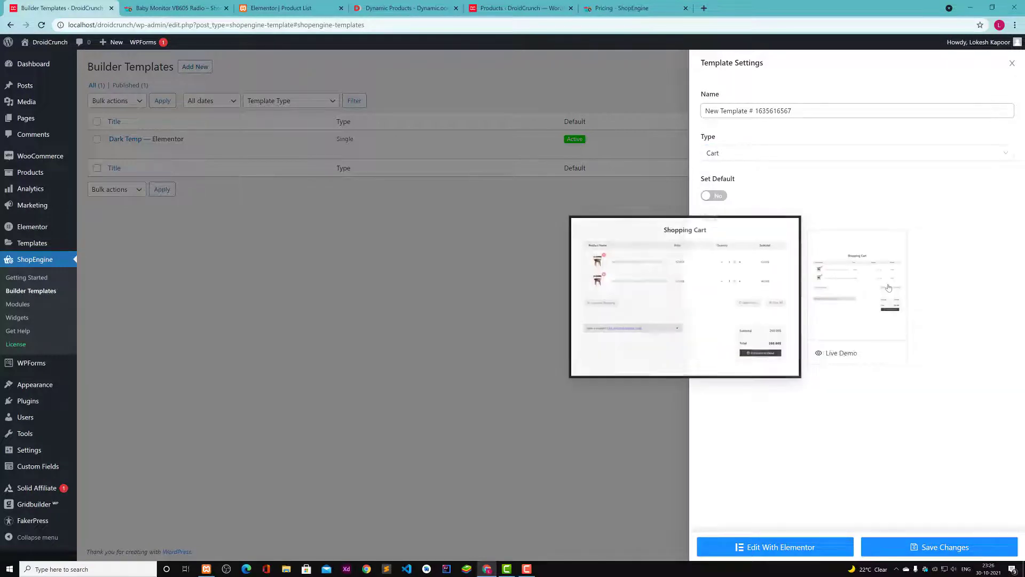
left_click(856, 288)
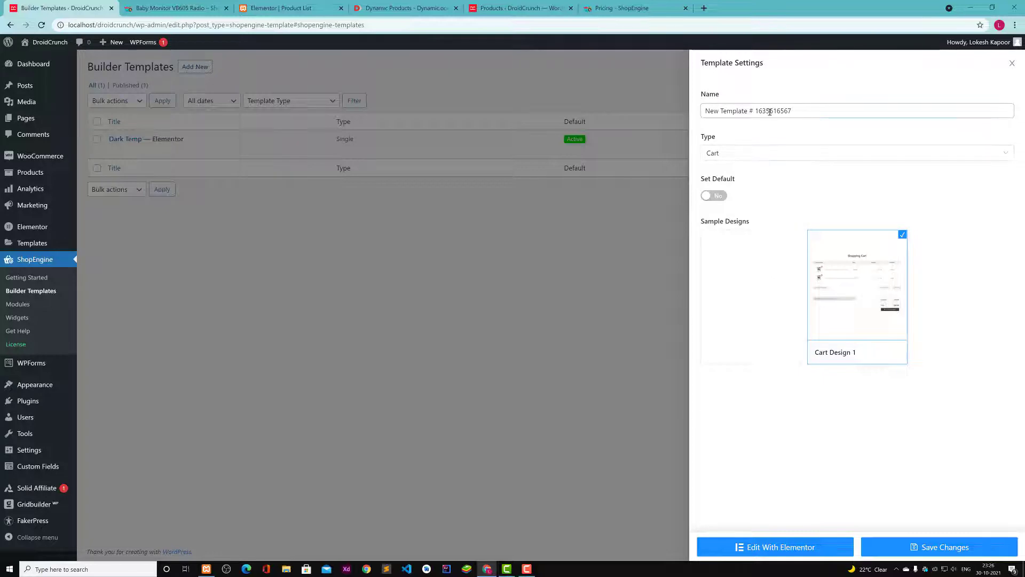
left_click(853, 152)
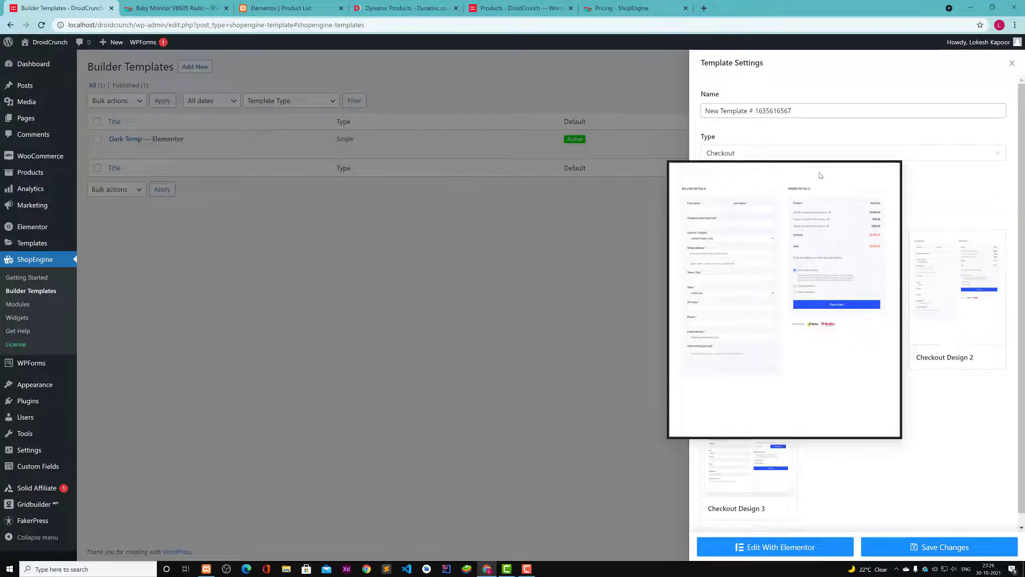
left_click(850, 152)
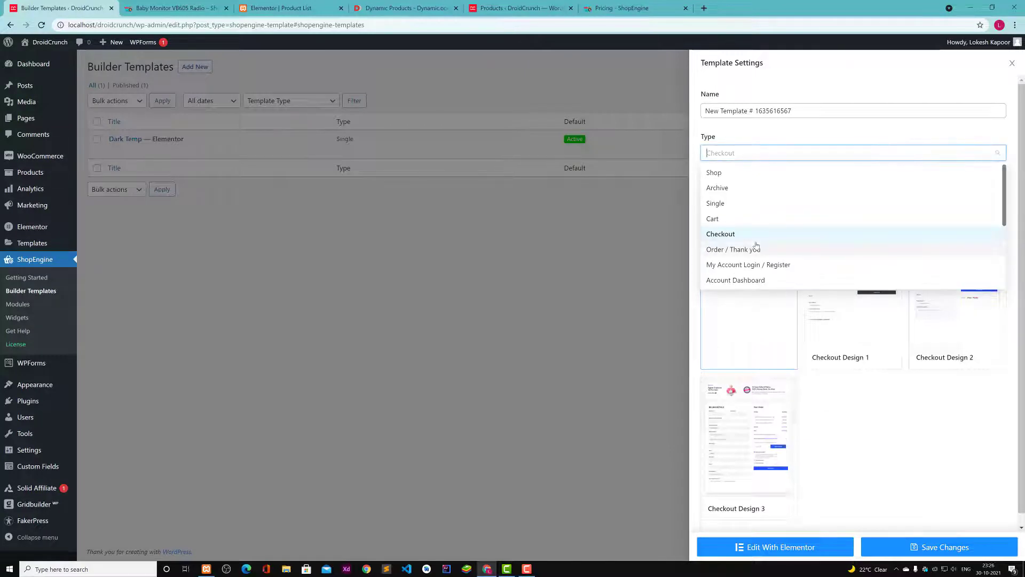
left_click(734, 249)
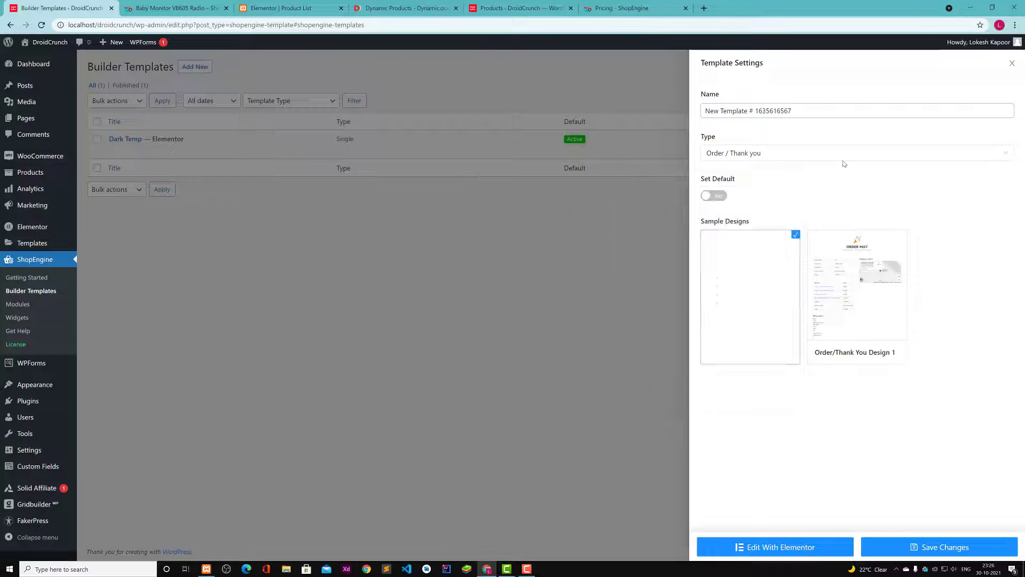
Browse Login/Register, Account Dashboard and Single designs, then close template settings unsaved
left_click(850, 152)
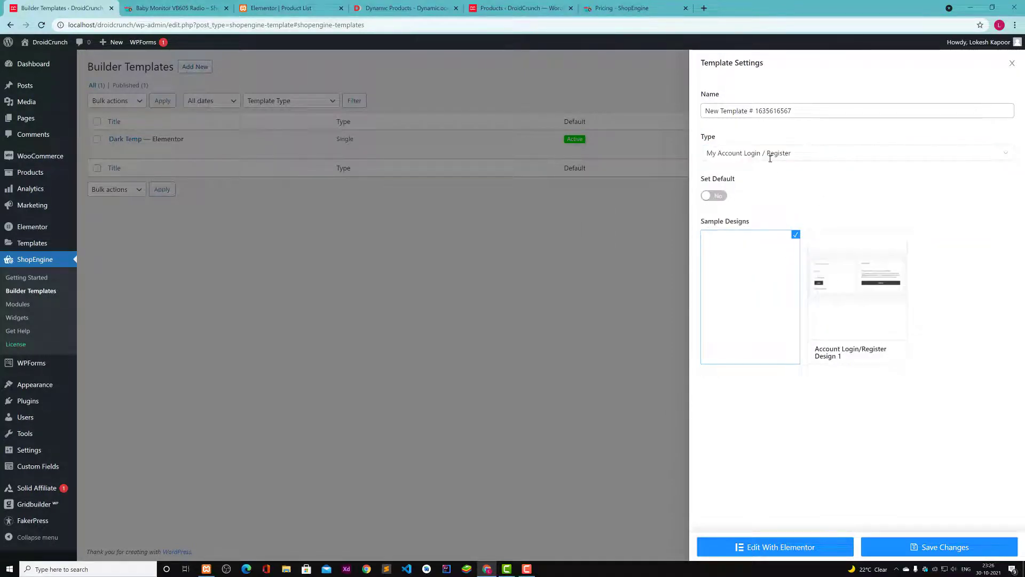
left_click(850, 152)
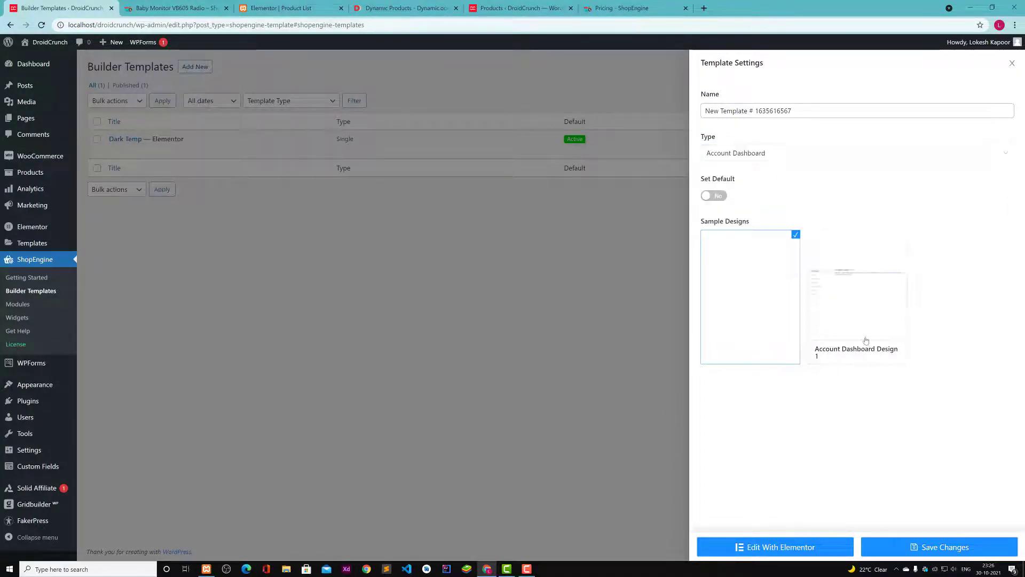
left_click(856, 296)
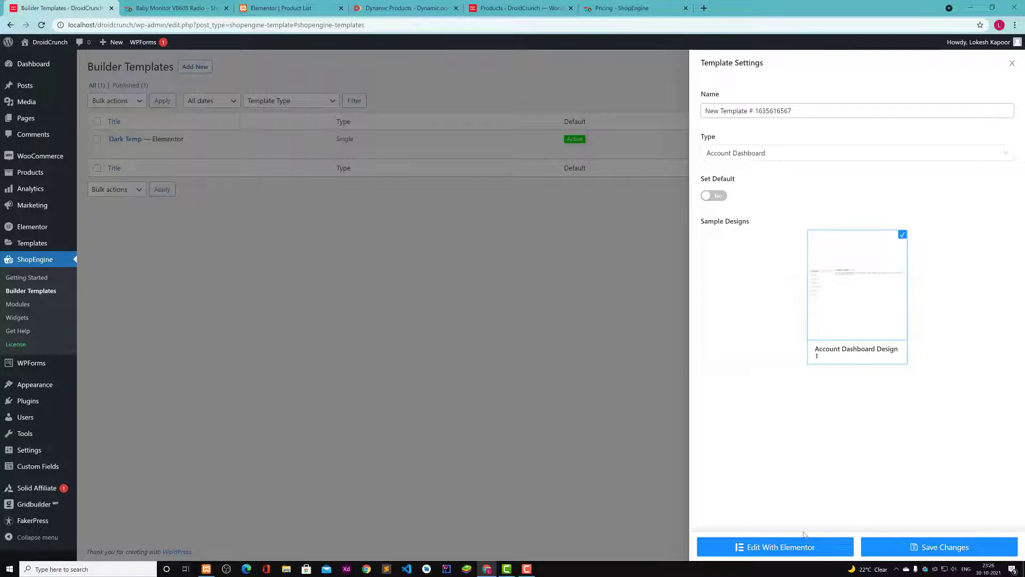
mouse_move(856, 285)
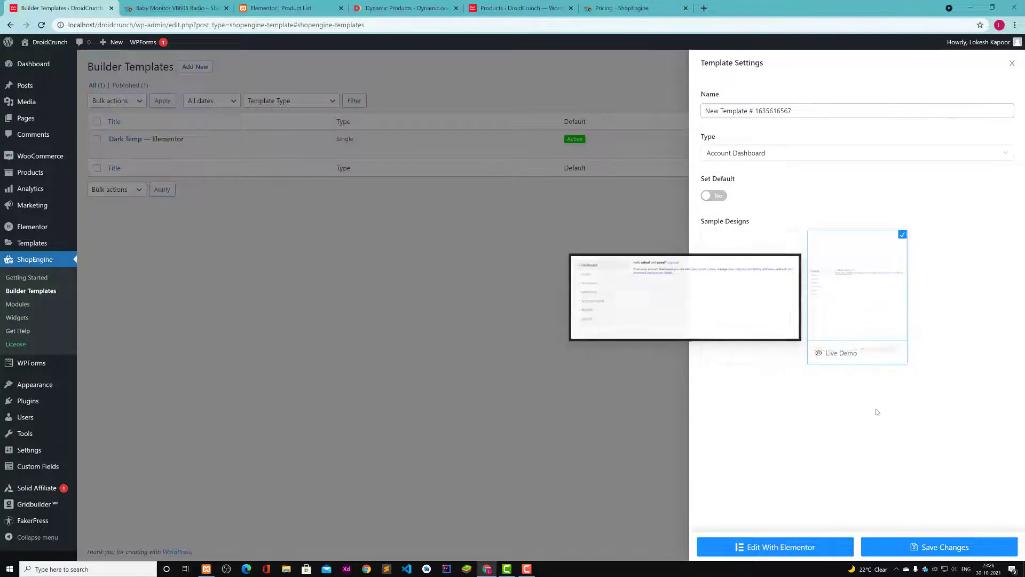
left_click(853, 152)
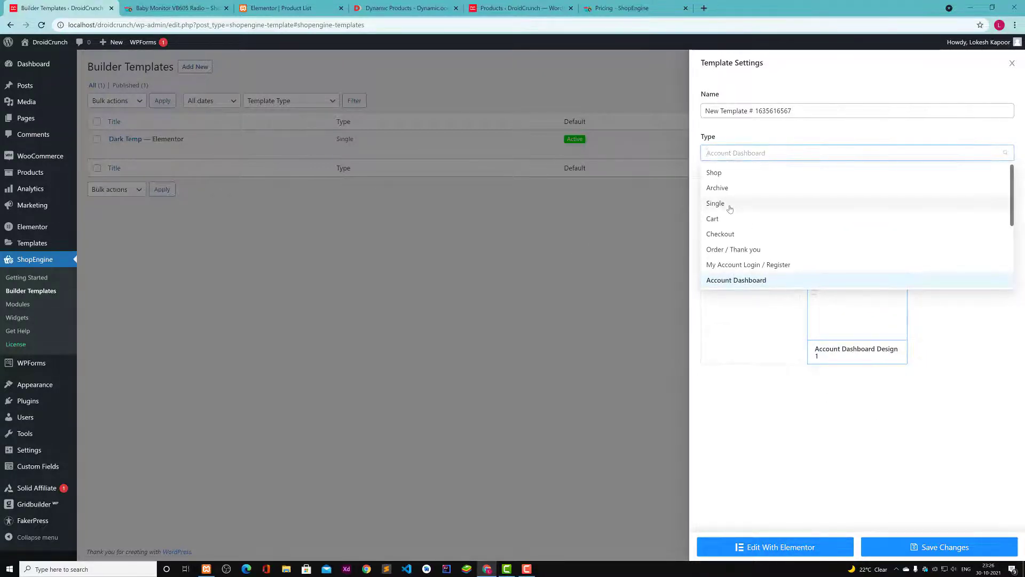
left_click(715, 202)
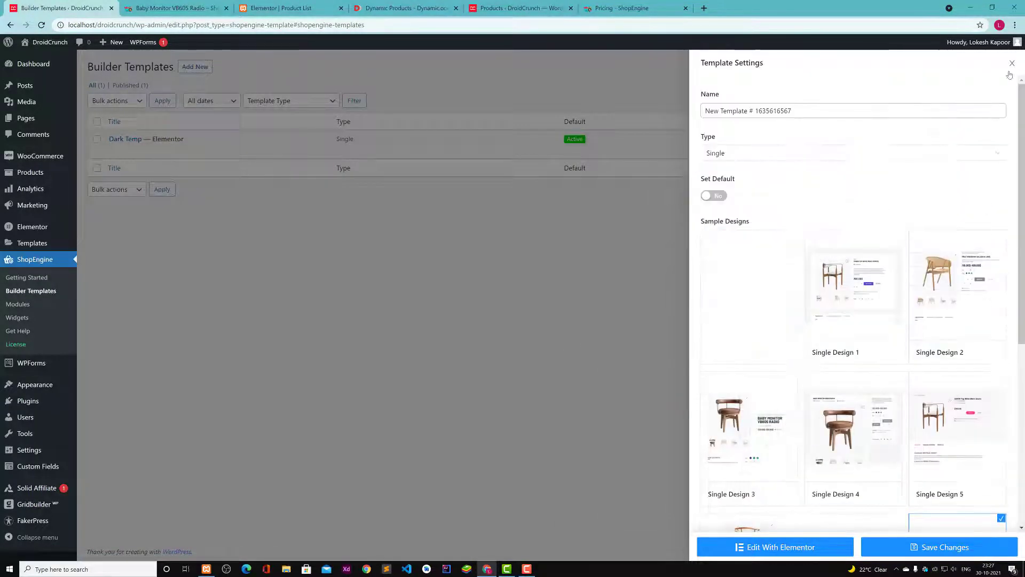
left_click(1012, 63)
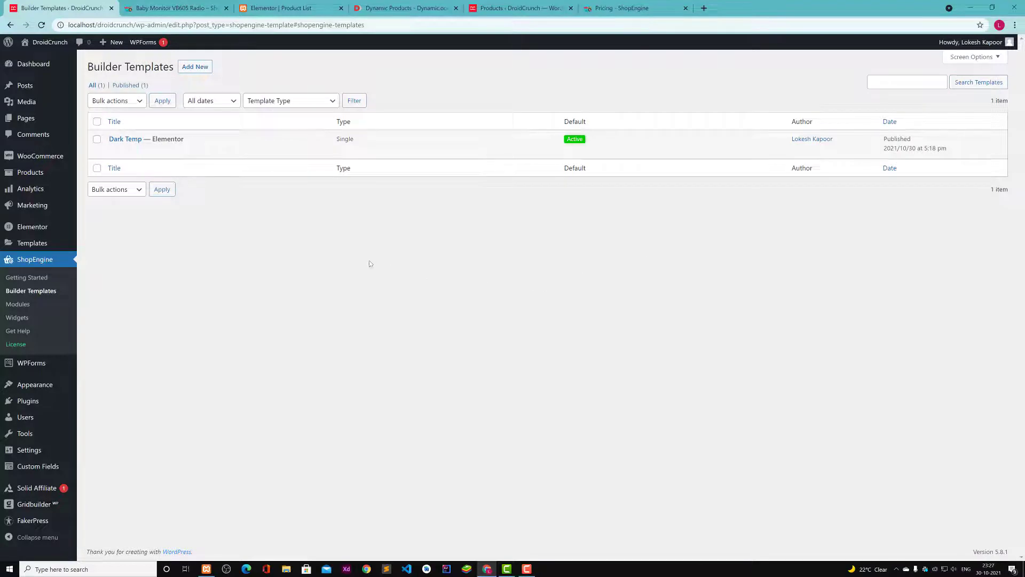
mouse_move(92, 282)
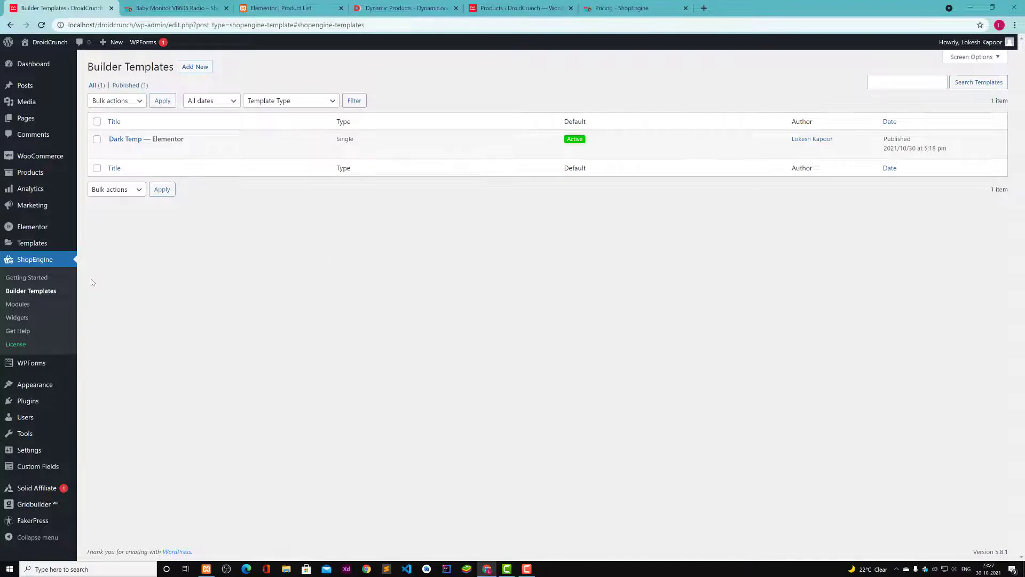
Open ShopEngine Widgets and scroll through the enabled widget toggles
left_click(18, 317)
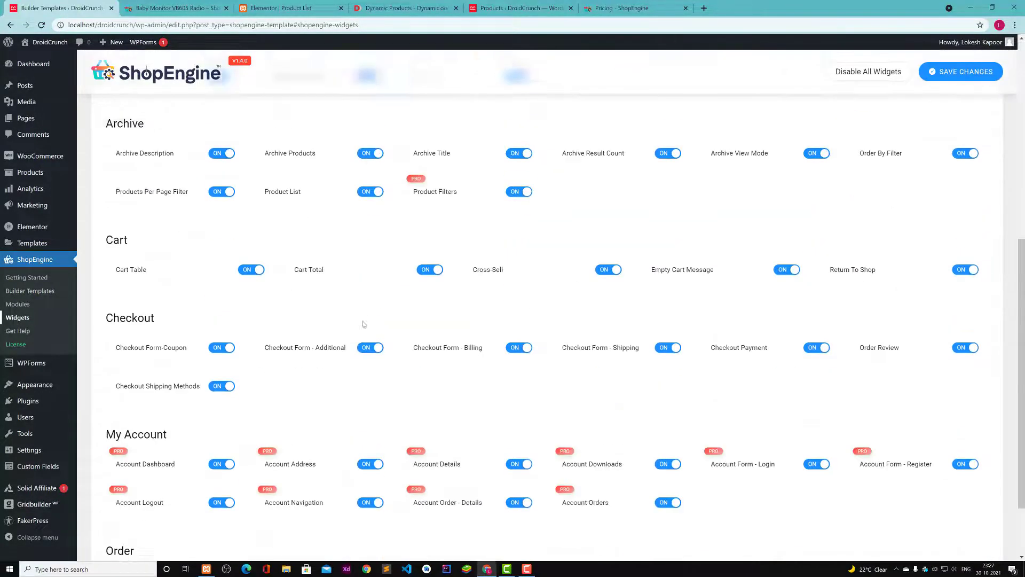
scroll("down", 3)
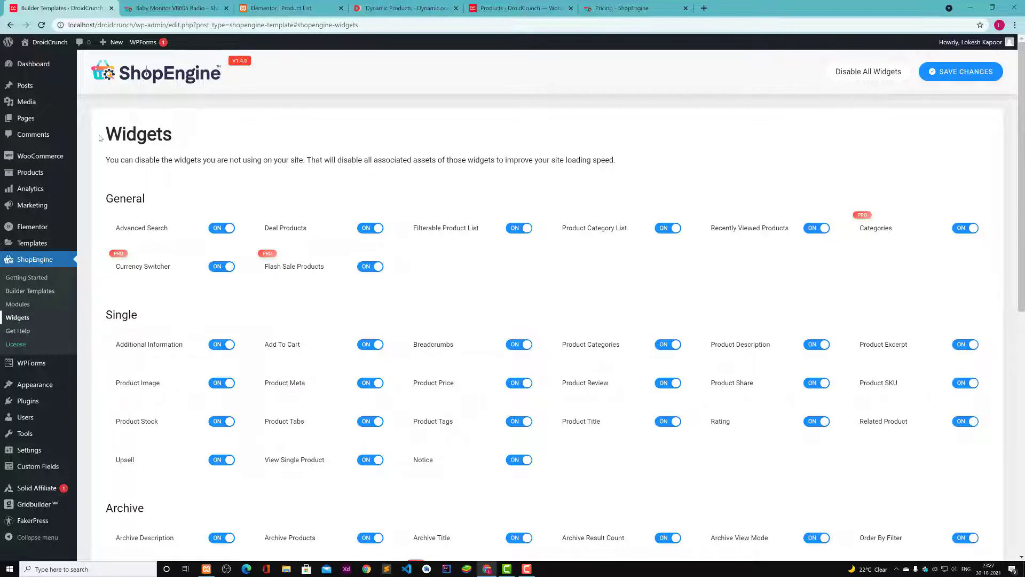
mouse_move(30, 188)
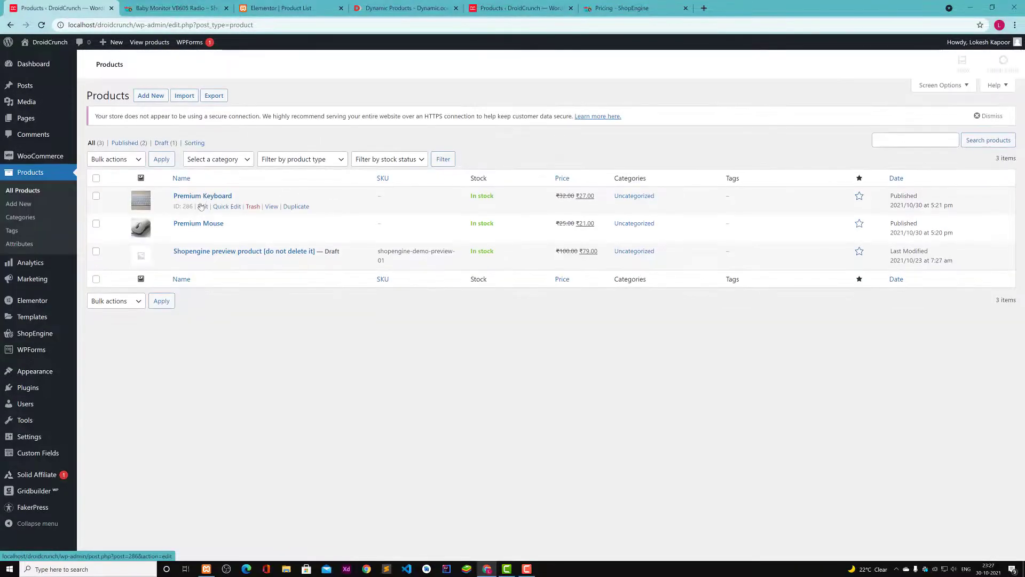
Confirm Premium Keyboard has partial payment enabled at a fixed 80, then return to the Baby Monitor demo
left_click(382, 178)
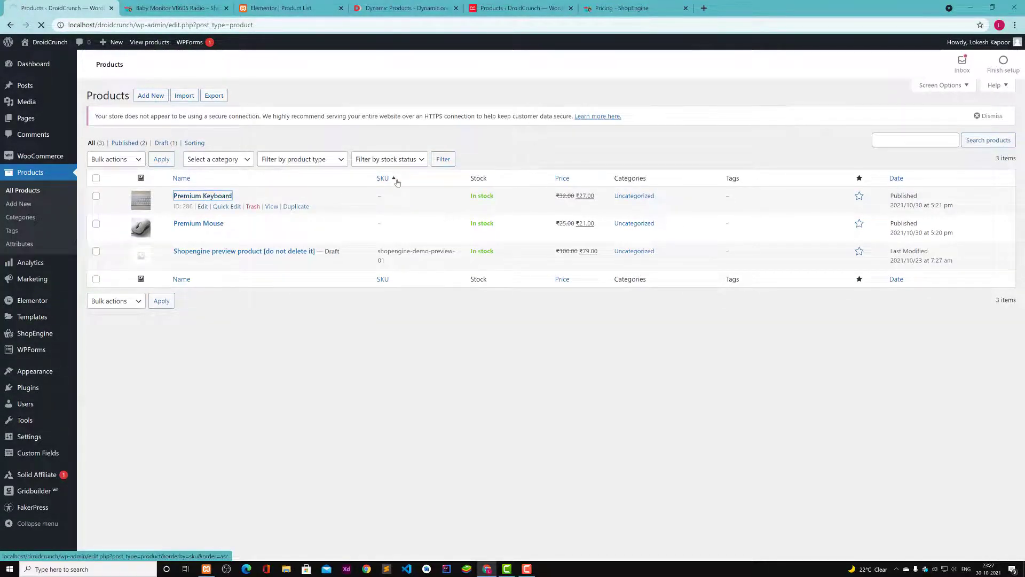
left_click(203, 206)
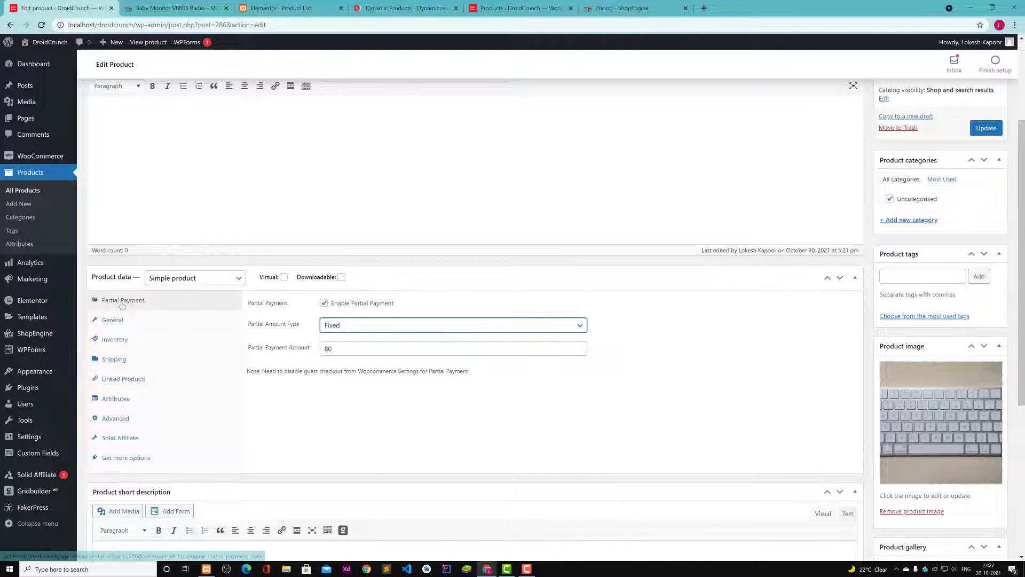
mouse_move(140, 308)
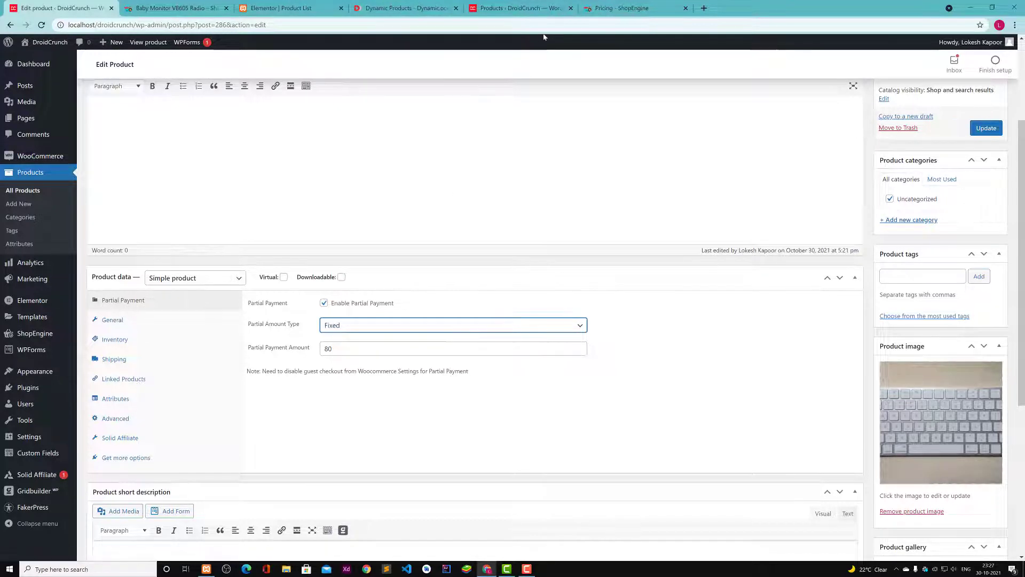
scroll("up", 3)
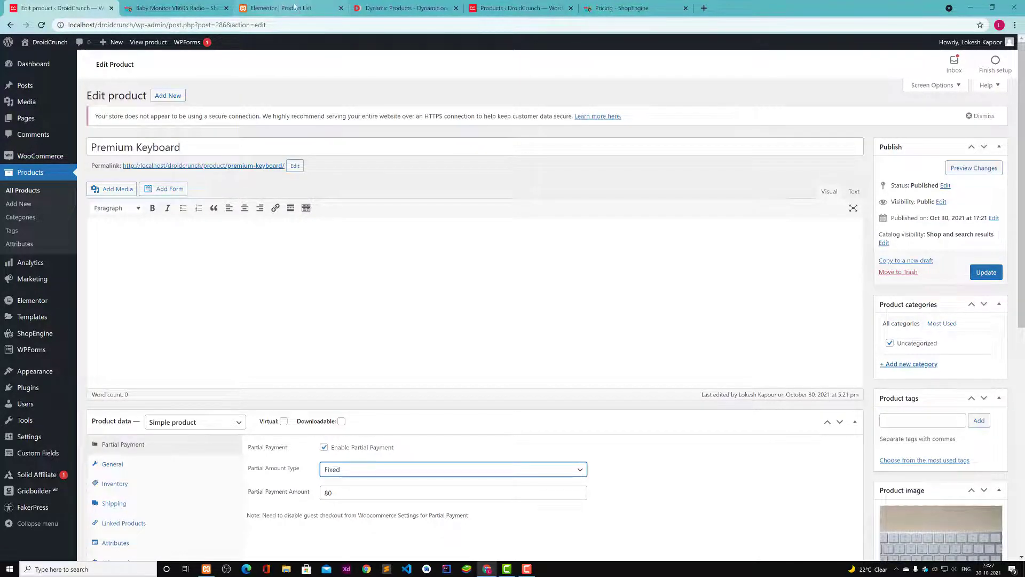
left_click(173, 8)
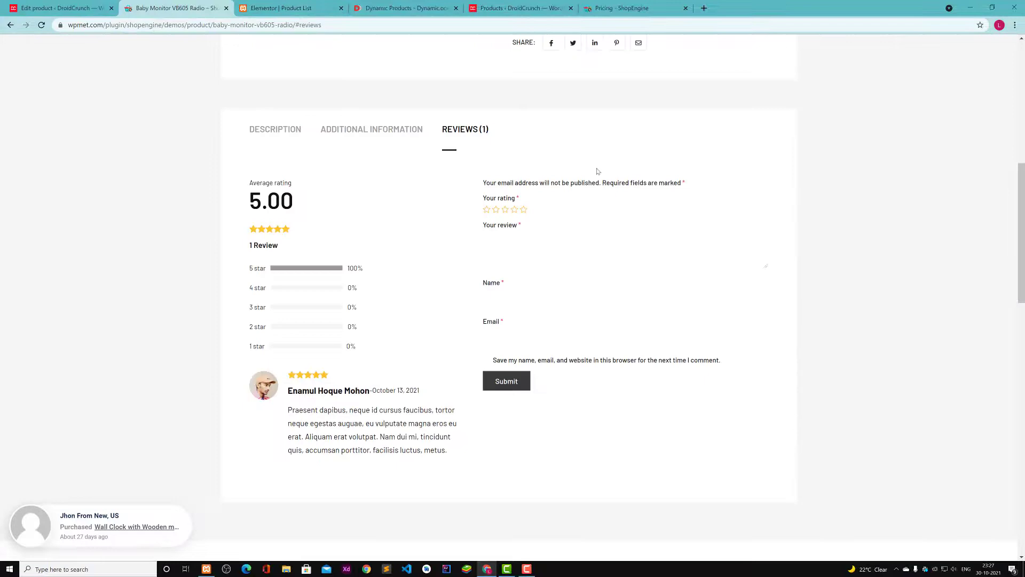
Check the Baby Monitor's 80.00$ deposit option, then revisit Product List, Dynamic Products and ShopEngine pricing
scroll("up", 3)
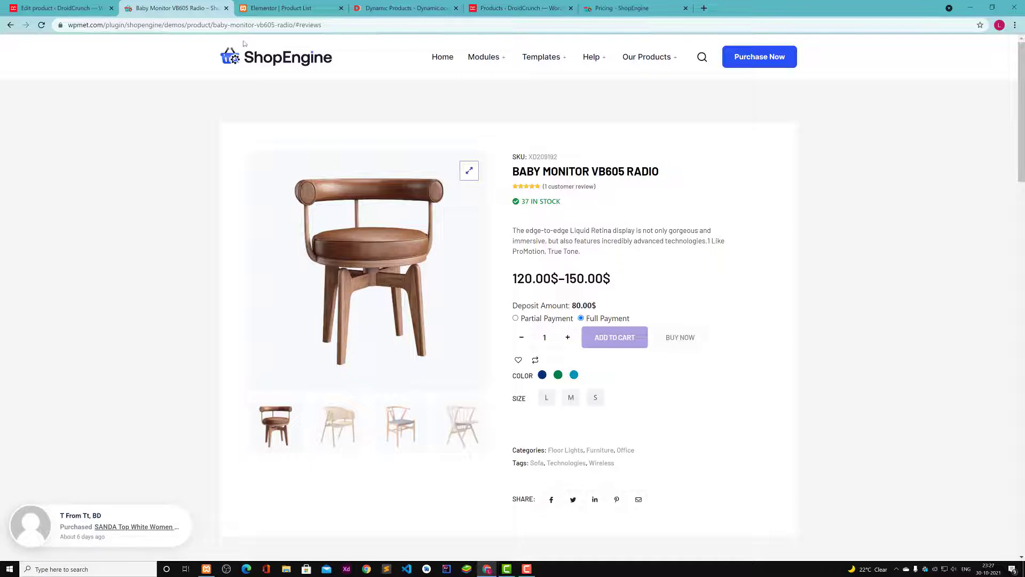
left_click(281, 8)
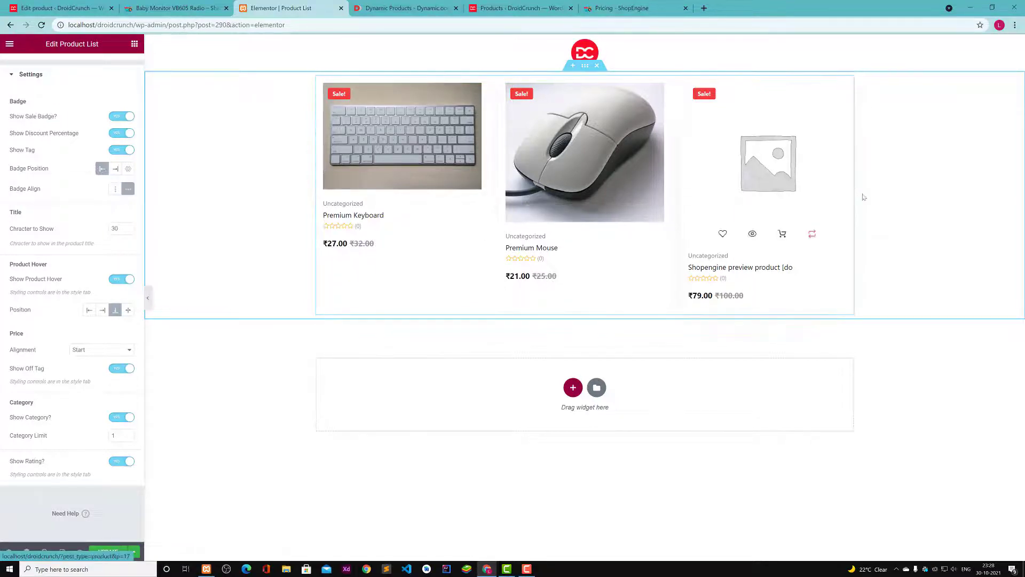
left_click(403, 8)
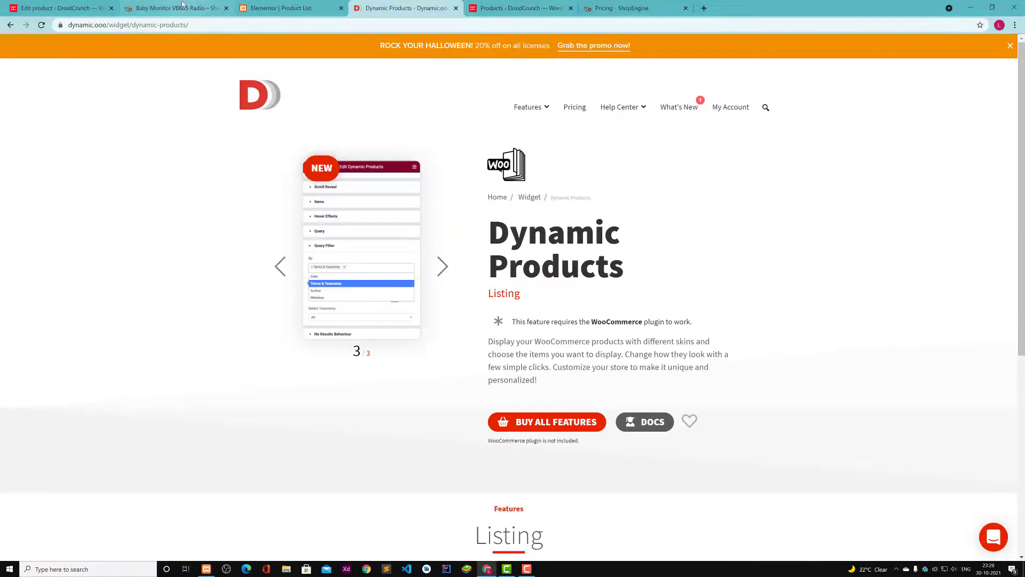
left_click(617, 8)
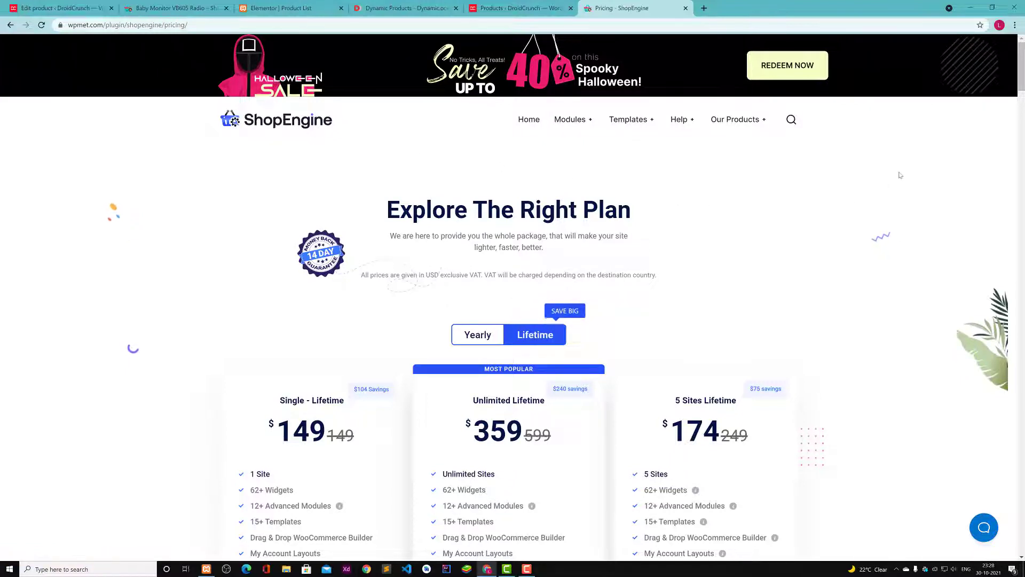
mouse_move(937, 91)
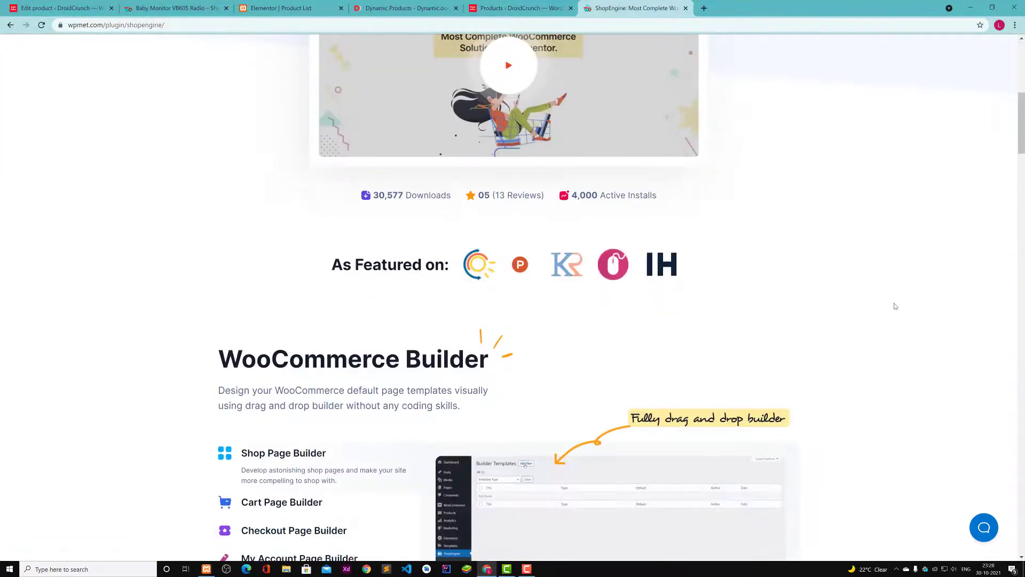
Scroll ShopEngine's product page past WooCommerce Builder, Variation Swatches and expert videos to the footer
scroll("down", 3)
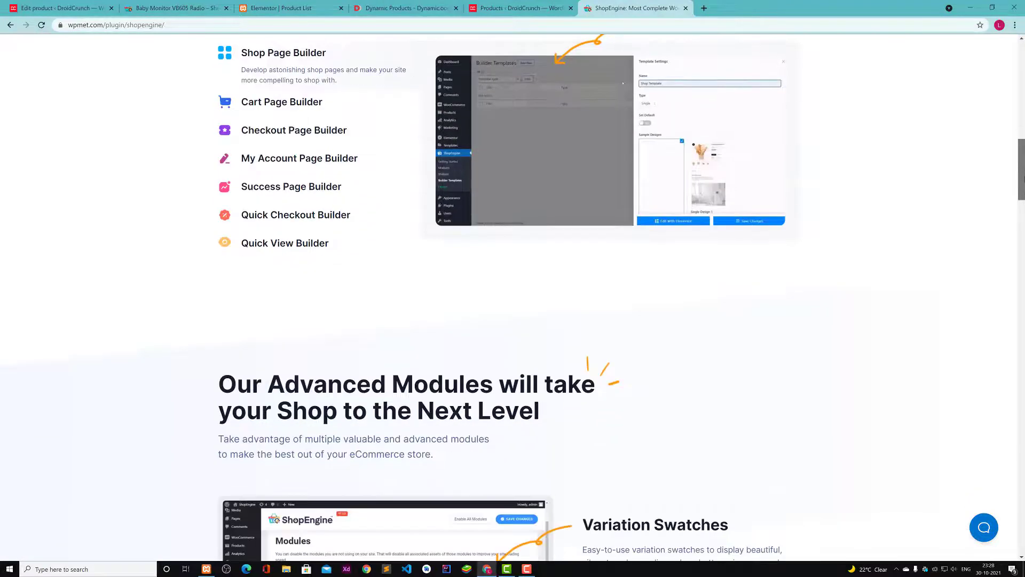
scroll("down", 3)
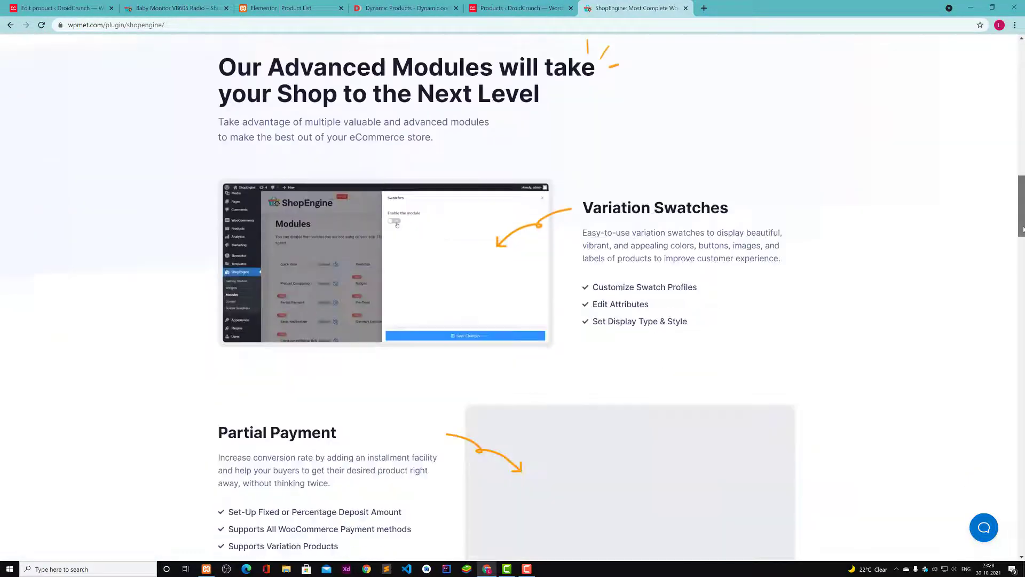
scroll("up", 3)
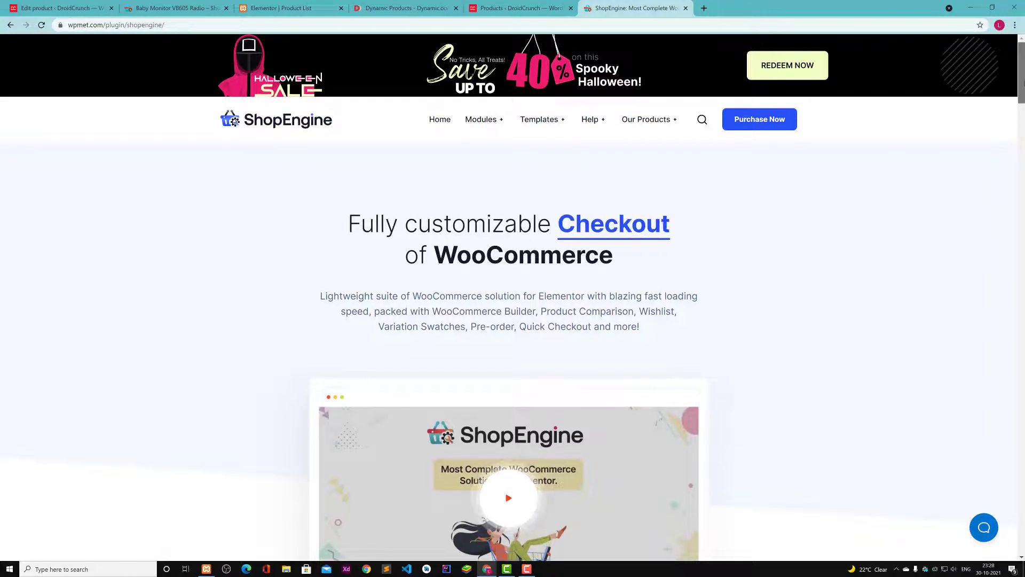
scroll("down", 3)
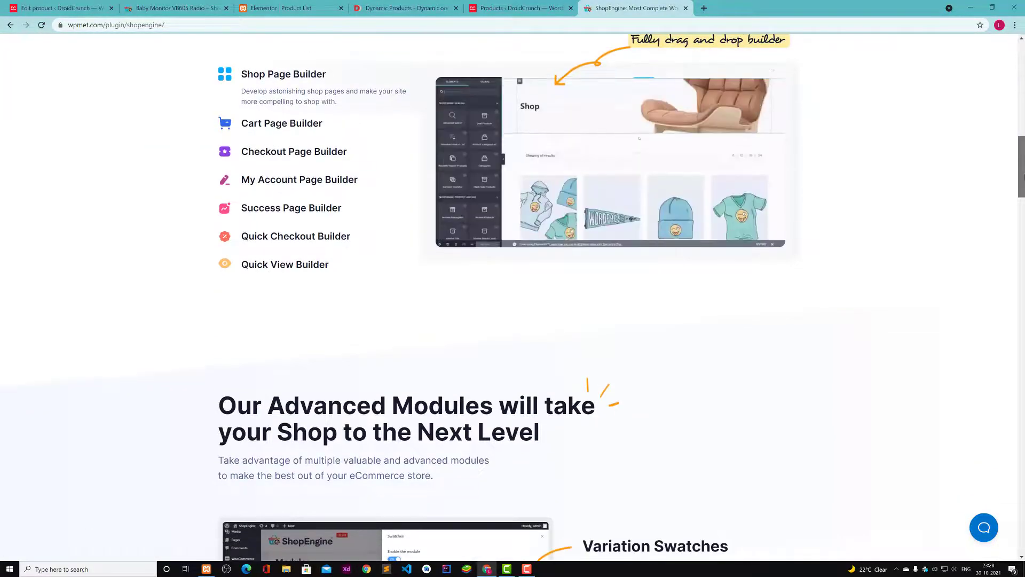
scroll("down", 3)
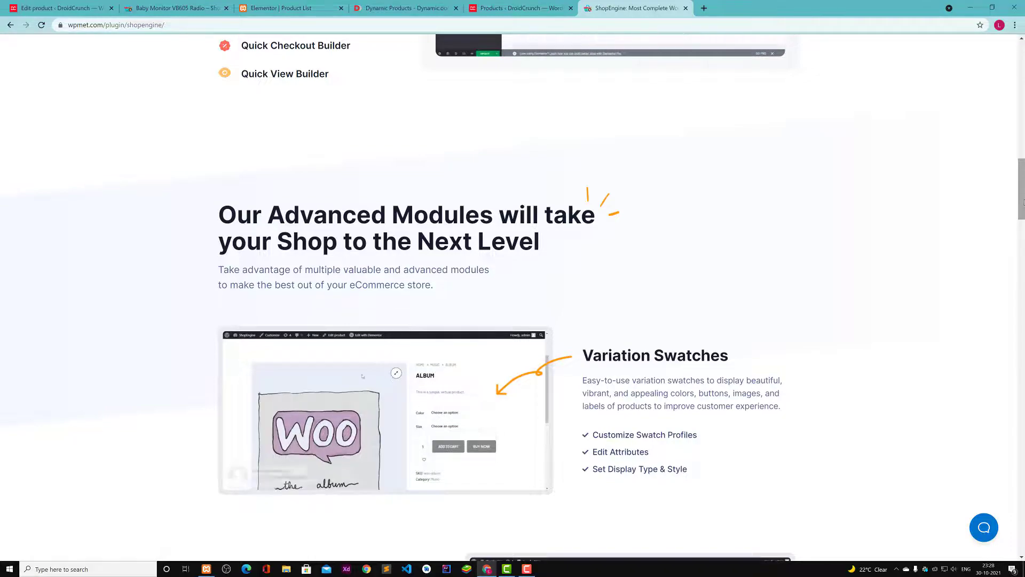
scroll("down", 3)
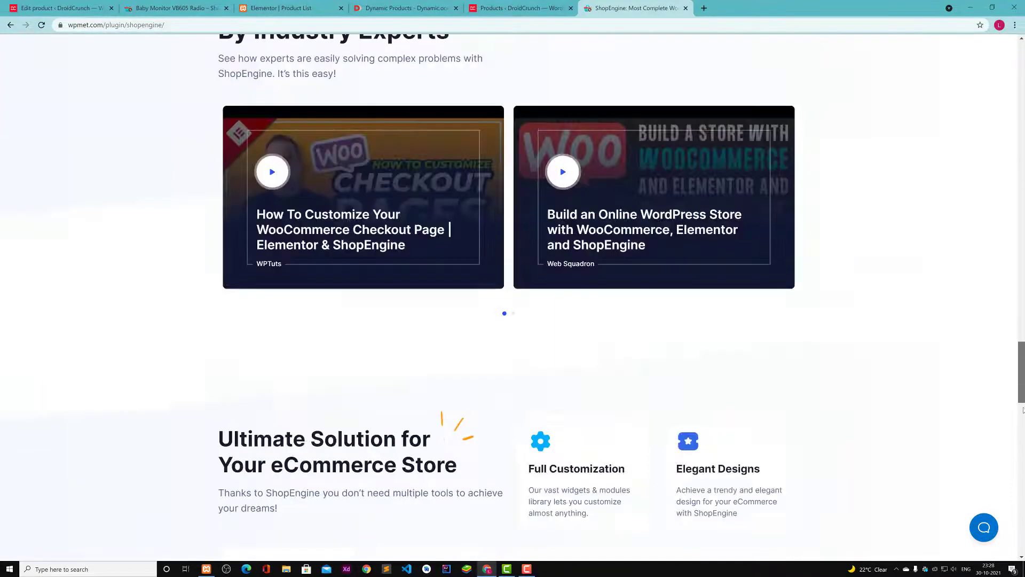
scroll("down", 3)
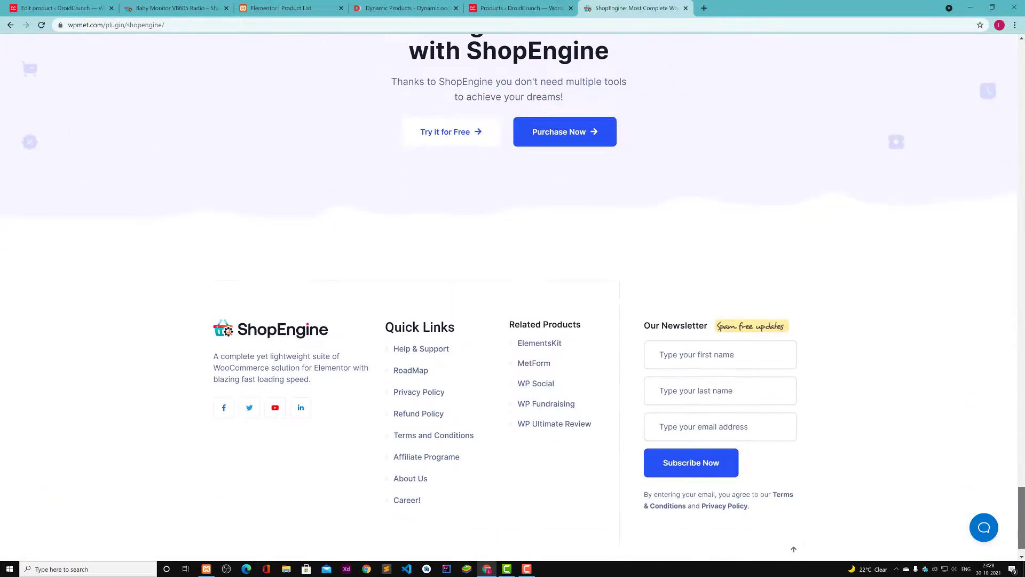